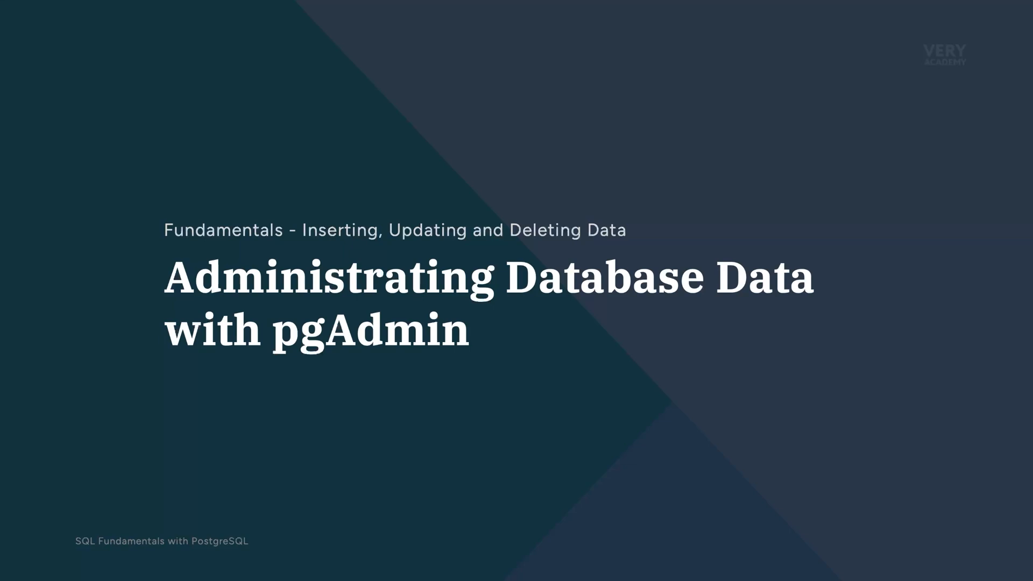
mouse_move(595, 202)
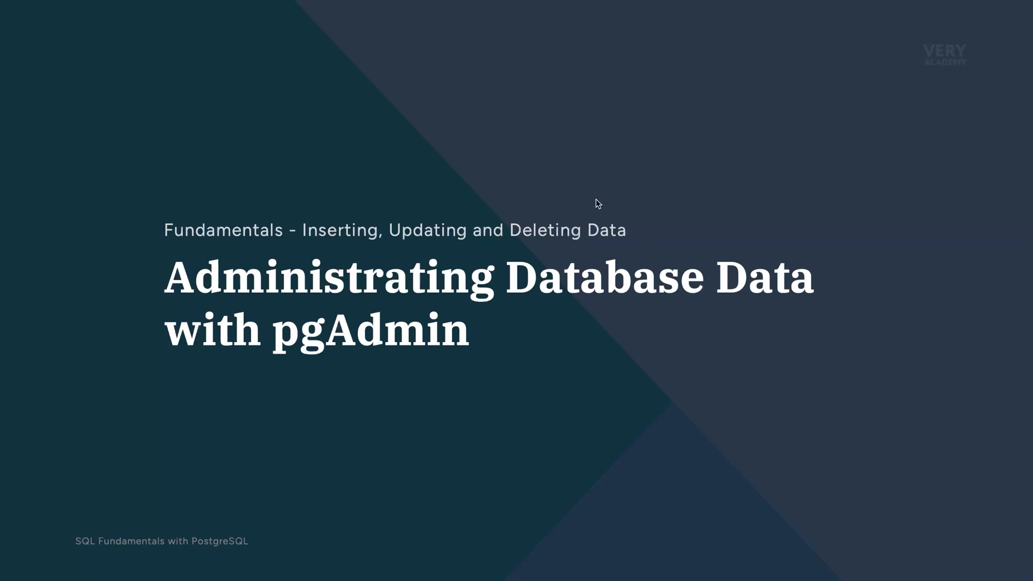
mouse_move(587, 191)
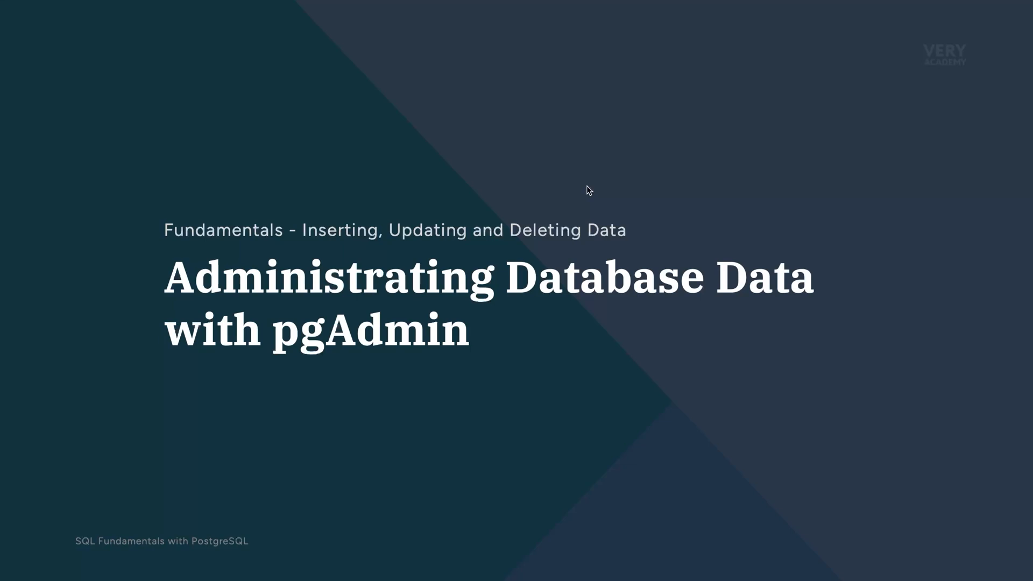
mouse_move(655, 9)
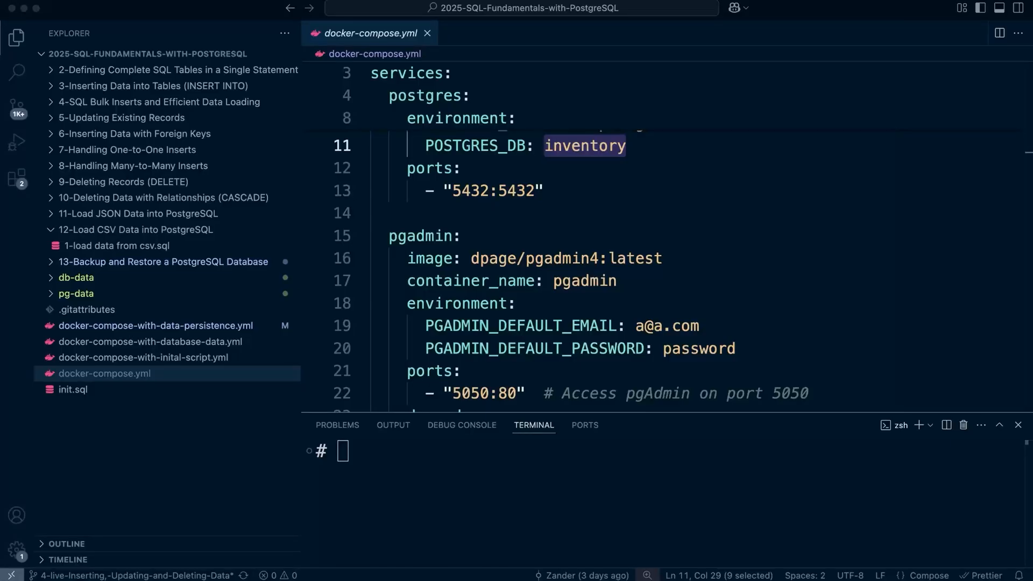
Step: Close docker-compose.yml and move the pg-data folder to the trash
click(428, 33)
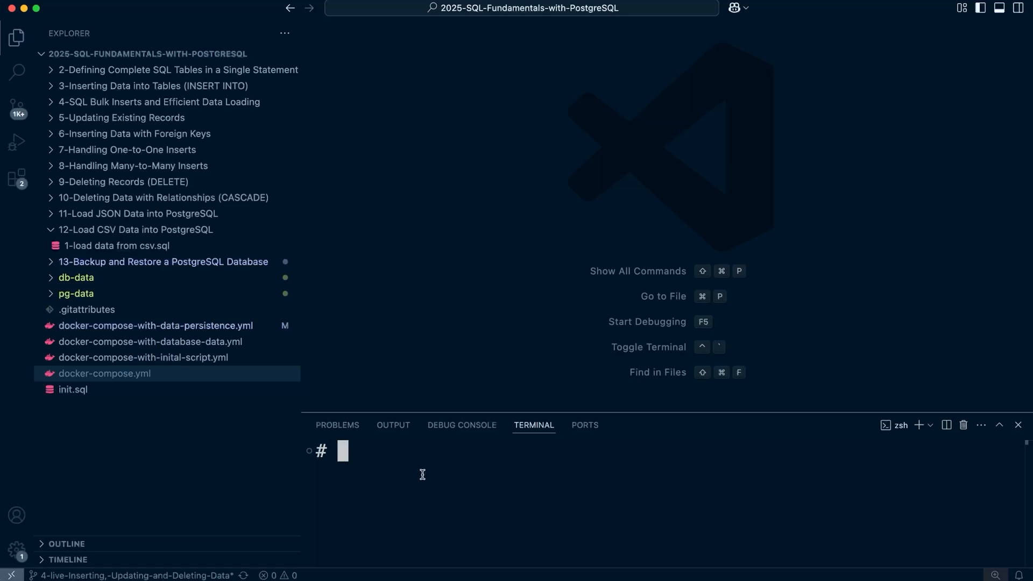
text(docker com)
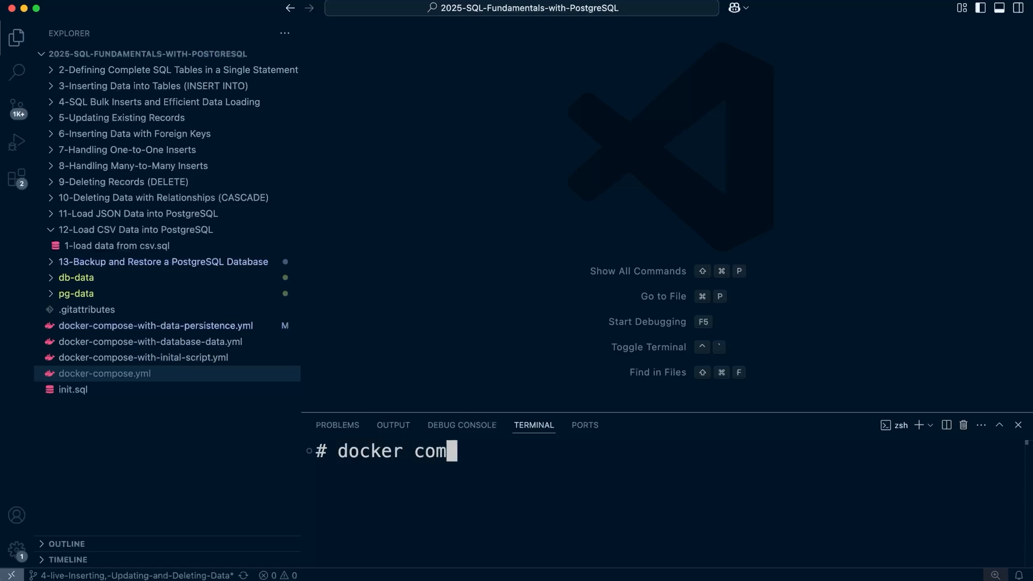
text(pose)
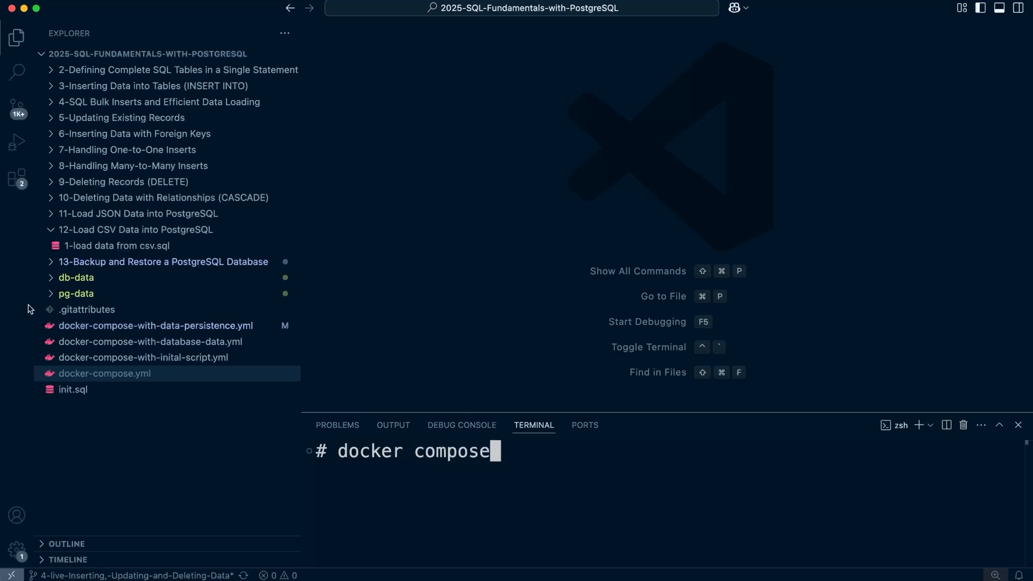
click(77, 293)
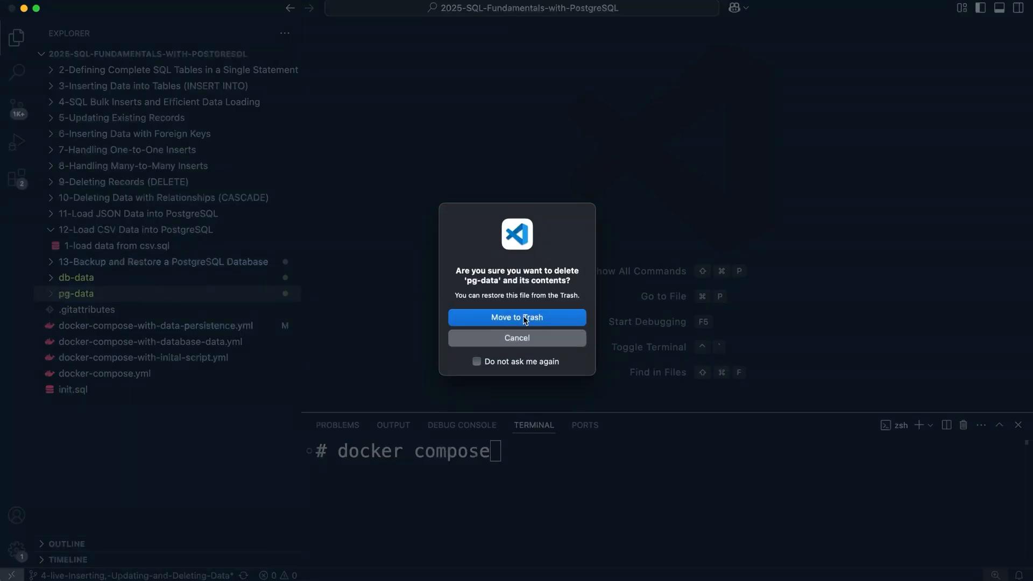
click(517, 316)
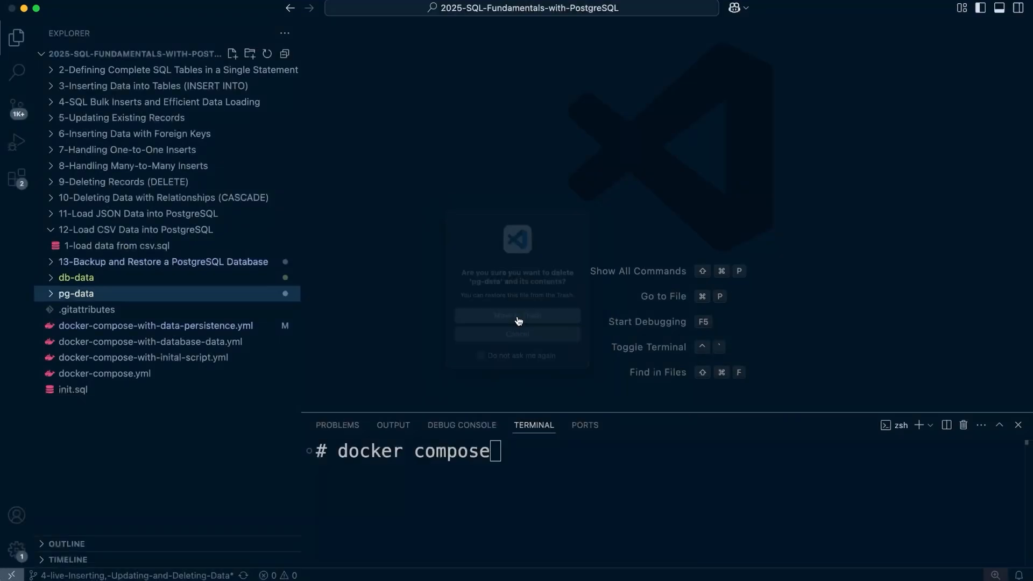
click(516, 314)
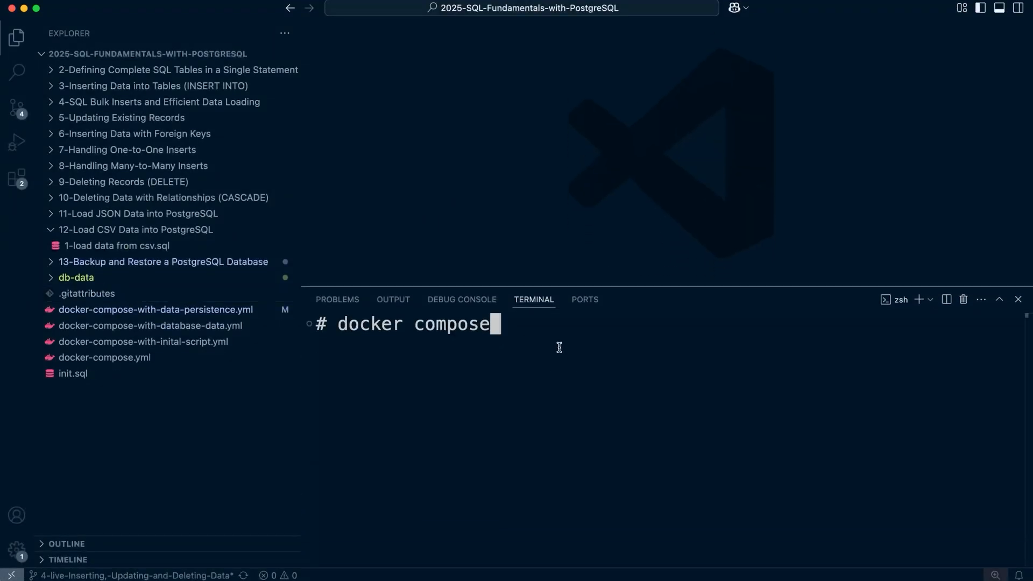
text(-f)
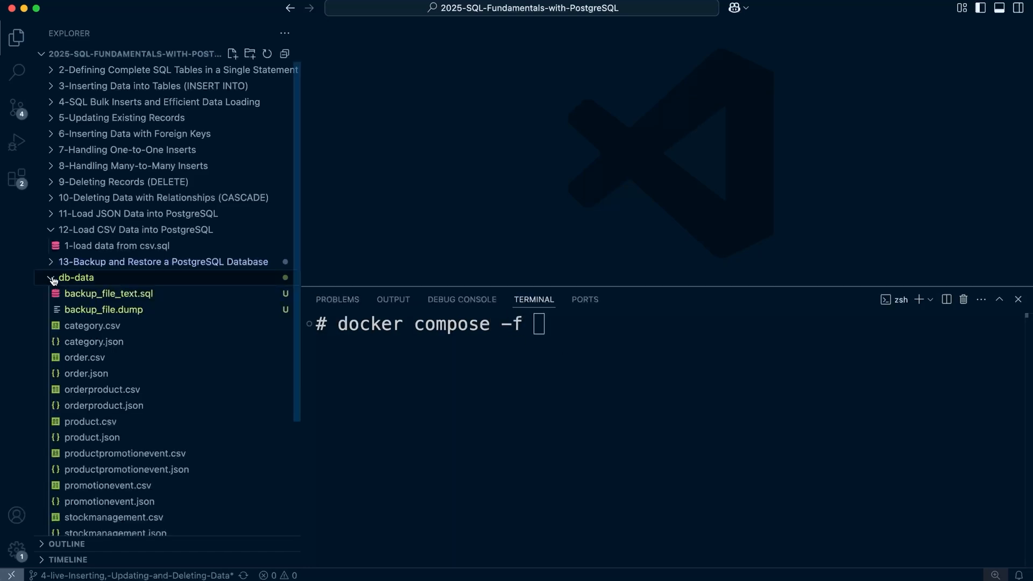
click(50, 277)
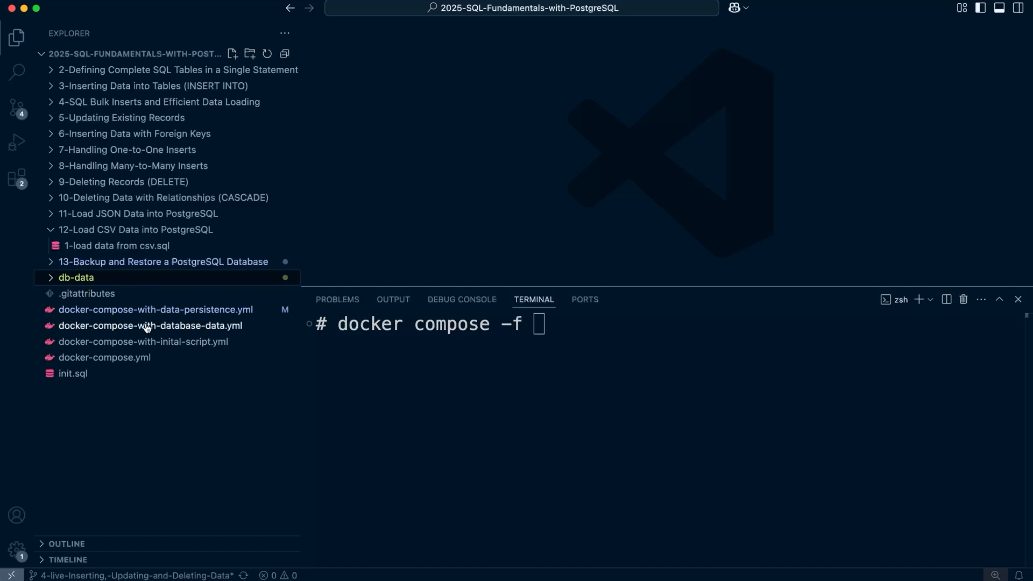
mouse_move(170, 329)
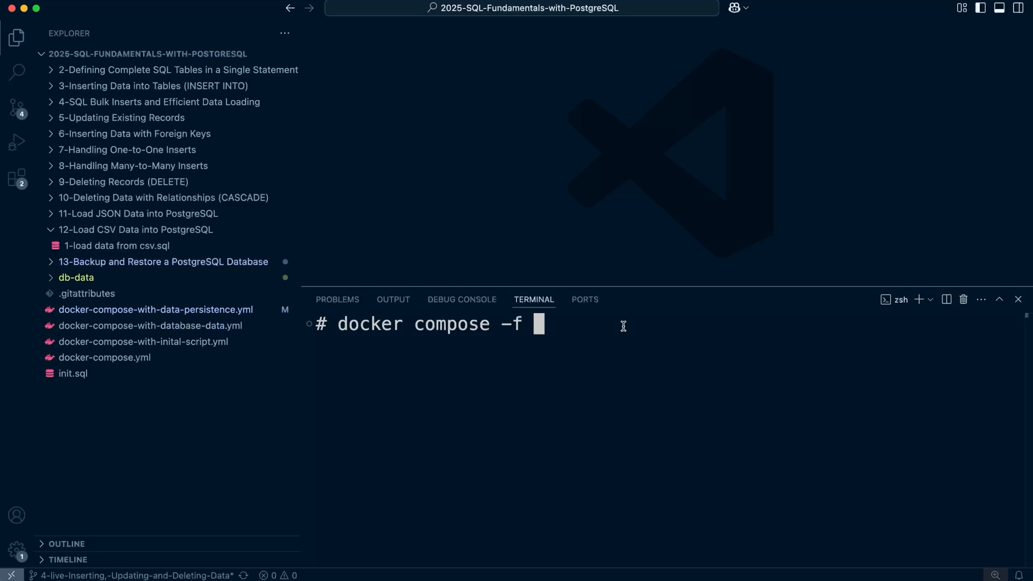
Step: Run 'docker compose -f docker-compose-with-database-data.yml up -d' in the terminal
text(doce)
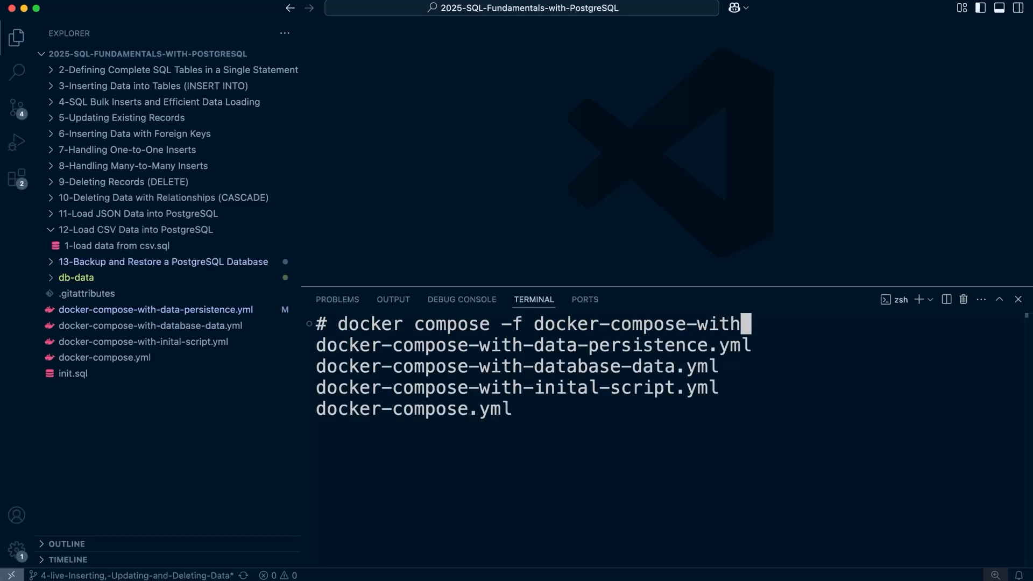
text(-dat)
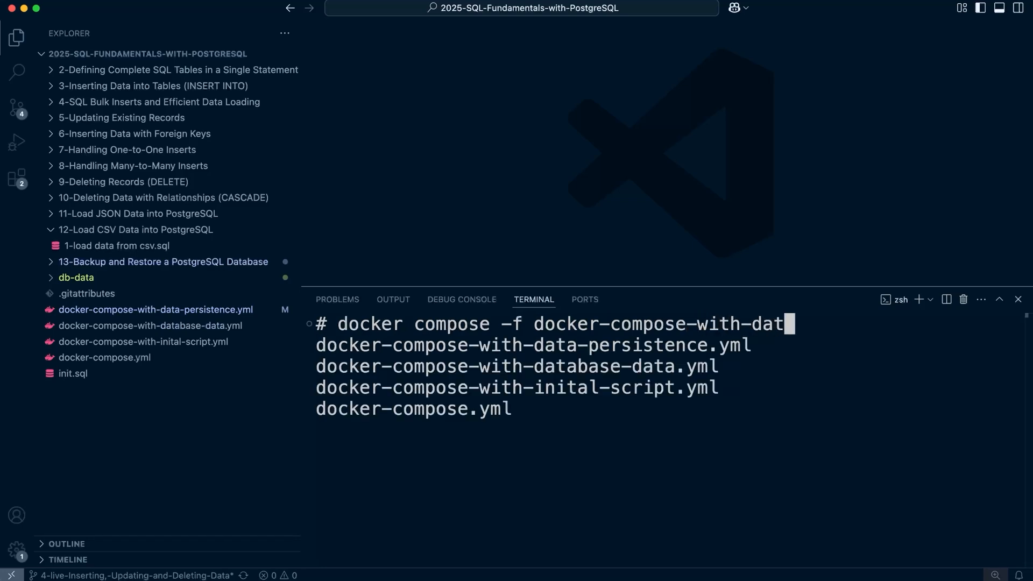
text(b)
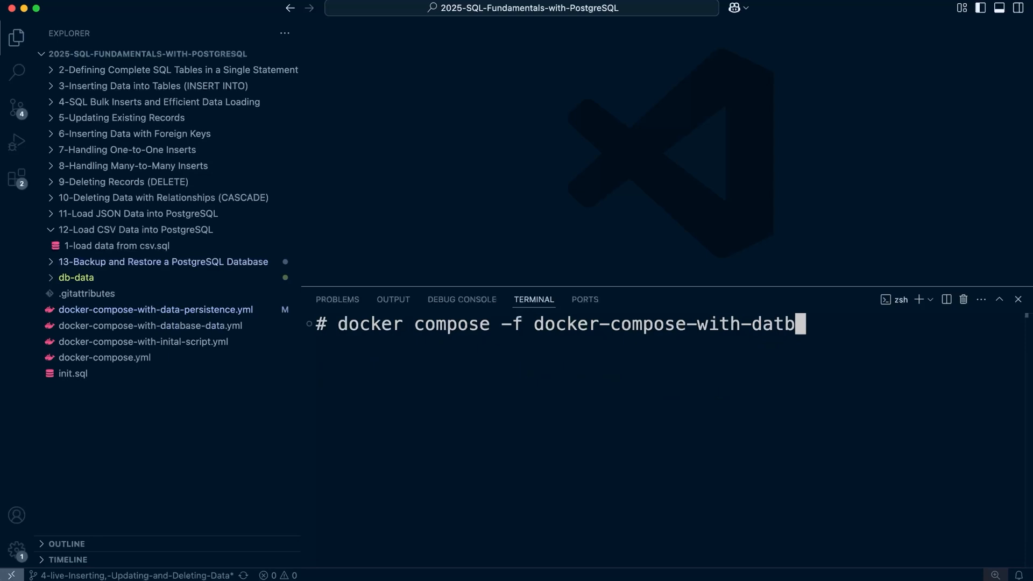
key(tab)
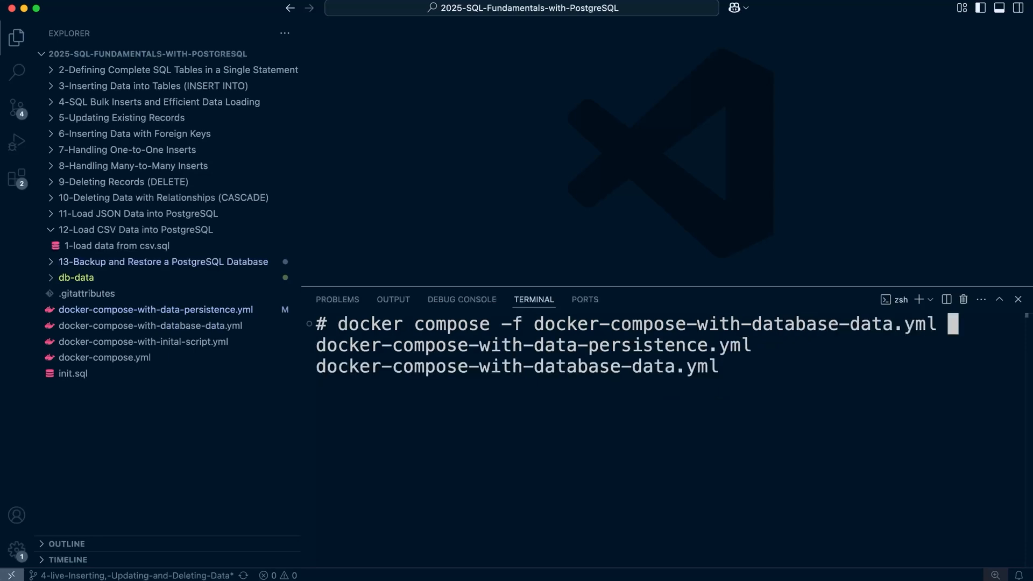
text(up -d)
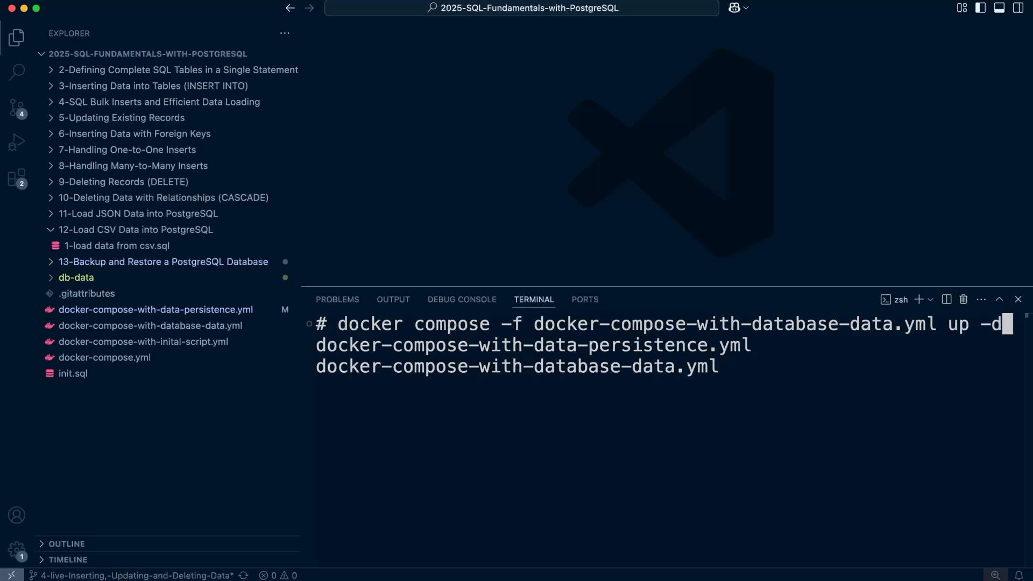
key(Return)
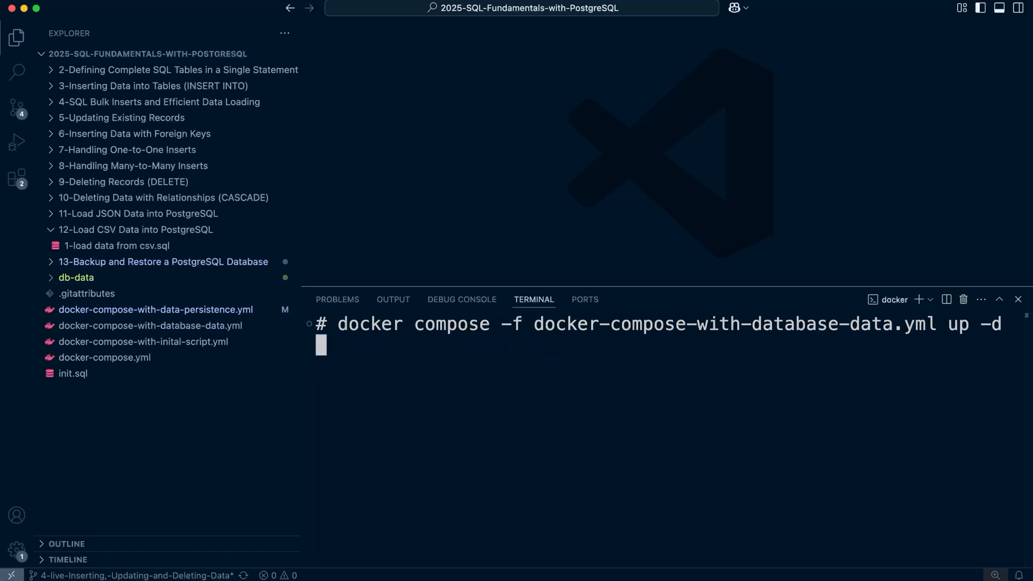
Step: Expand and collapse the db-data folder to check its contents
click(76, 278)
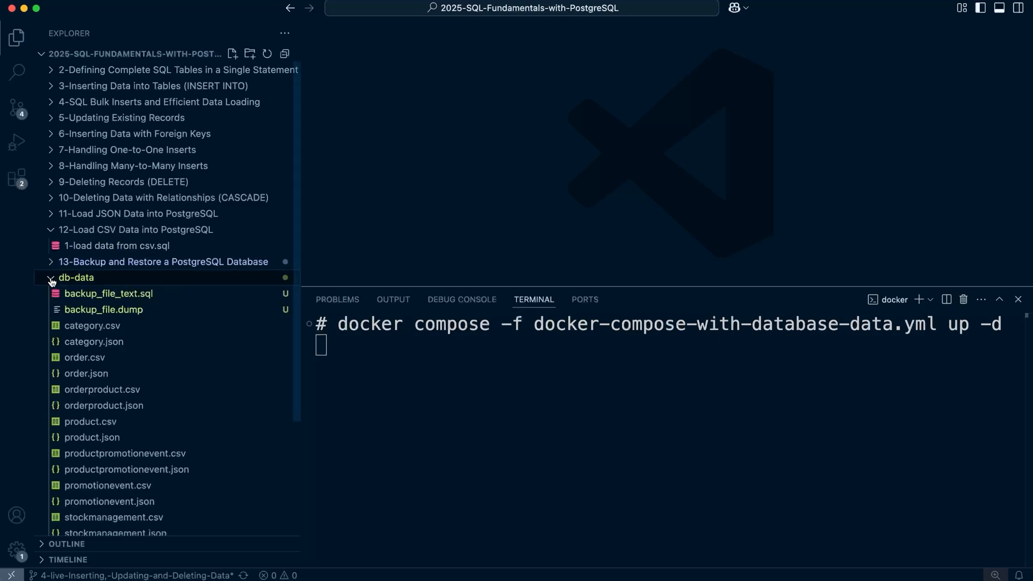
key(Return)
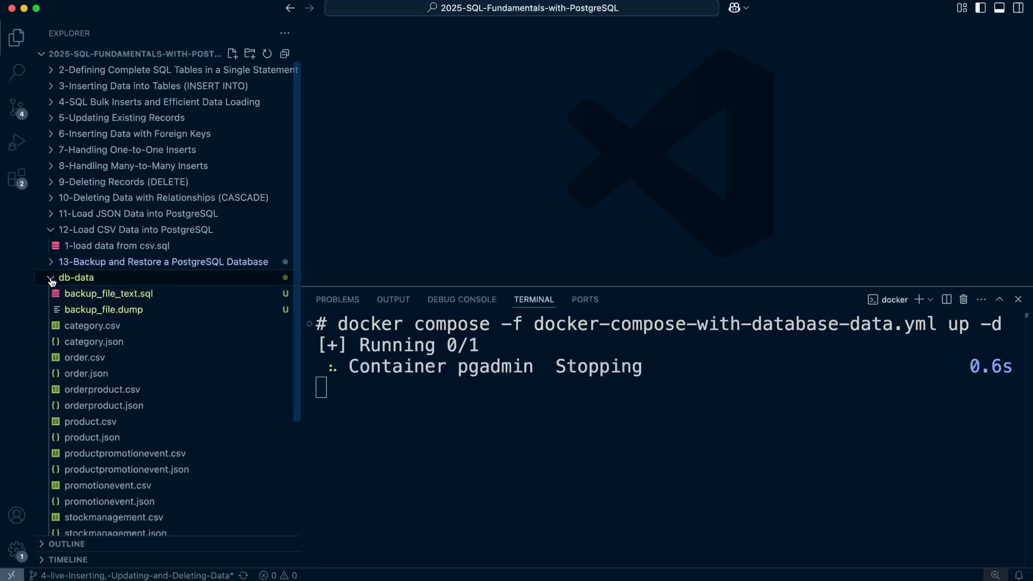
click(51, 278)
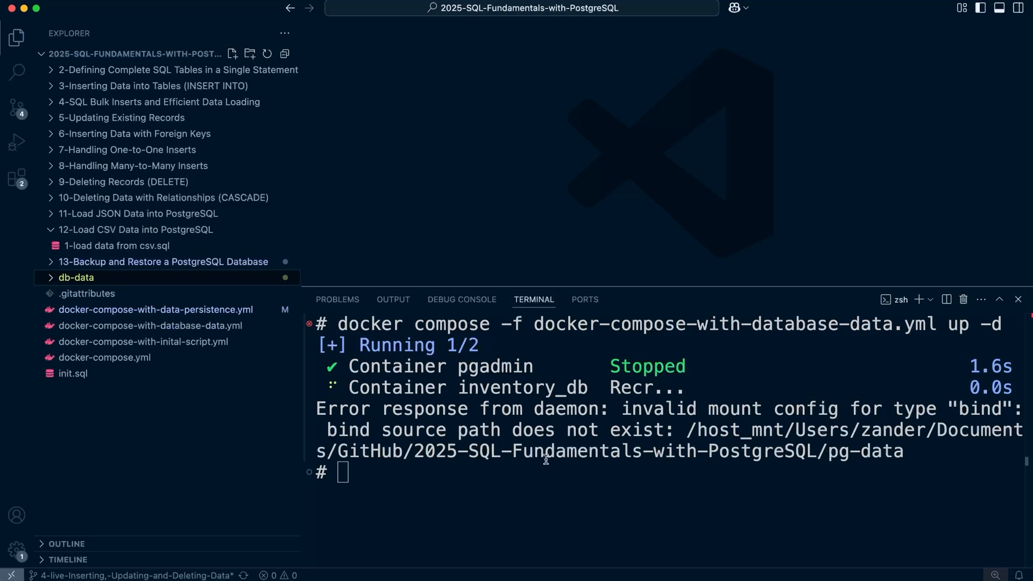
mouse_move(504, 472)
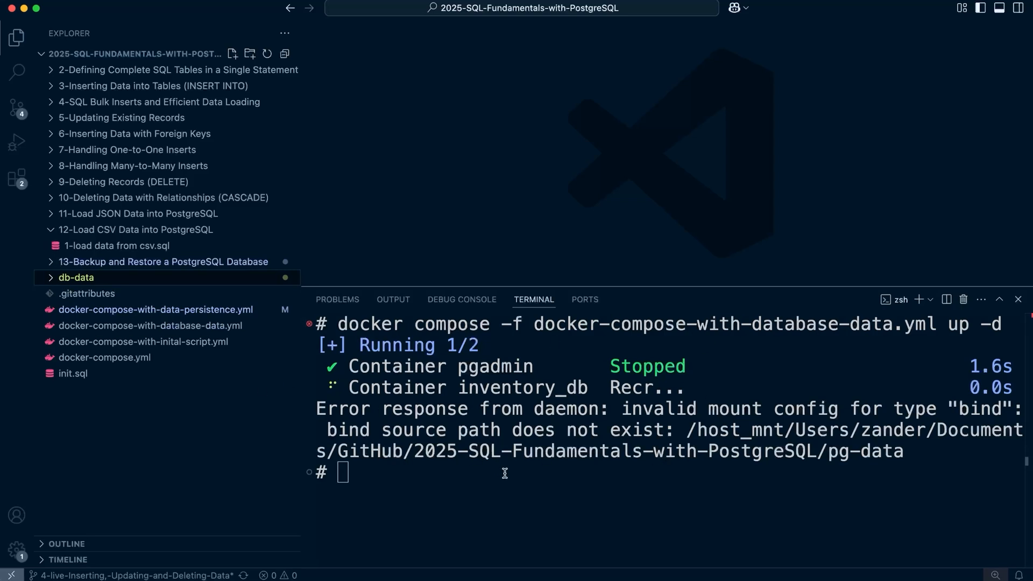
mouse_move(256, 343)
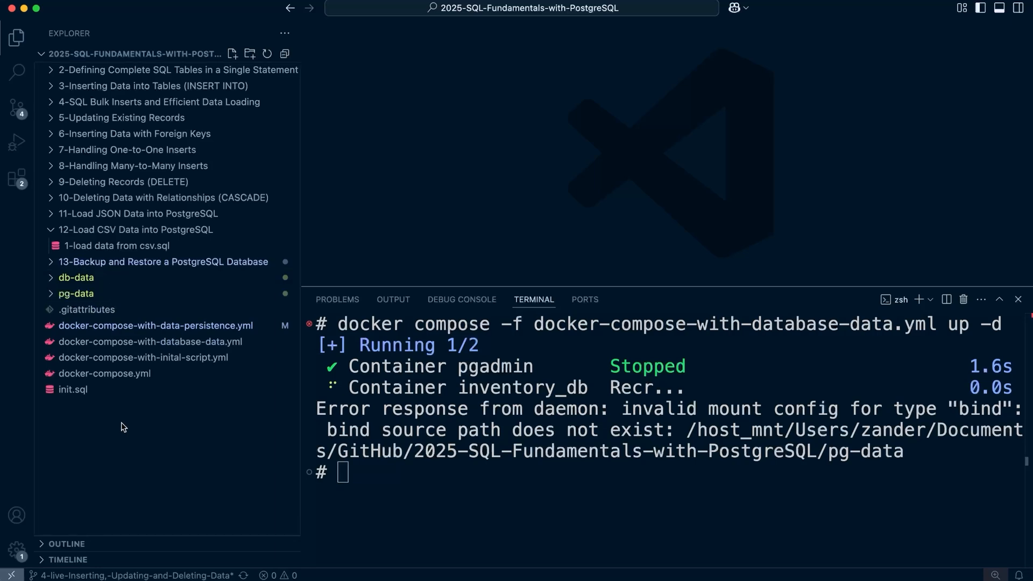
Step: Trash the recreated pg-data folder and open docker-compose-with-database-data.yml
click(76, 293)
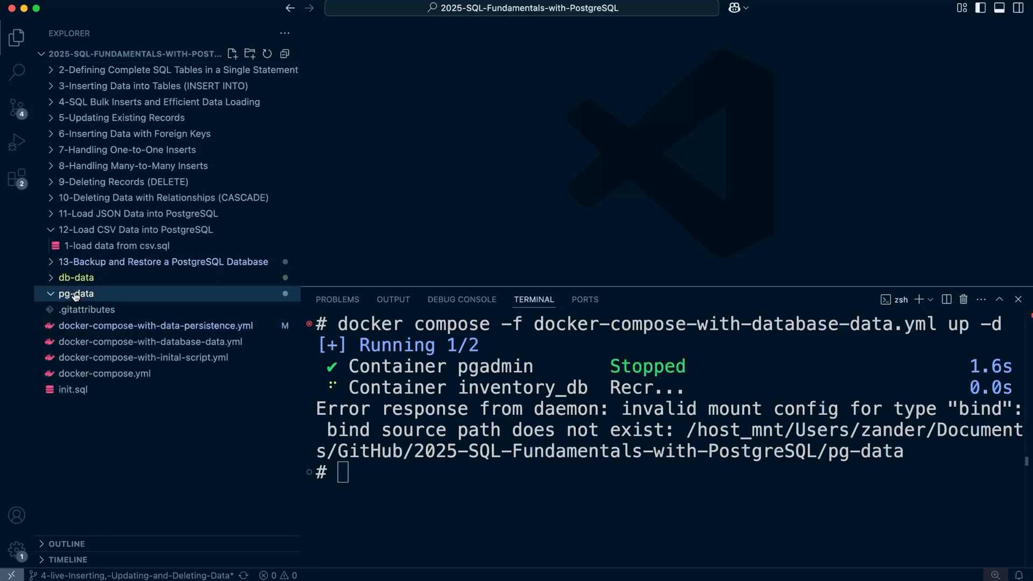
key(Delete)
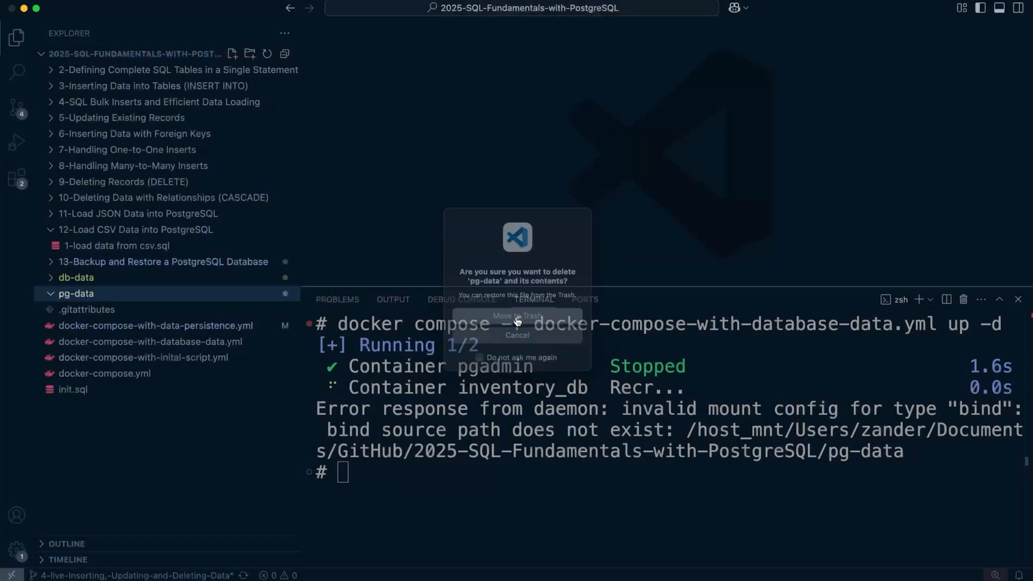
click(517, 316)
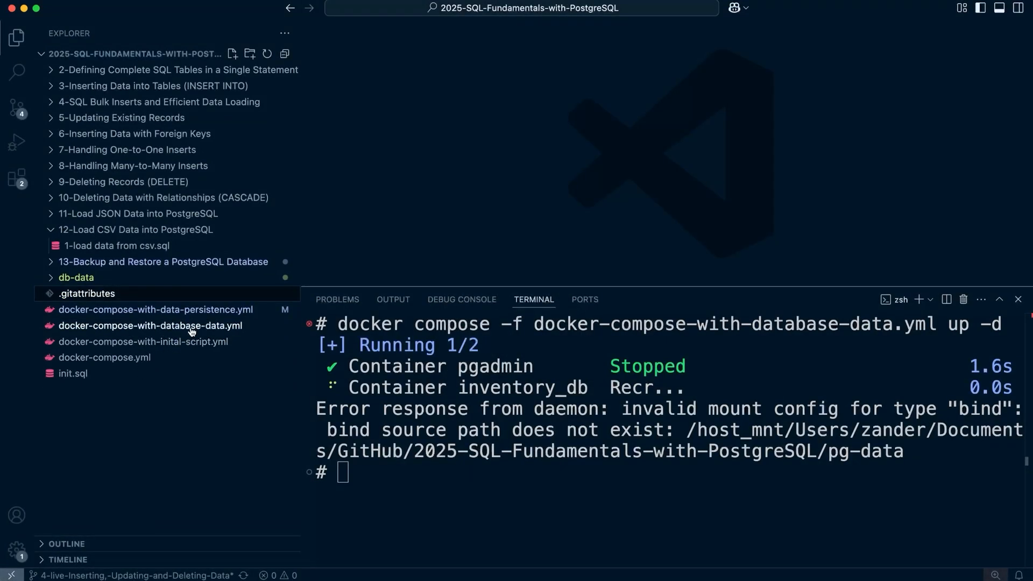
click(150, 324)
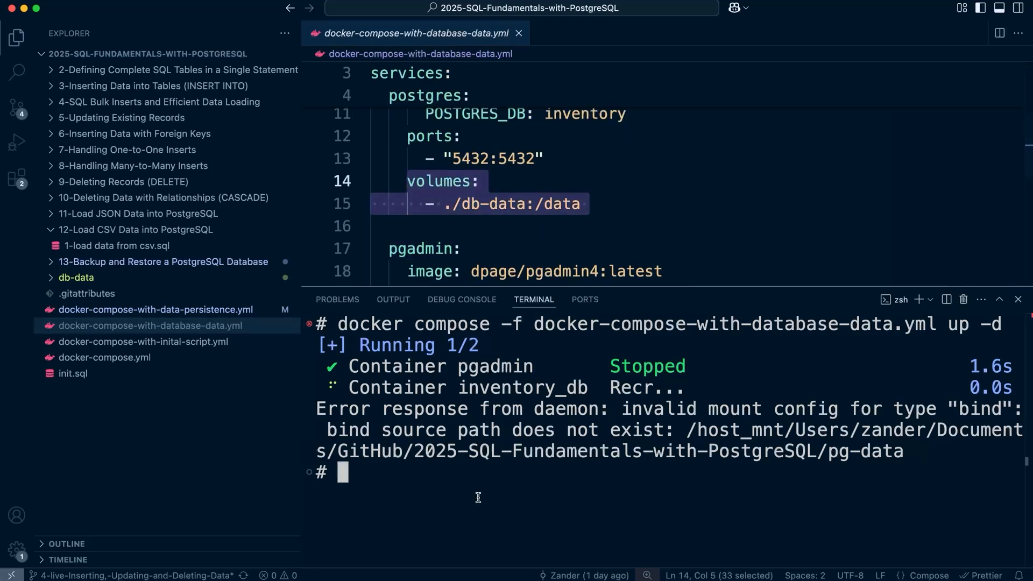
mouse_move(504, 470)
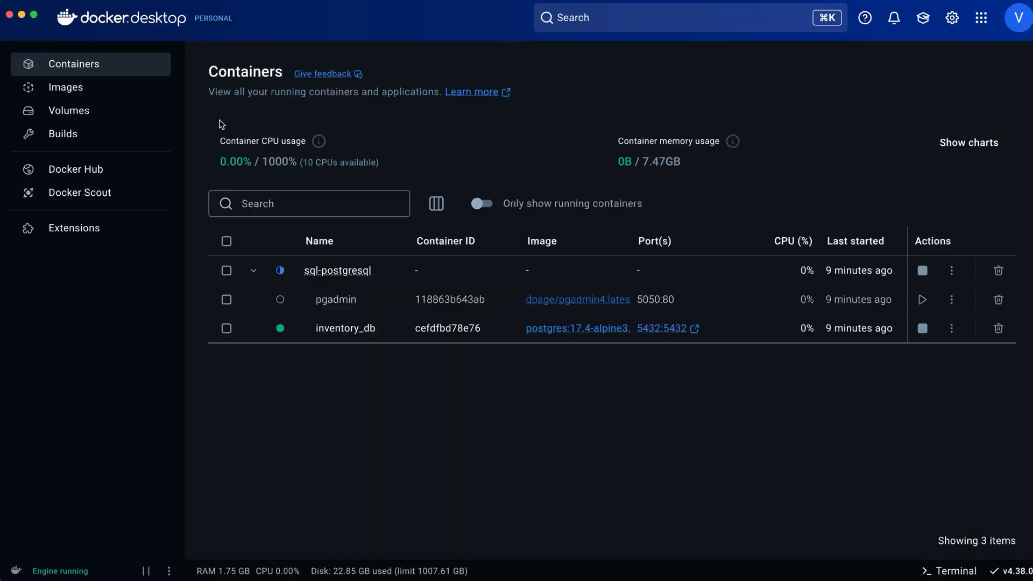
Step: Select all containers in Docker Desktop and delete them
click(226, 240)
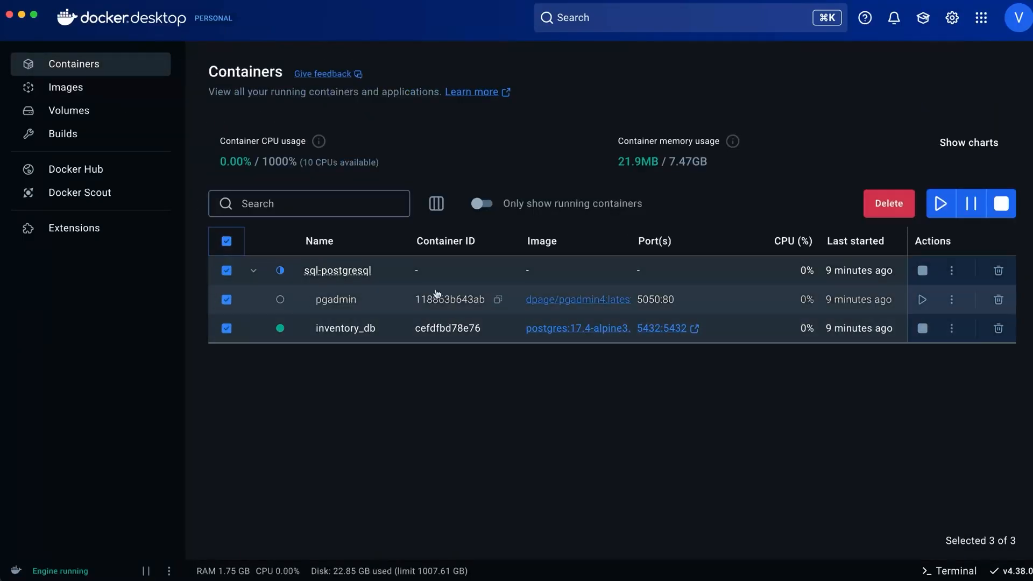
click(888, 202)
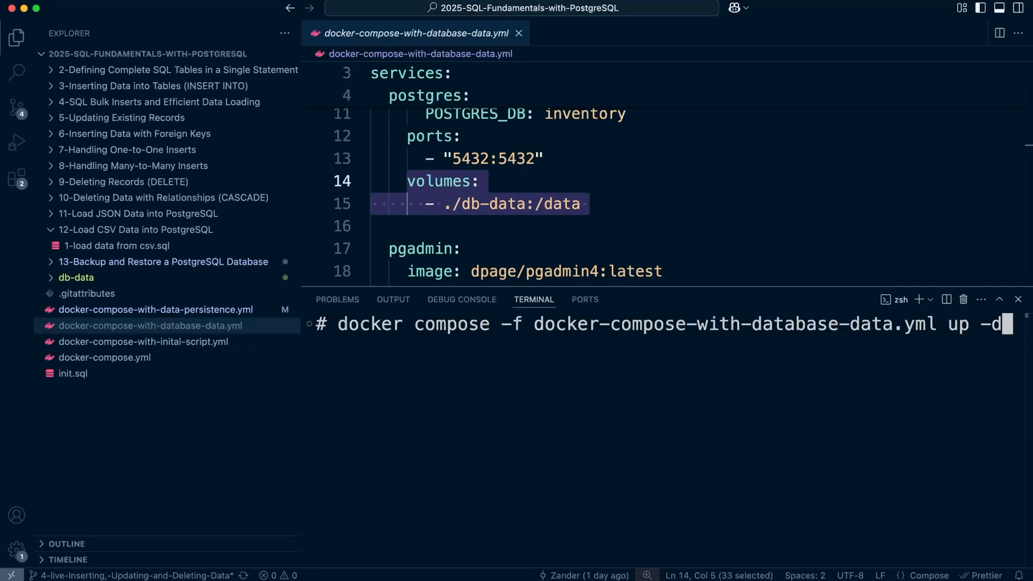
Step: Rerun the compose up command, peek into db-data, and select the pgadmin service block
key(Return)
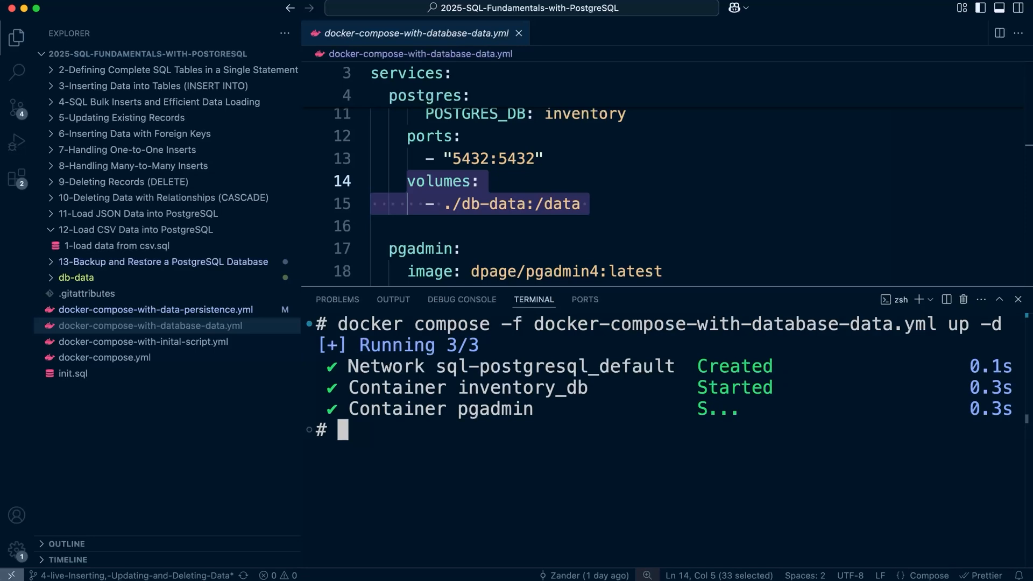
mouse_move(455, 443)
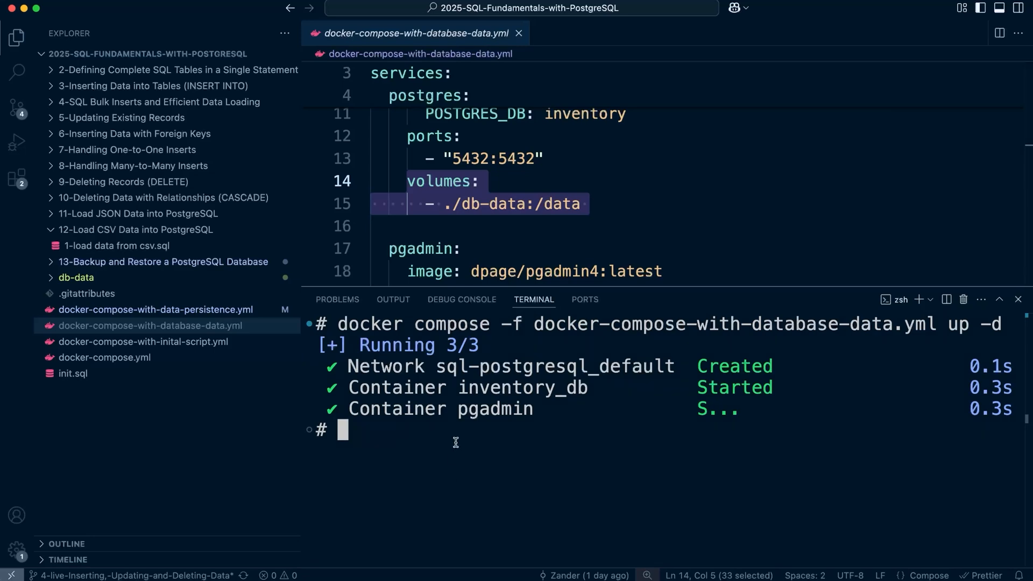
mouse_move(434, 436)
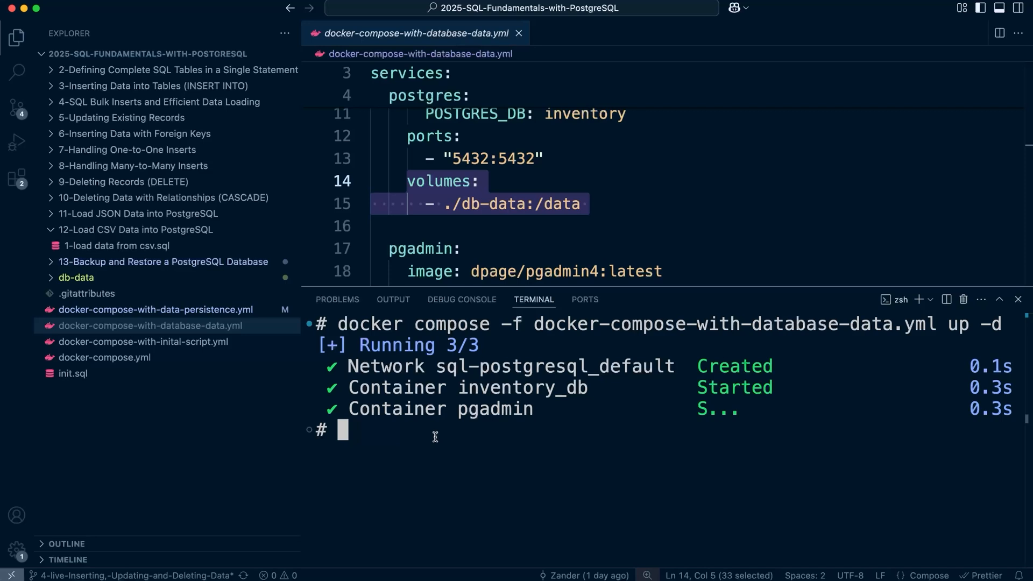
mouse_move(434, 443)
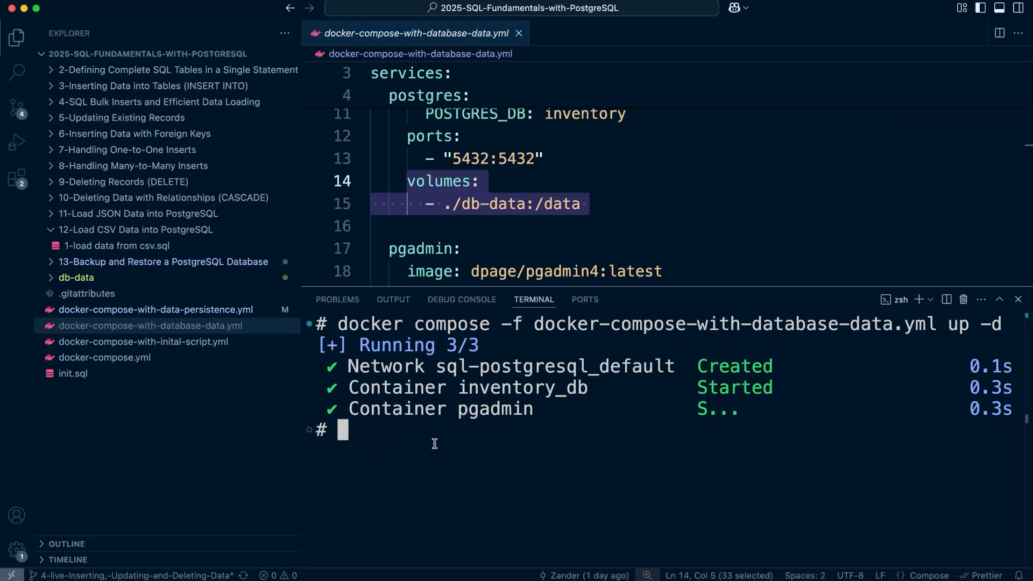
mouse_move(506, 380)
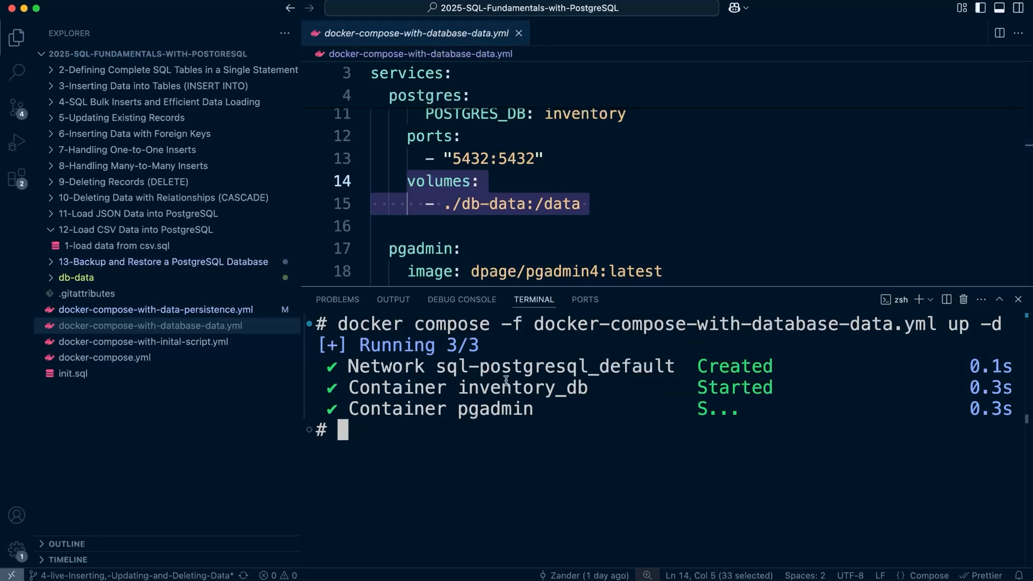
click(76, 278)
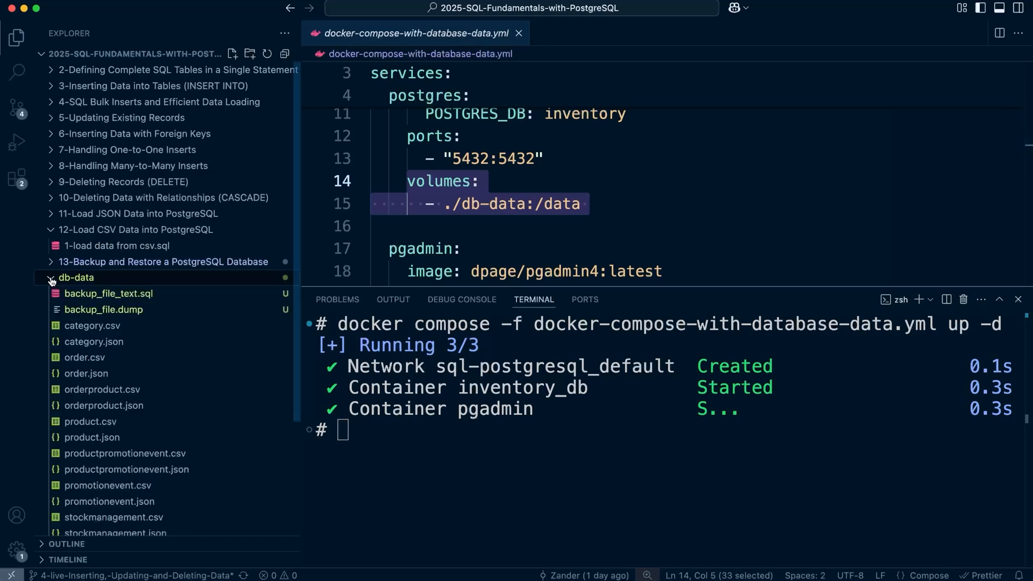
click(50, 278)
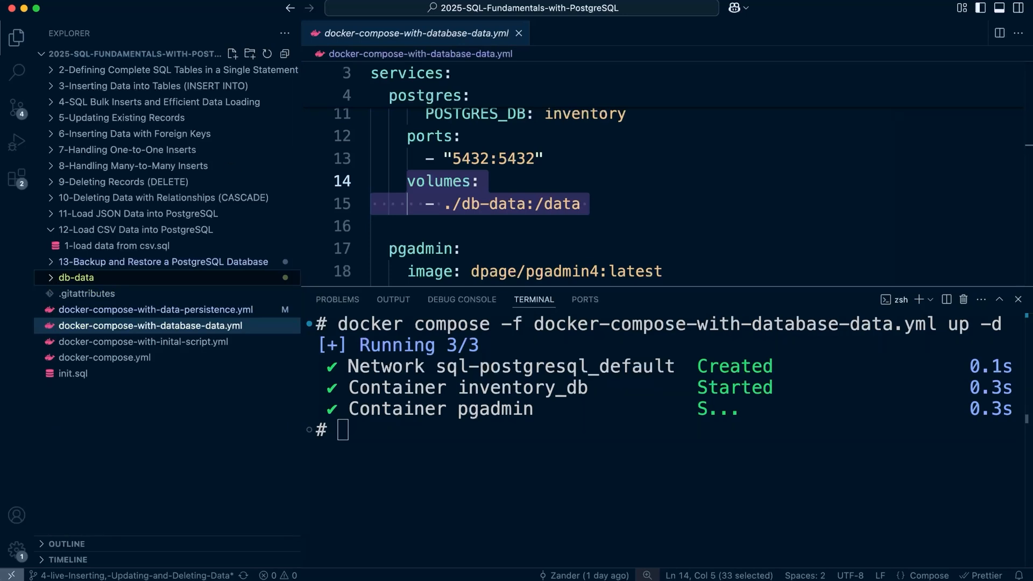
mouse_move(633, 162)
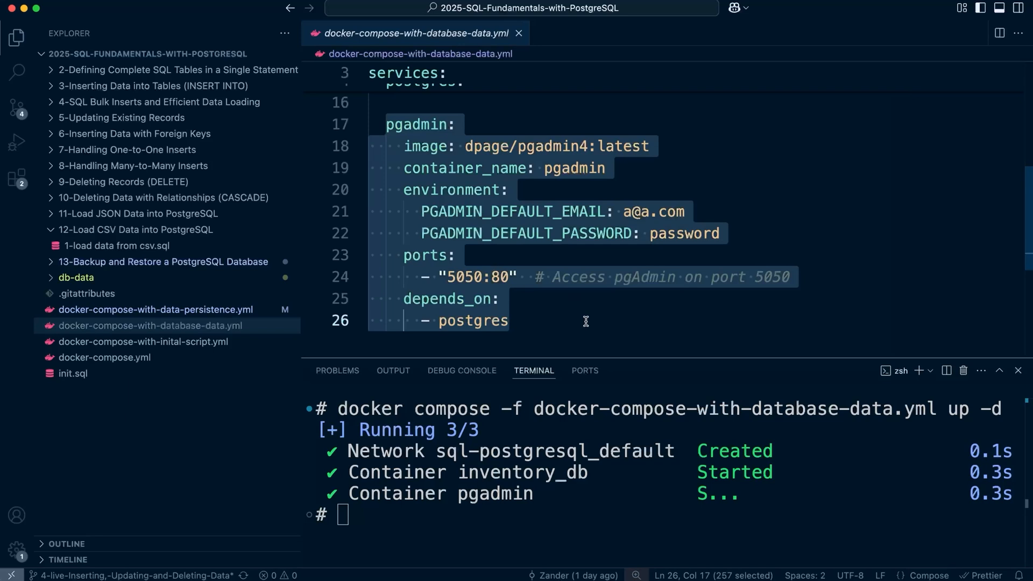
mouse_move(594, 320)
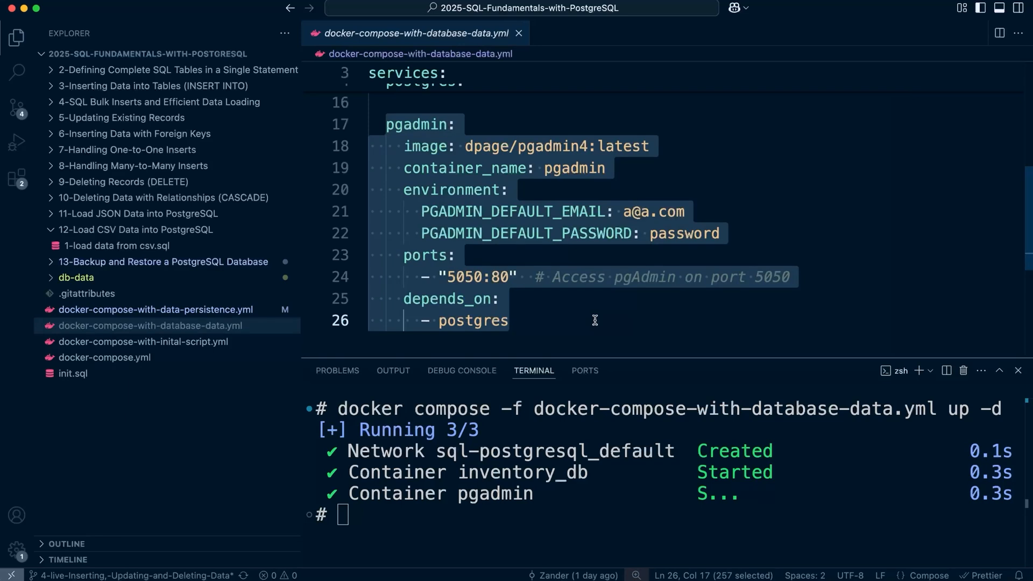
click(593, 321)
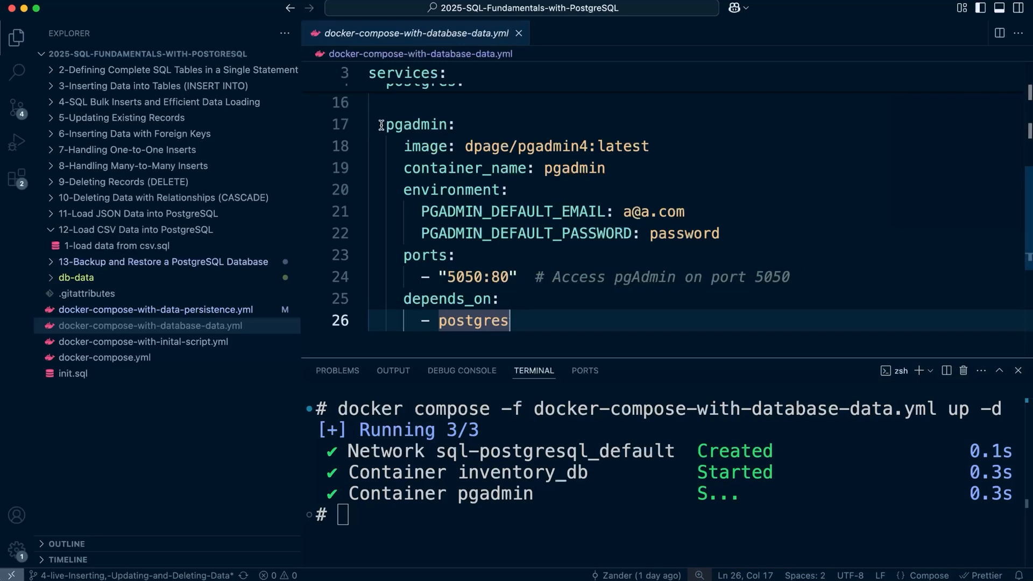
drag(385, 124, 500, 298)
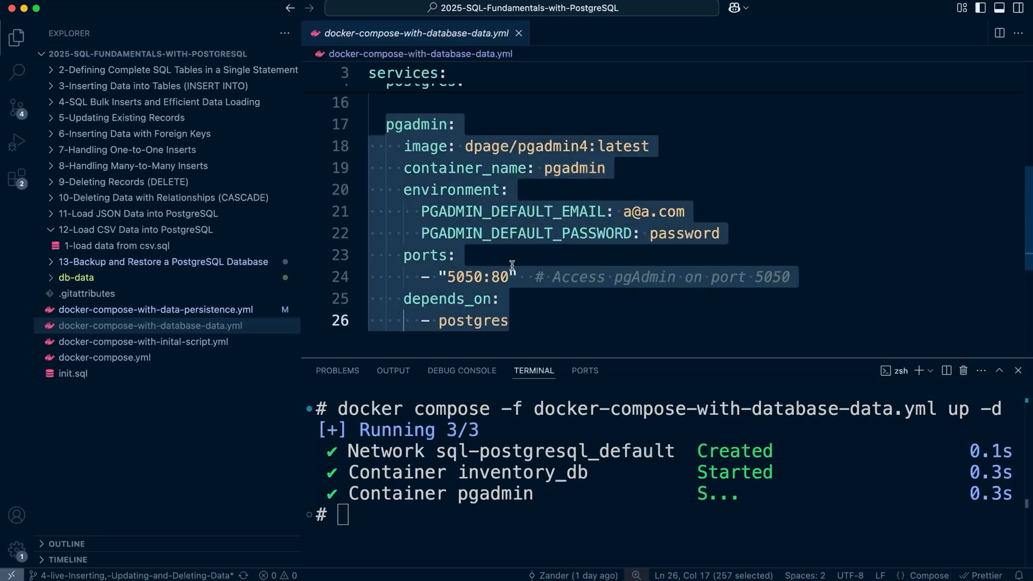
mouse_move(476, 227)
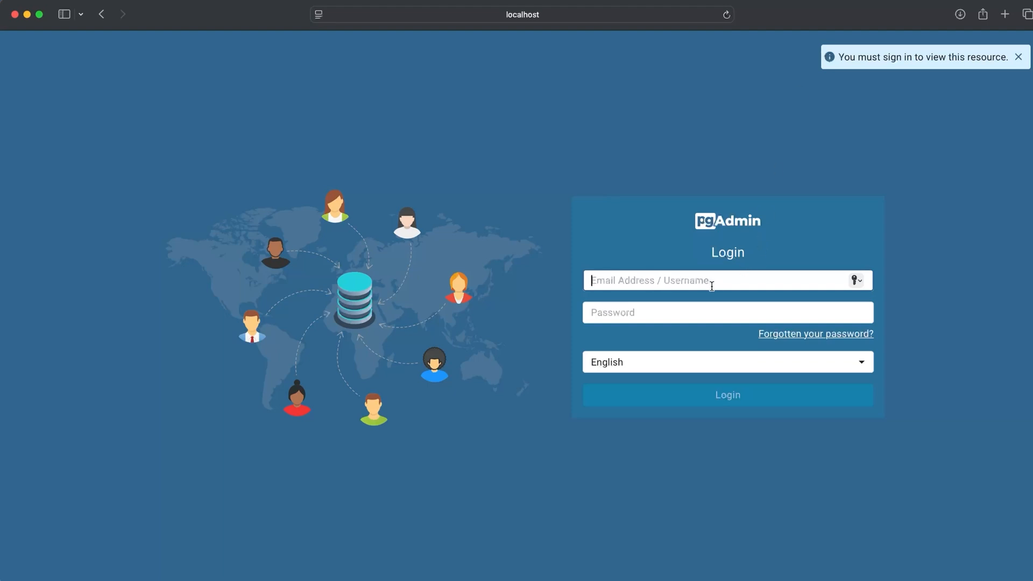
Step: Log in to pgAdmin with email a@a
text(a@a.com)
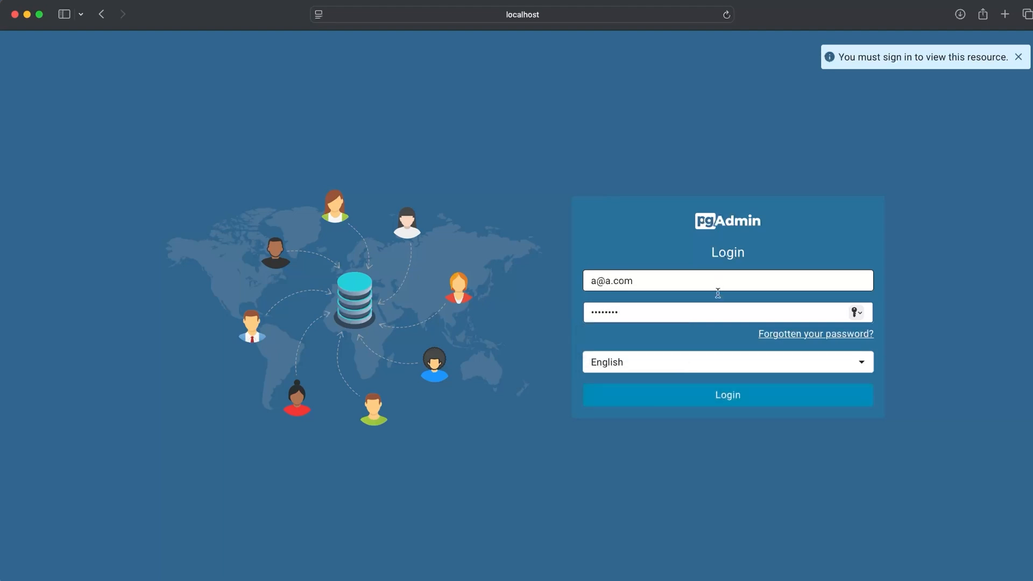
click(727, 394)
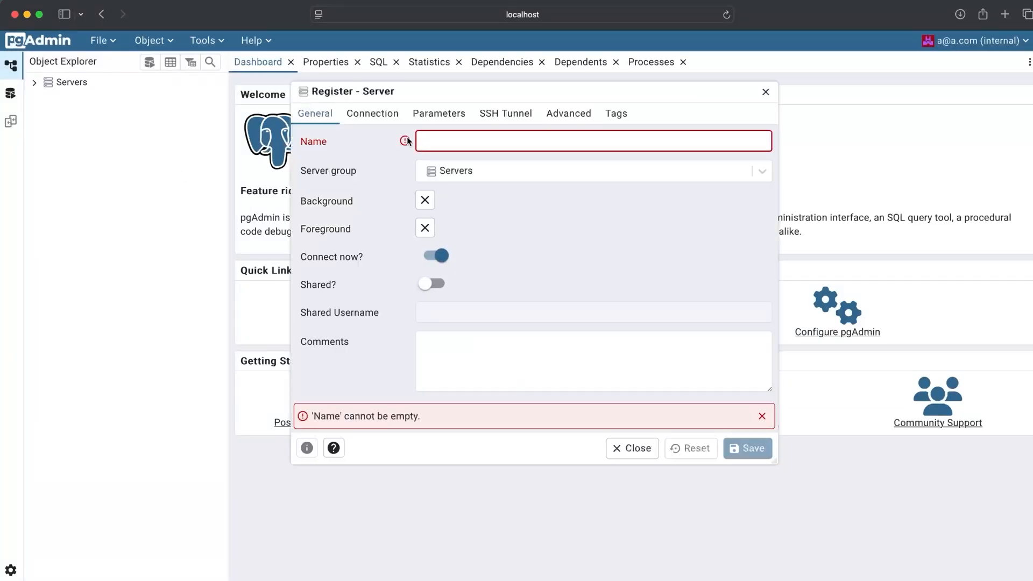
Step: Name the server 'pg' and set its connection host to inventory_db
click(591, 140)
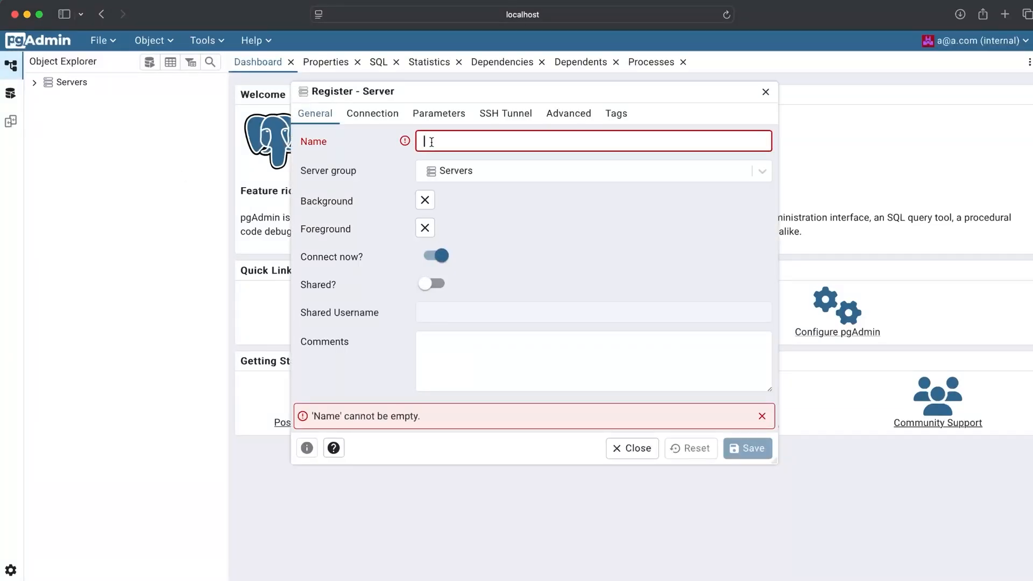
text(pg)
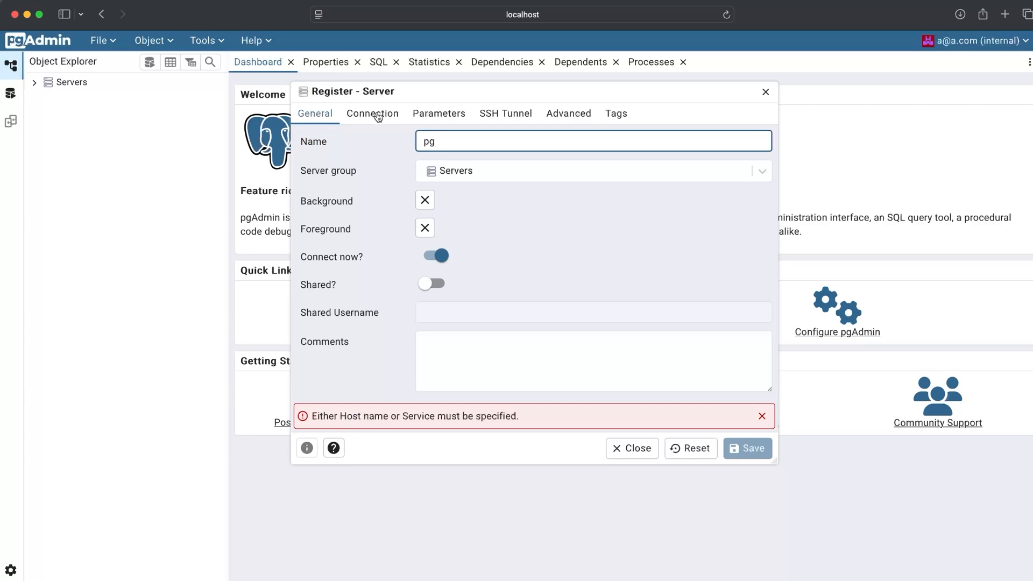
click(371, 114)
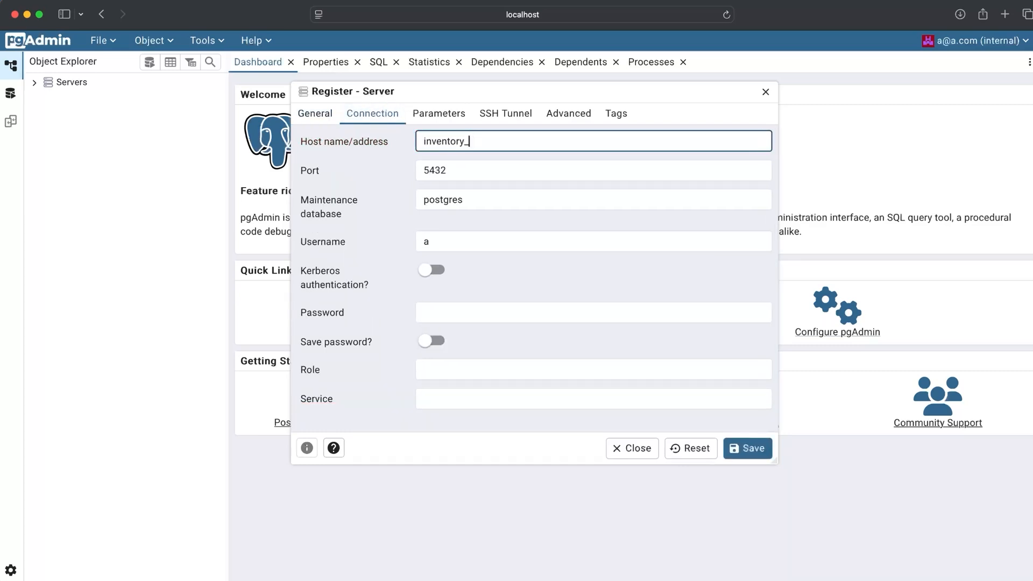
text(_db)
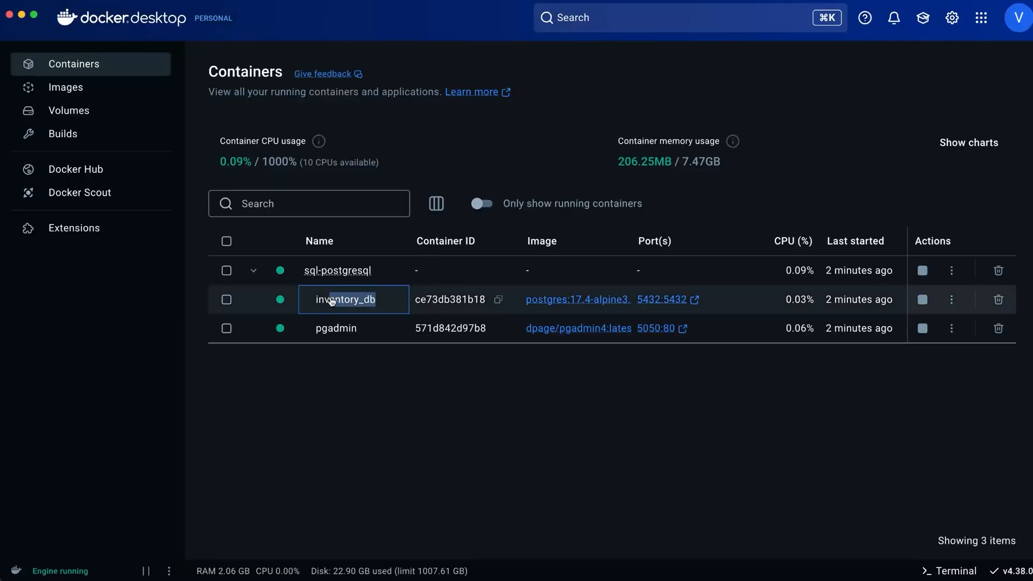
click(346, 299)
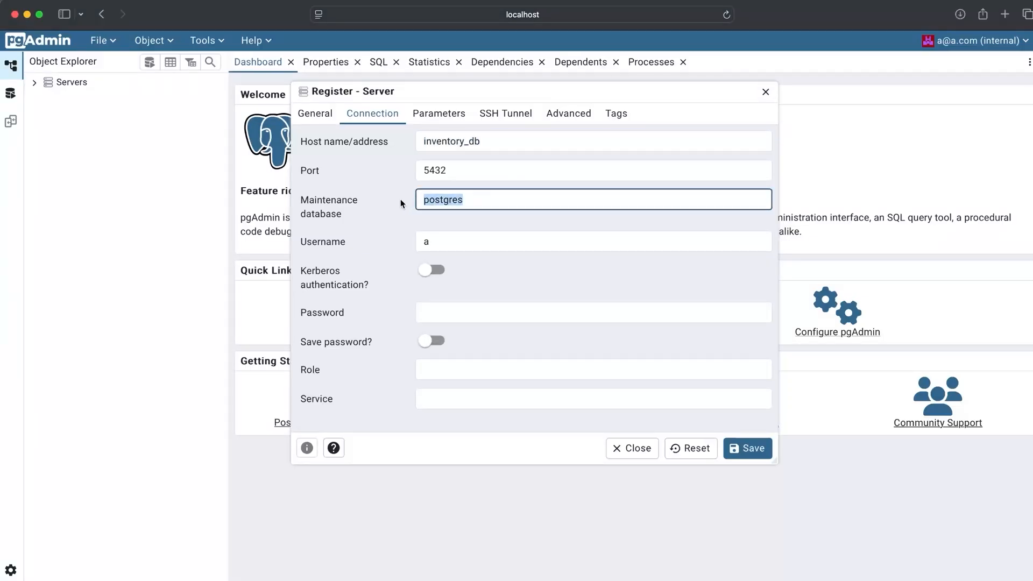
Step: Set the username to postgres, select the maintenance database, and save the server
text(postgres)
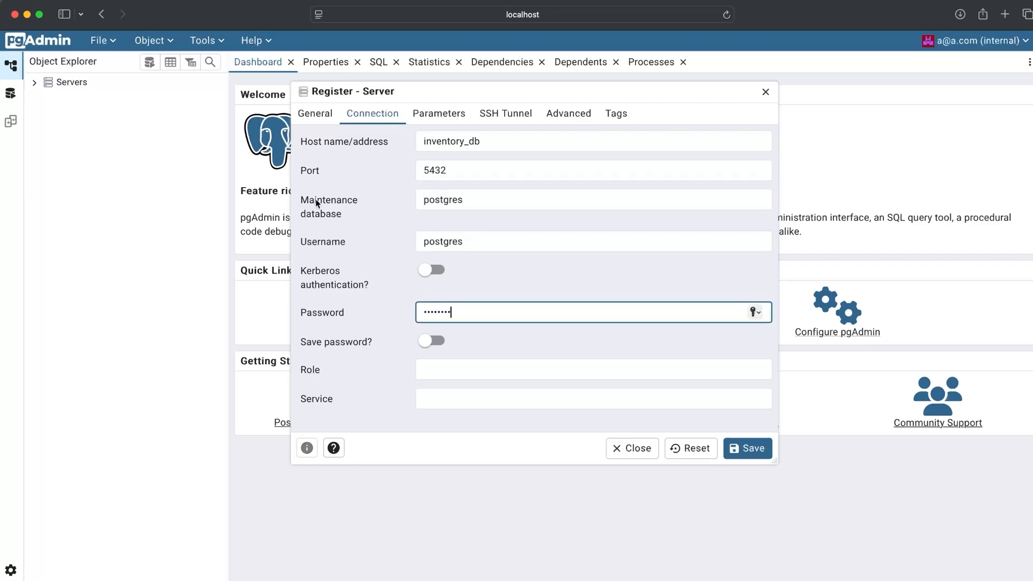
triple_click(592, 199)
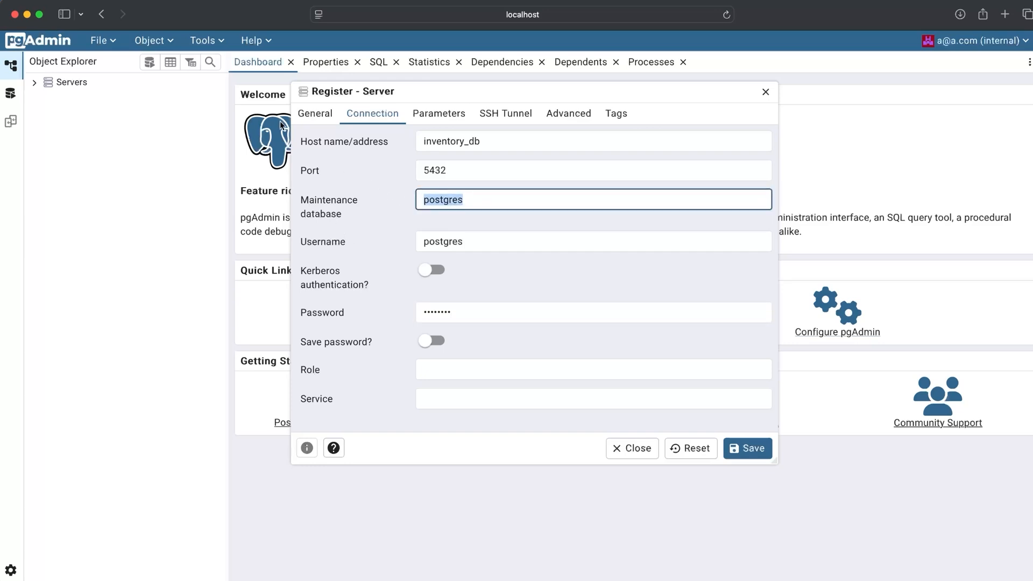
mouse_move(458, 212)
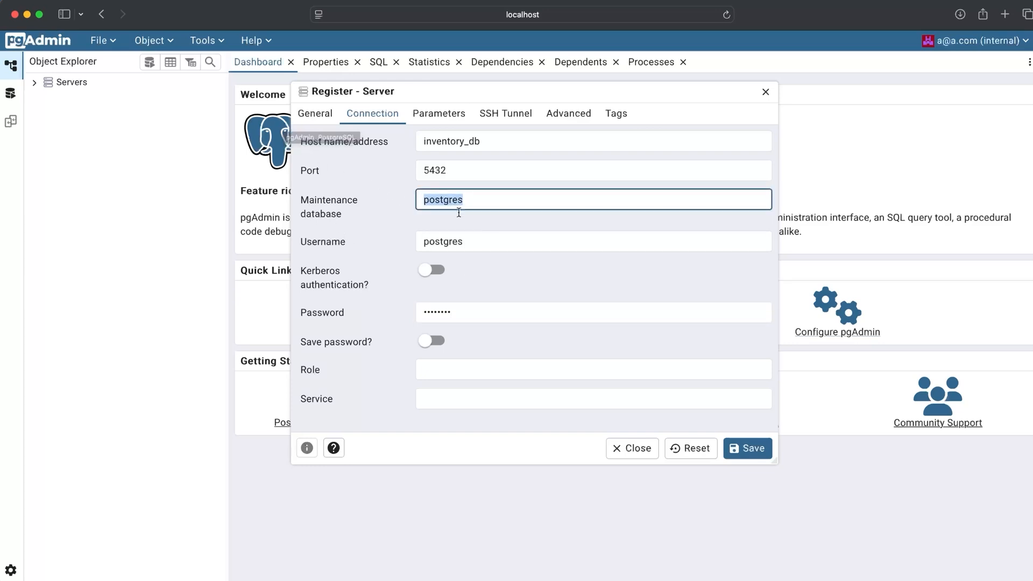
click(747, 449)
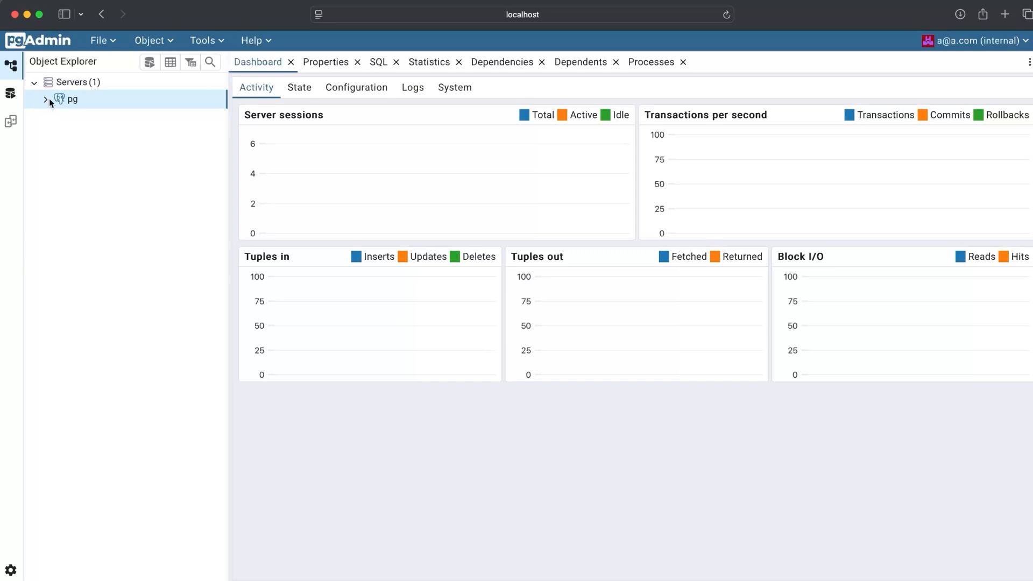
Step: Expand the pg server and its Databases list in Object Explorer
click(44, 99)
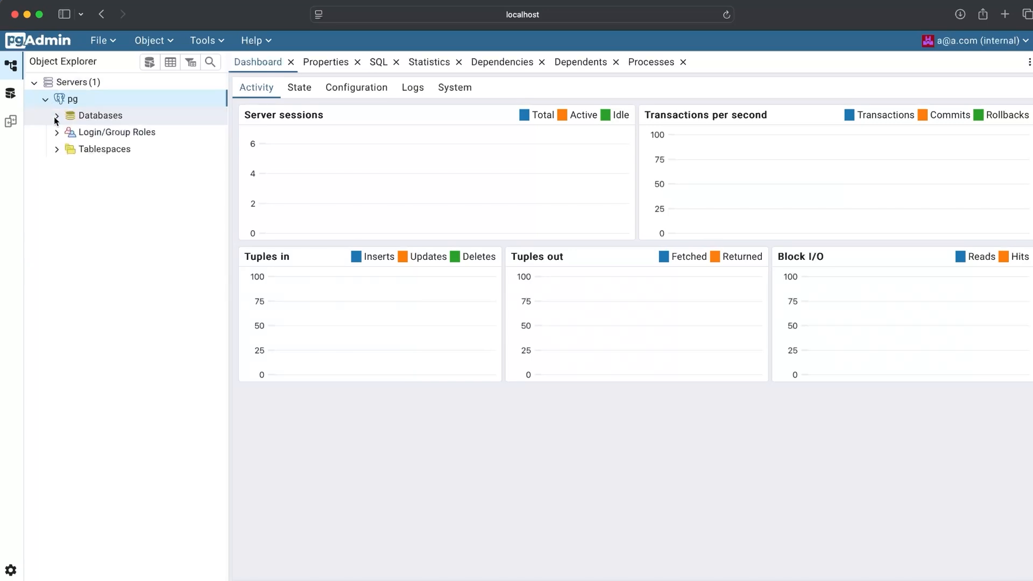
click(56, 115)
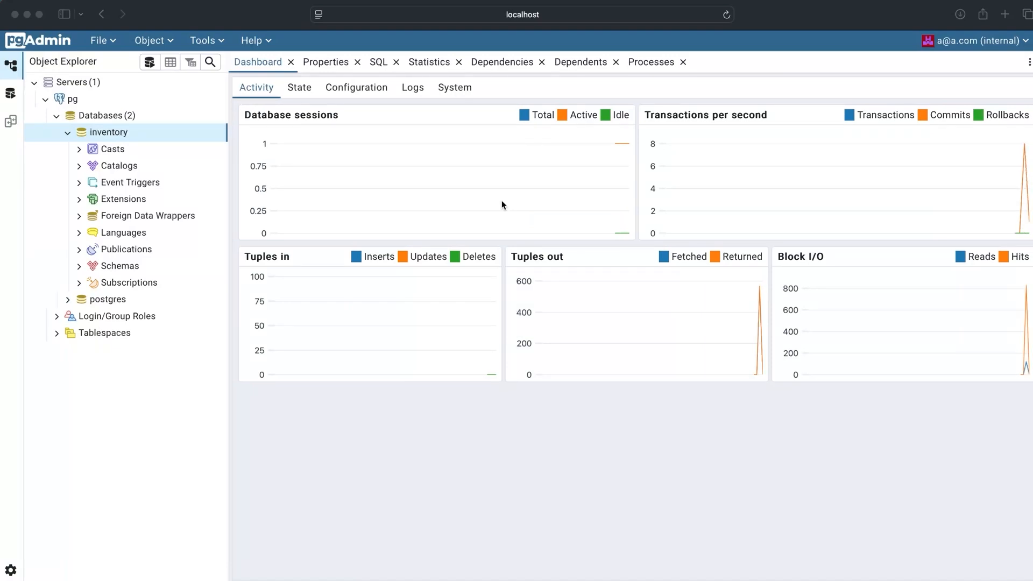
mouse_move(315, 191)
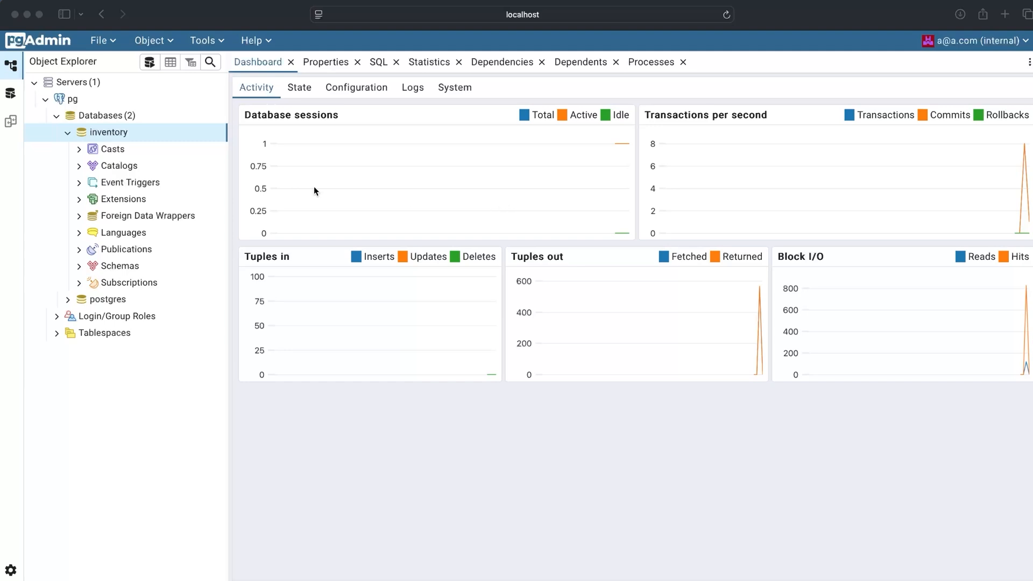
mouse_move(196, 145)
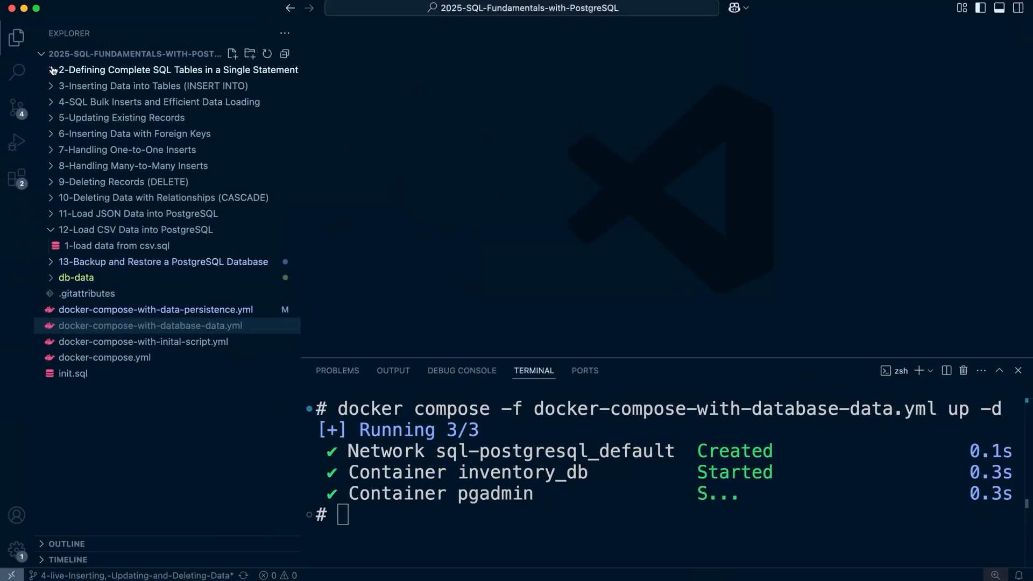
Step: Expand the '2-Defining Complete SQL Tables in a Single Statement' folder in Explorer
click(178, 70)
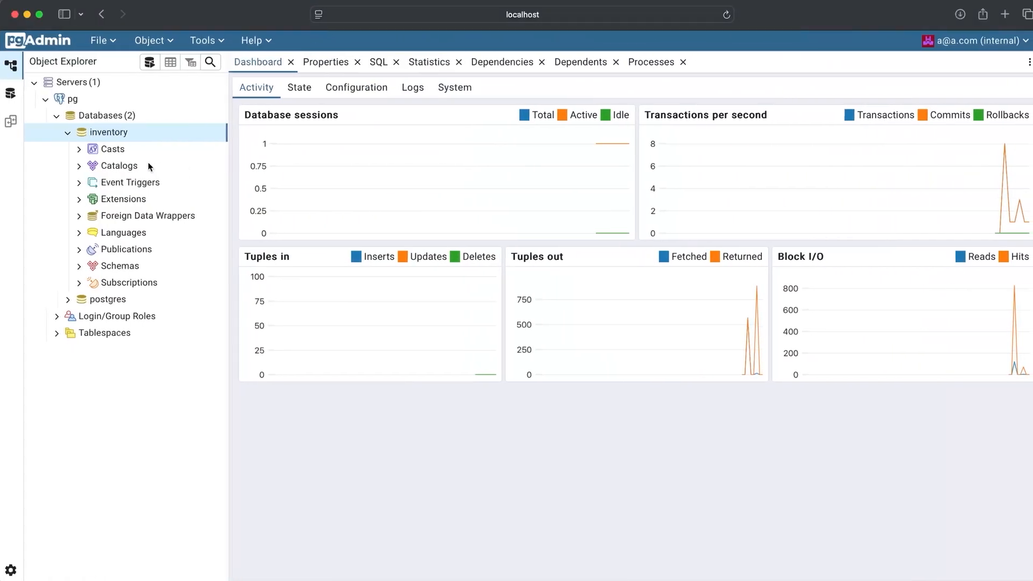
Step: Open the Query Tool from the inventory database's context menu
right_click(110, 132)
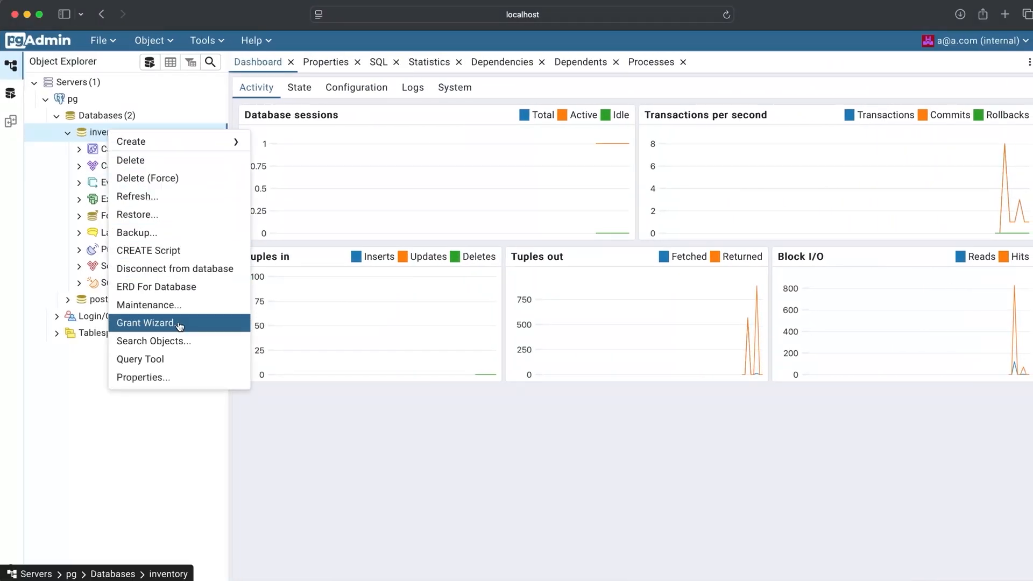
mouse_move(153, 340)
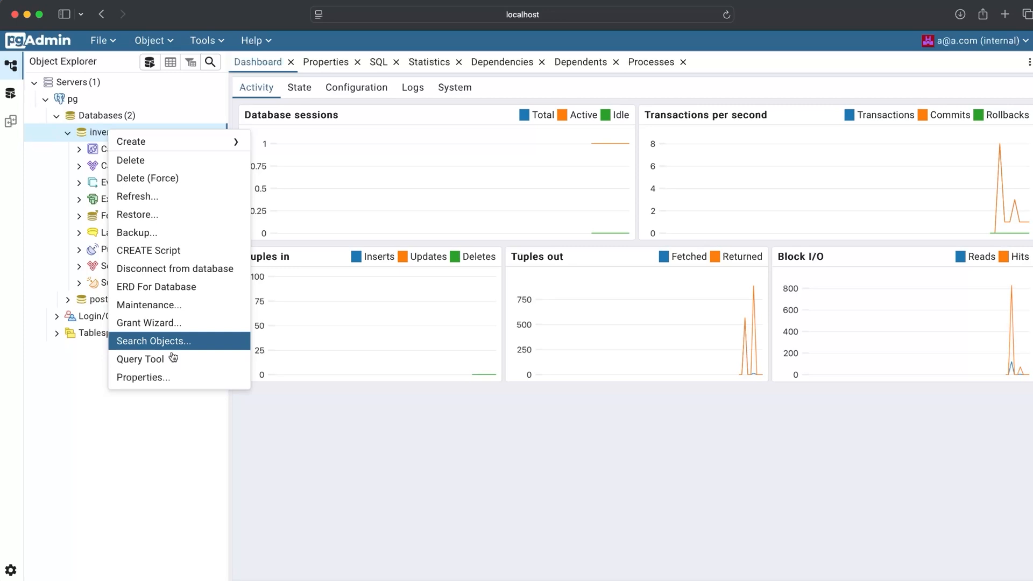
click(141, 358)
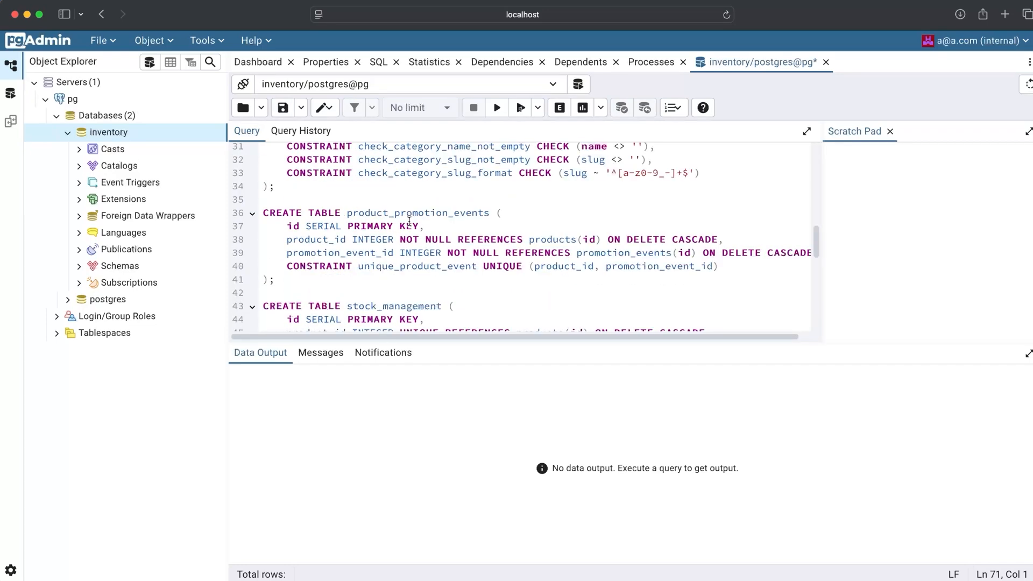
Step: Run the CREATE TABLE script and check its successful result message
scroll(up, 3)
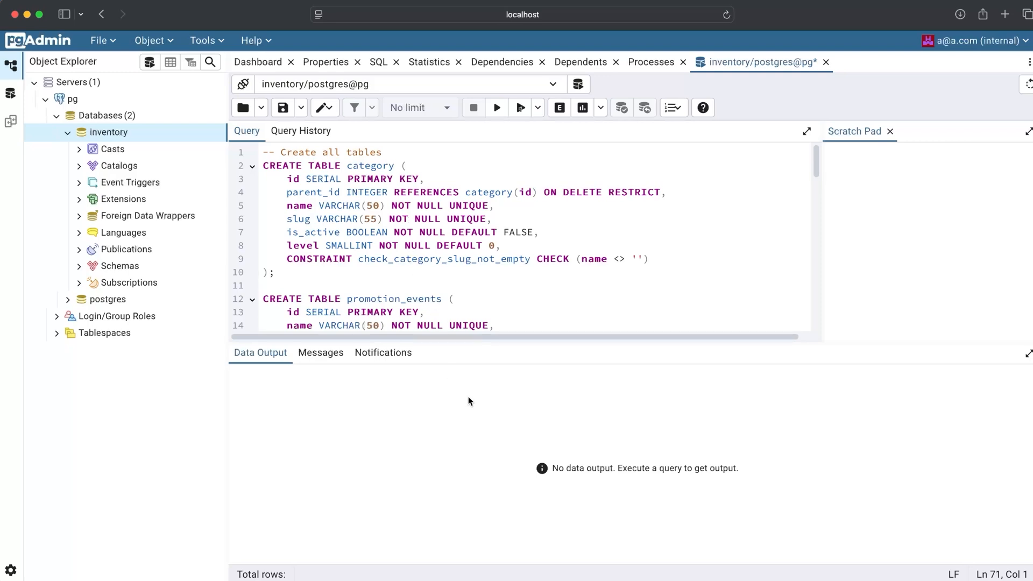
mouse_move(496, 107)
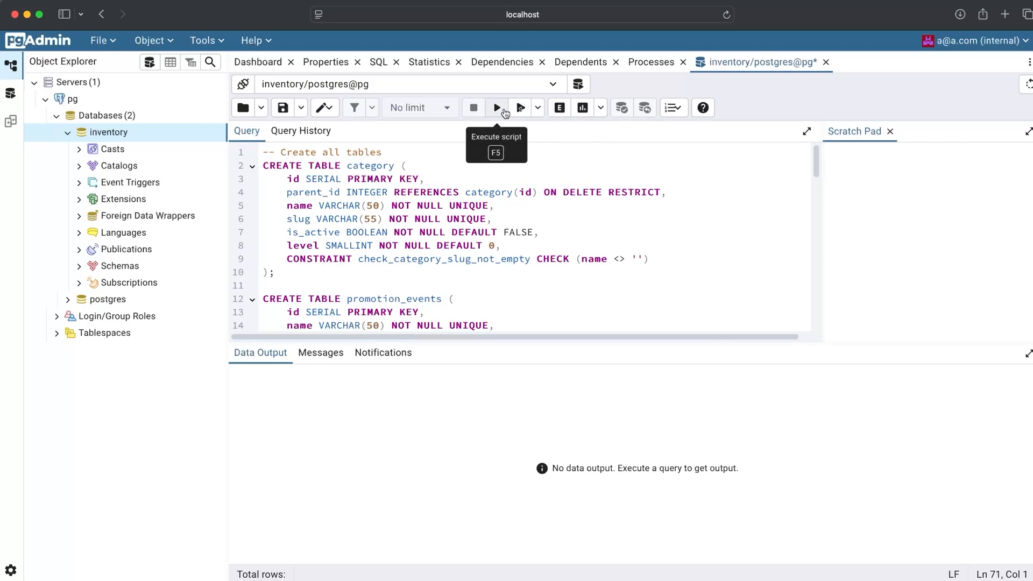
click(496, 108)
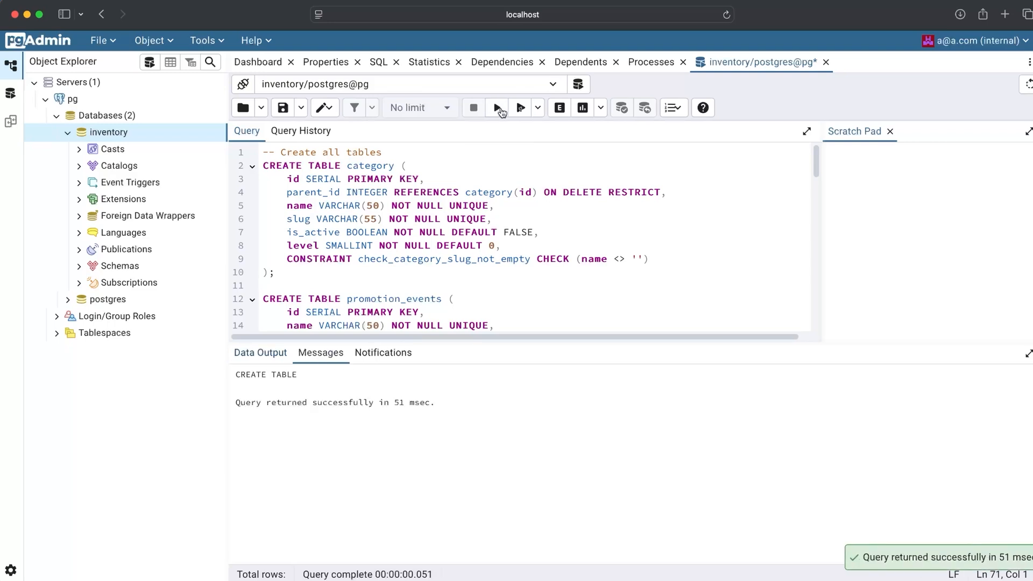
double_click(265, 375)
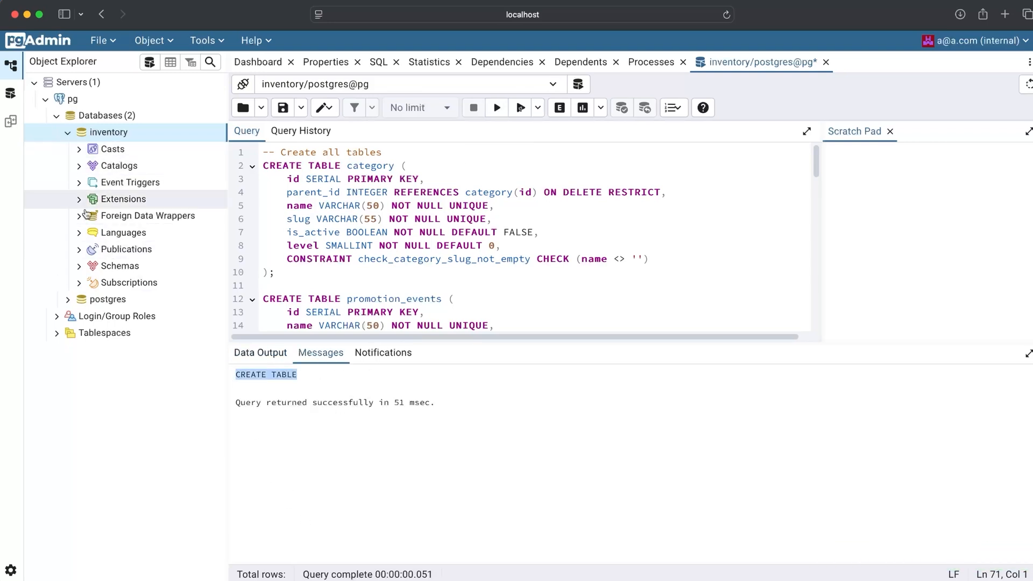
Step: Expand the inventory database's Schemas > public > Tables in Object Explorer
click(79, 265)
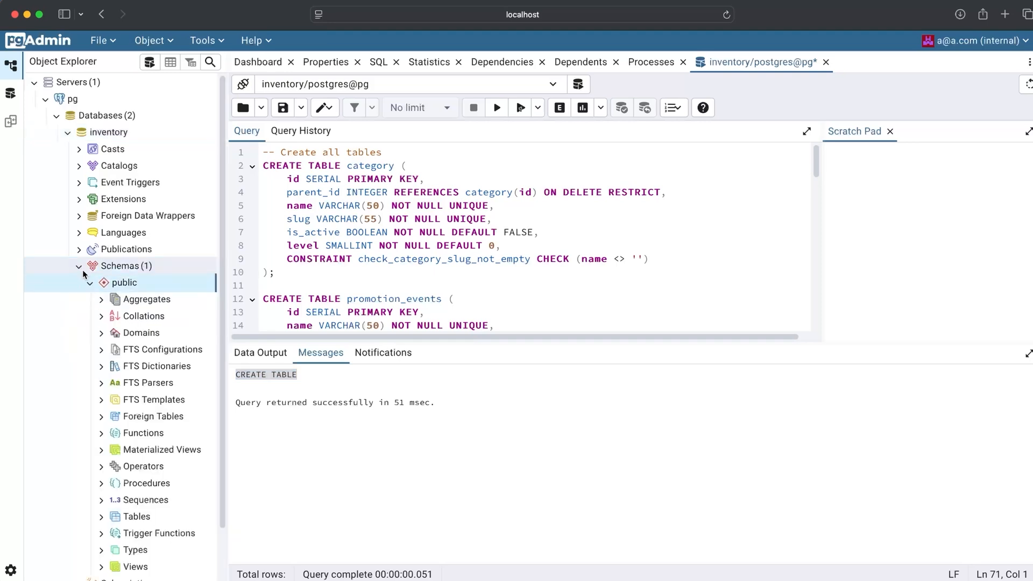
scroll(down, 3)
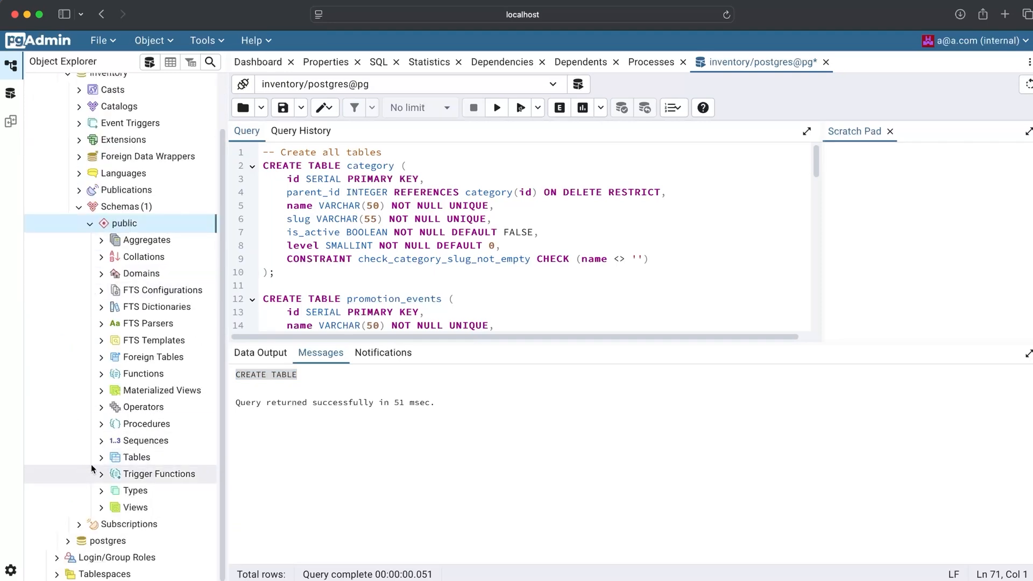
click(135, 457)
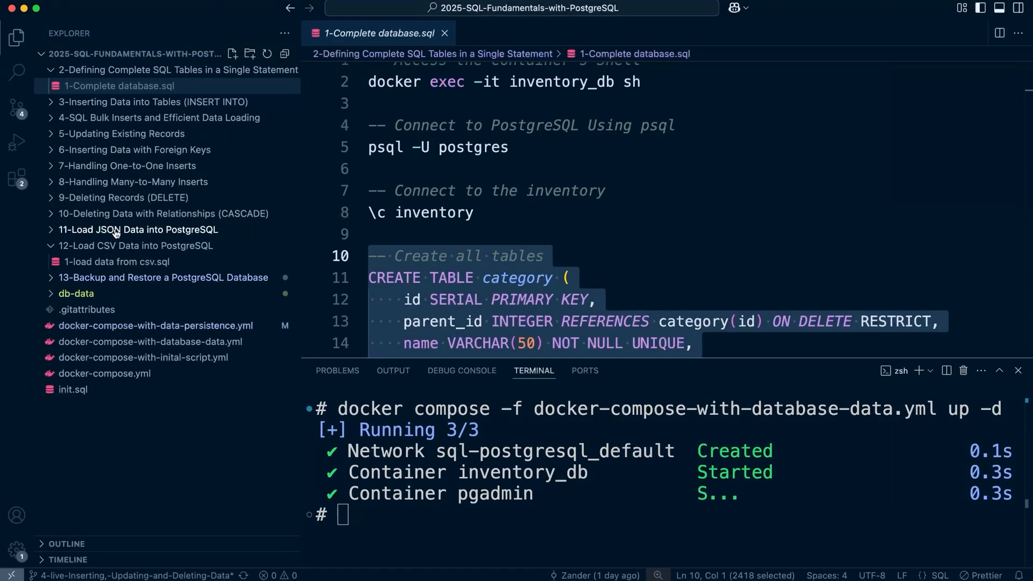
Step: Review 1-load data from csv.sql and the db-data volume line in docker-compose-with-database-data.yml
click(135, 245)
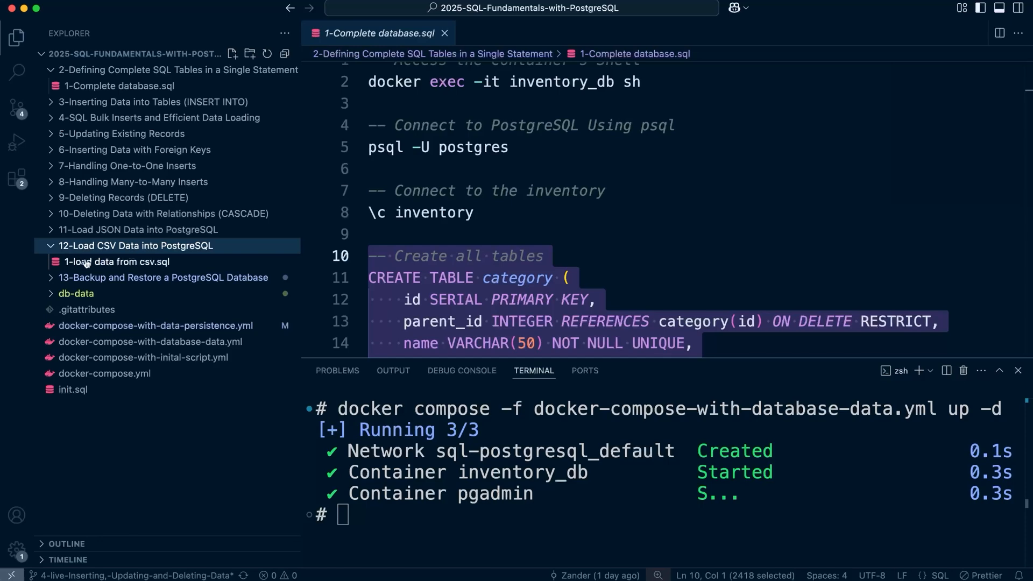
click(115, 261)
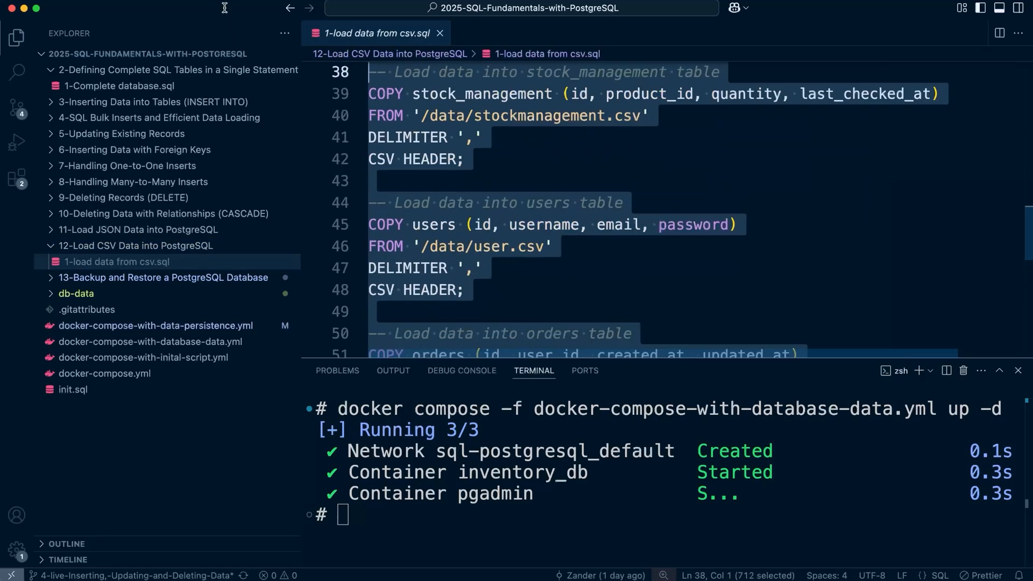
scroll(up, 3)
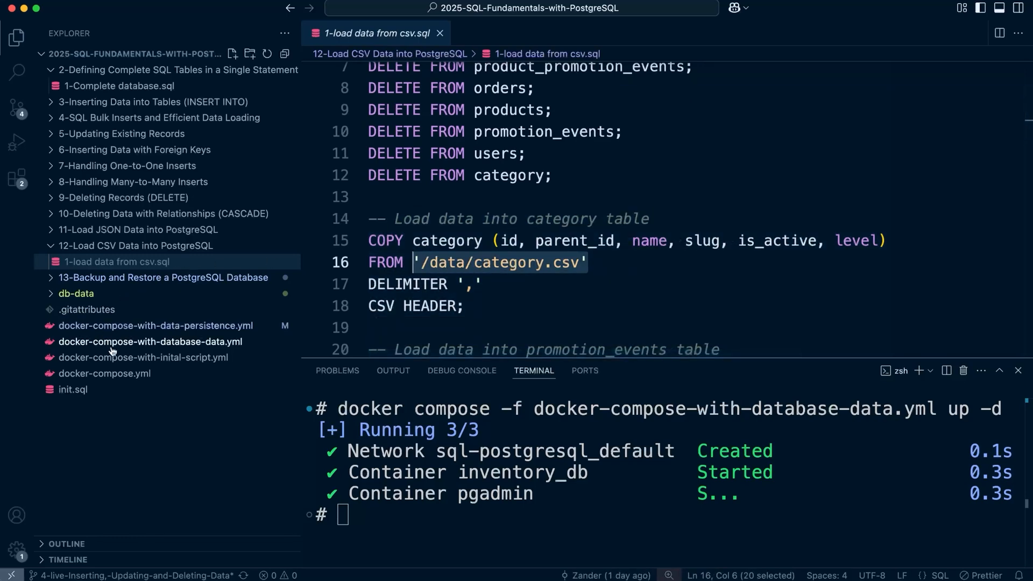
click(149, 341)
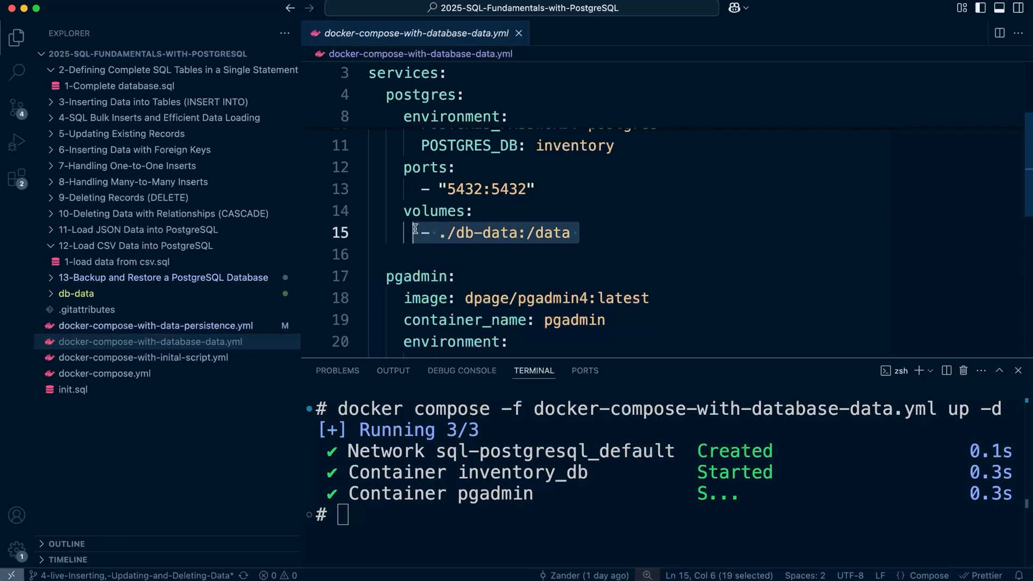
click(76, 294)
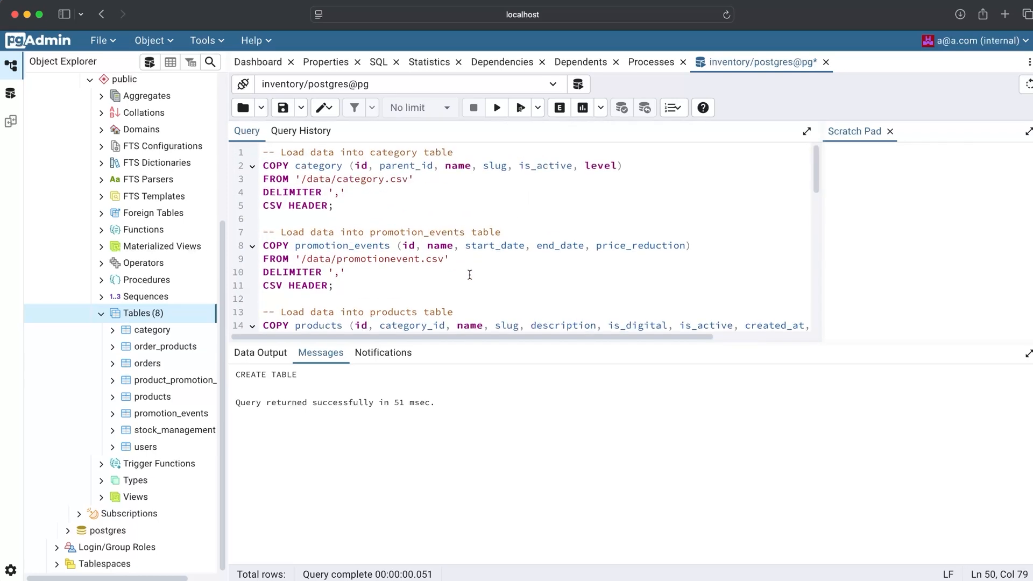
Step: Run the COPY import, fix the users data error, and rerun for COPY 3
click(496, 107)
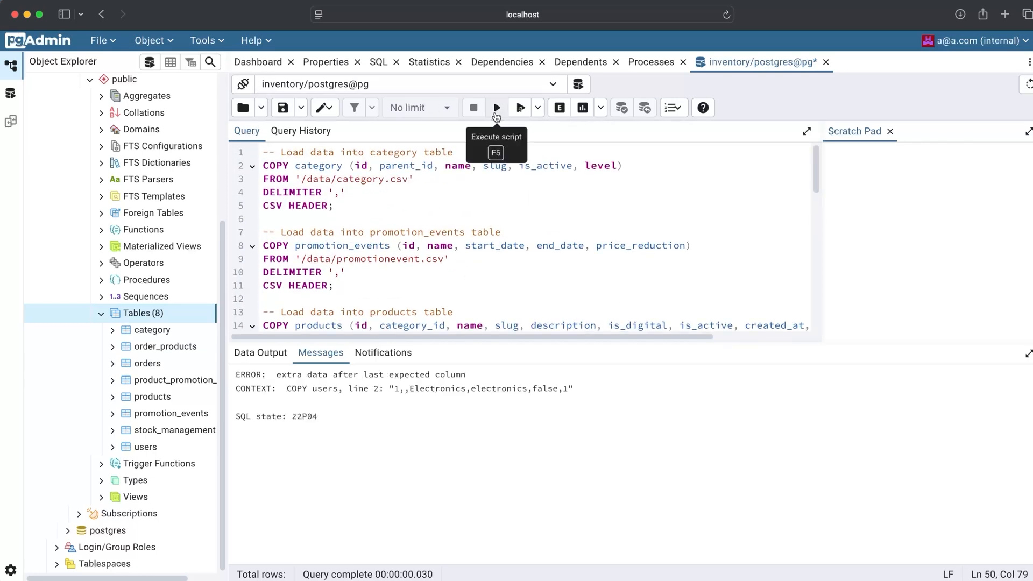
mouse_move(341, 388)
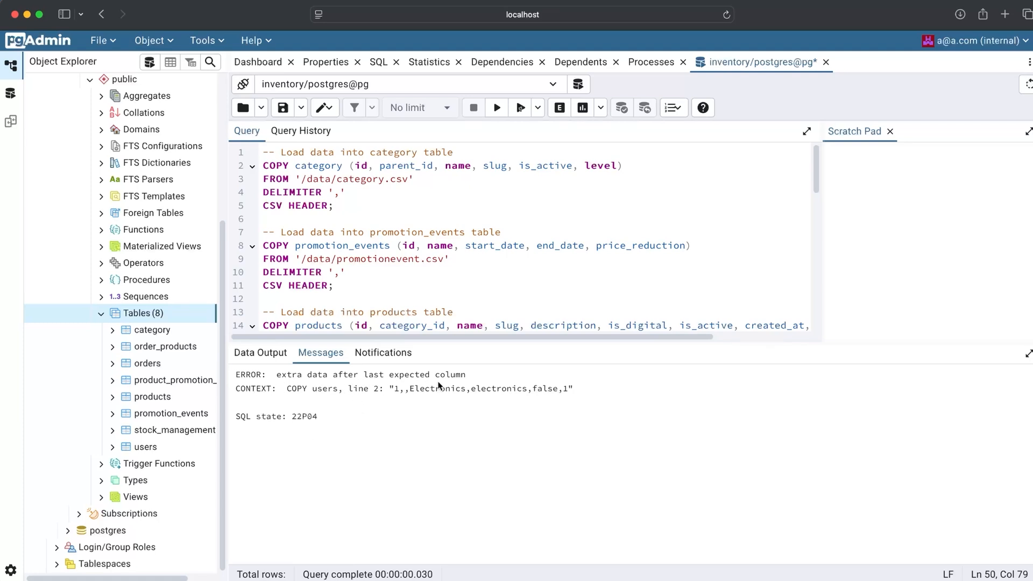
scroll(down, 3)
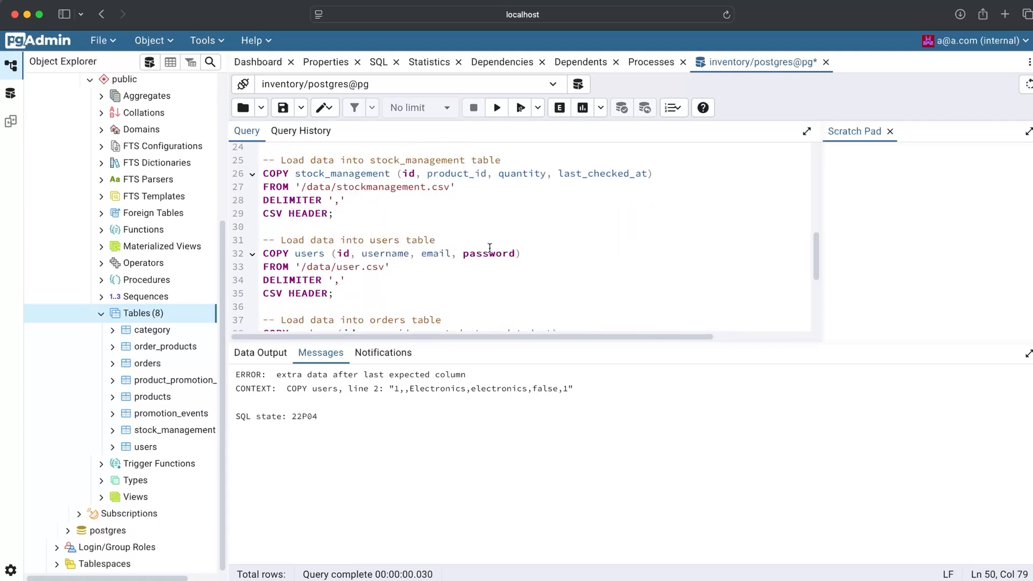
scroll(down, 3)
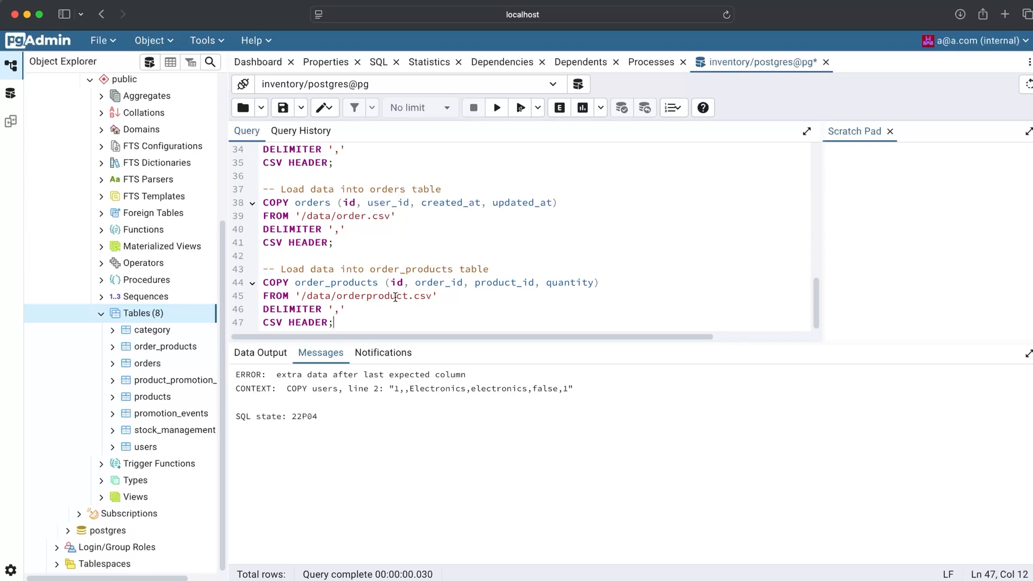
click(496, 108)
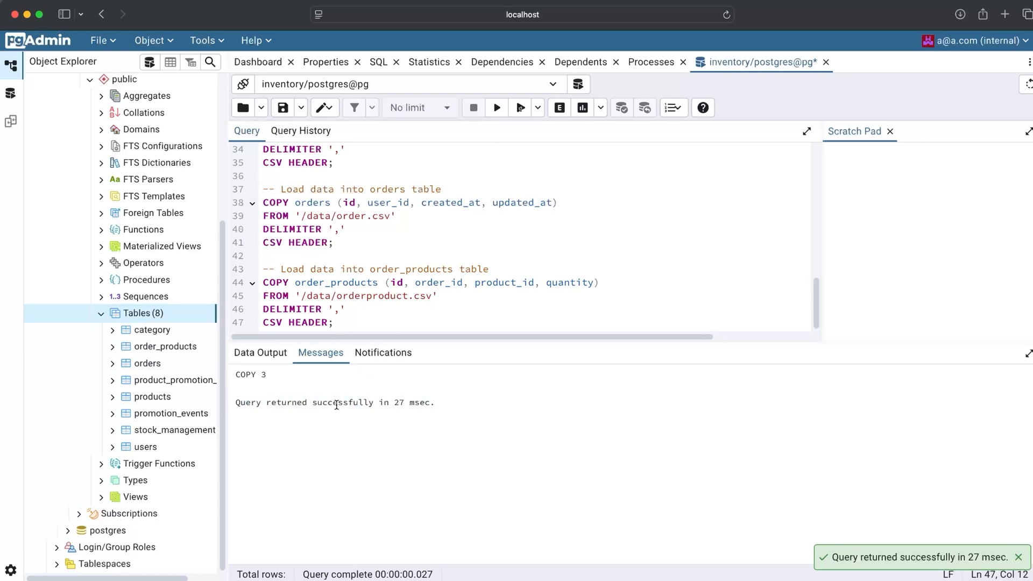
click(170, 413)
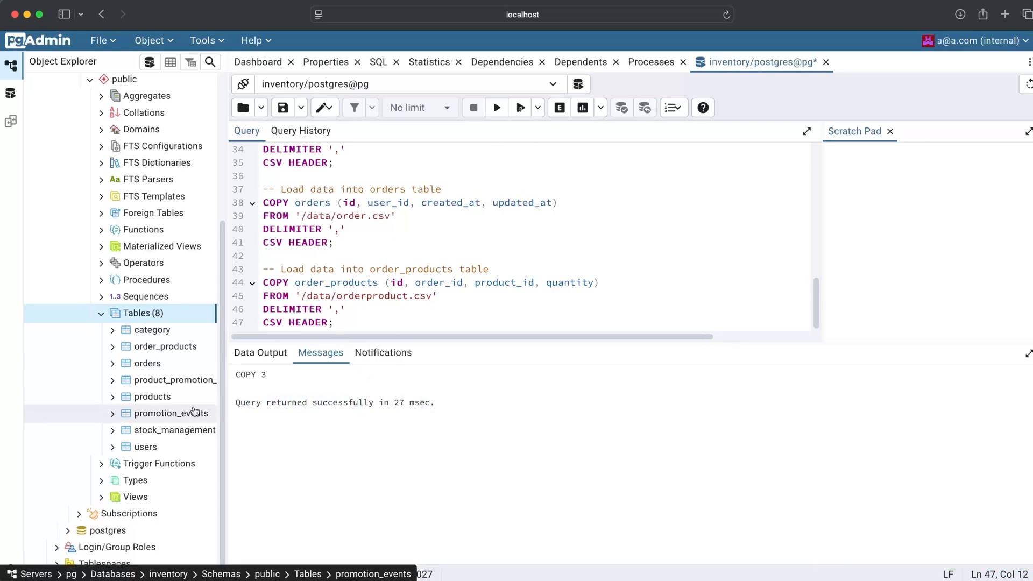
scroll(up, 3)
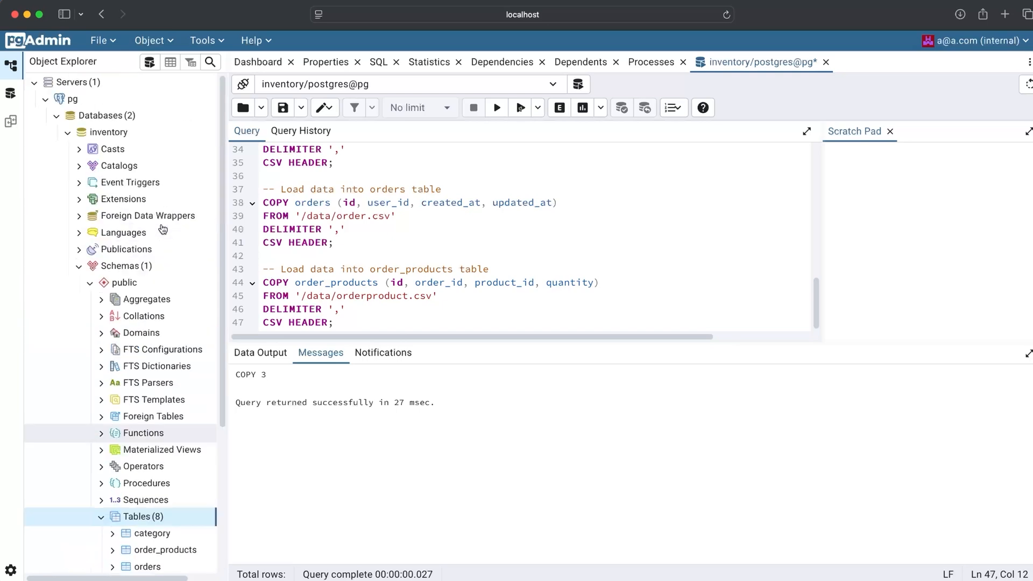
mouse_move(159, 232)
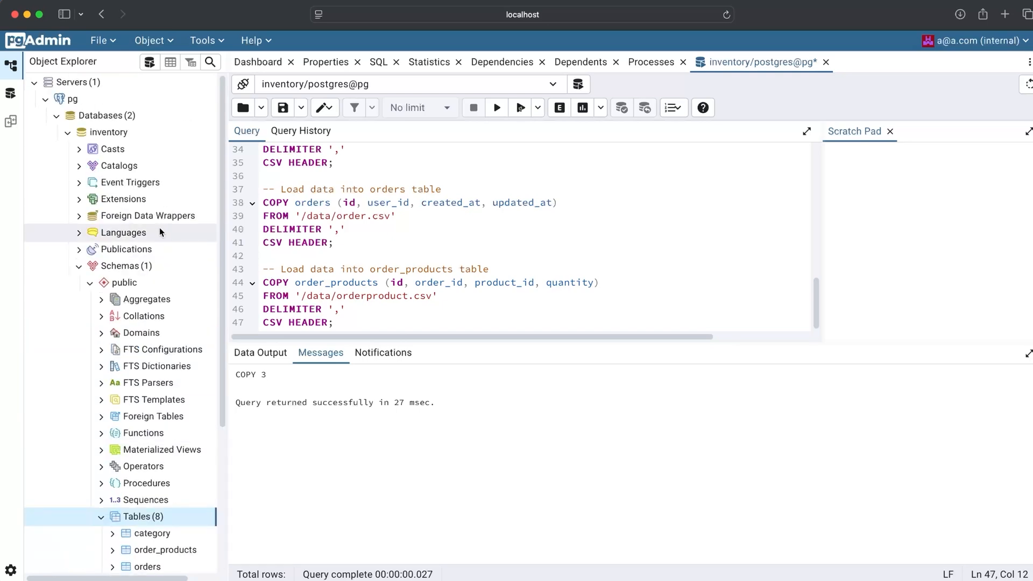
mouse_move(147, 216)
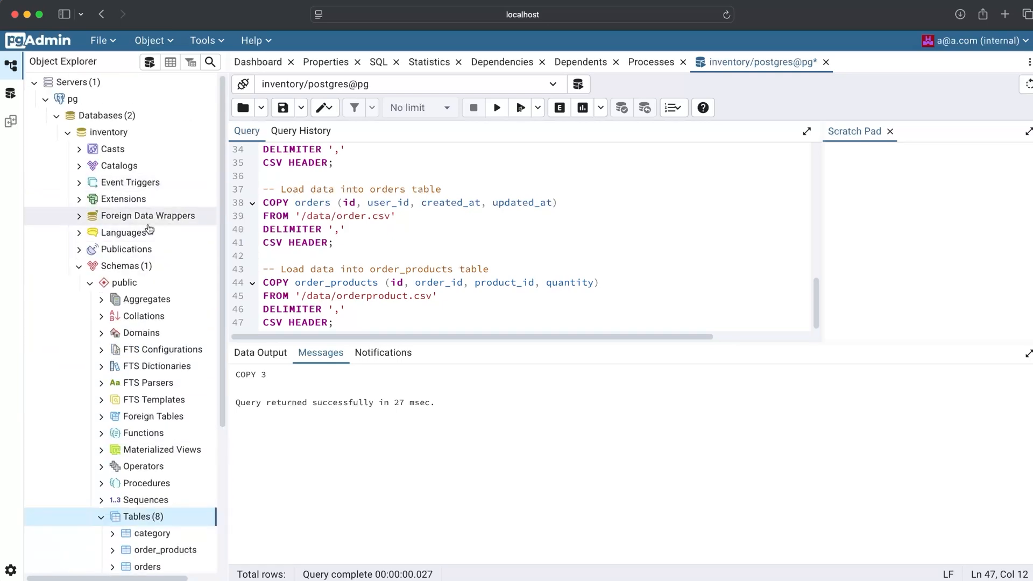
mouse_move(128, 265)
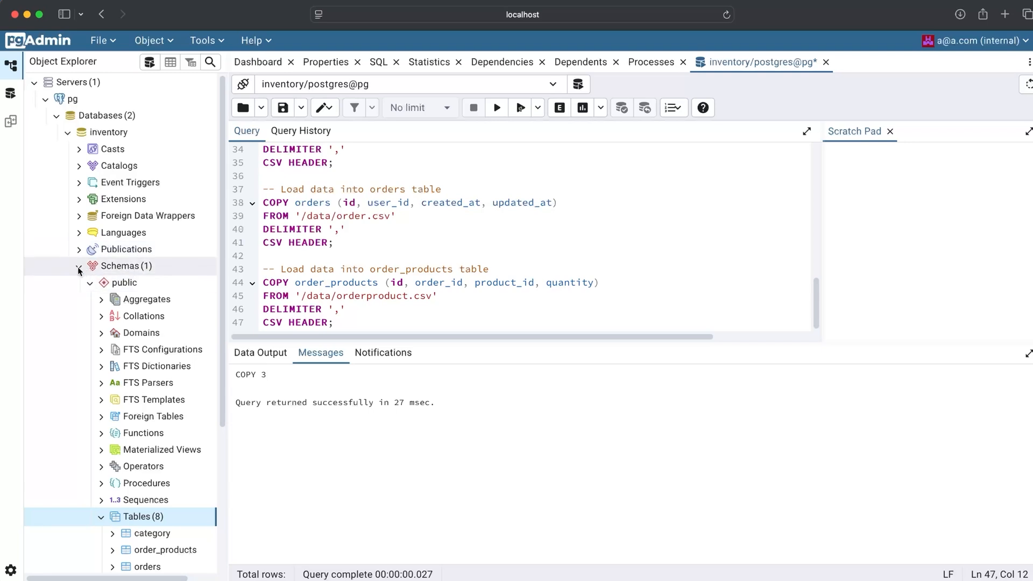
right_click(108, 132)
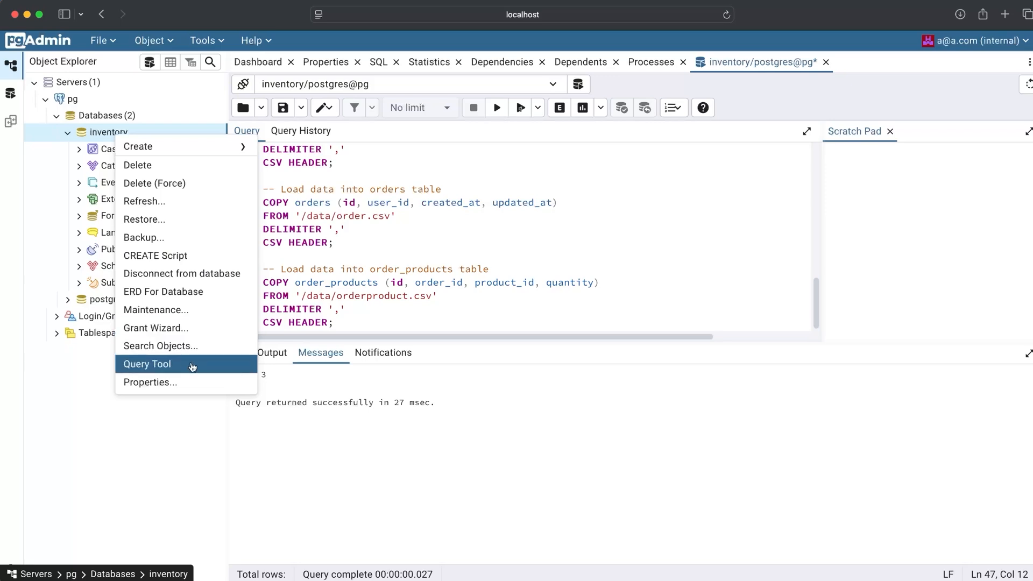
mouse_move(628, 123)
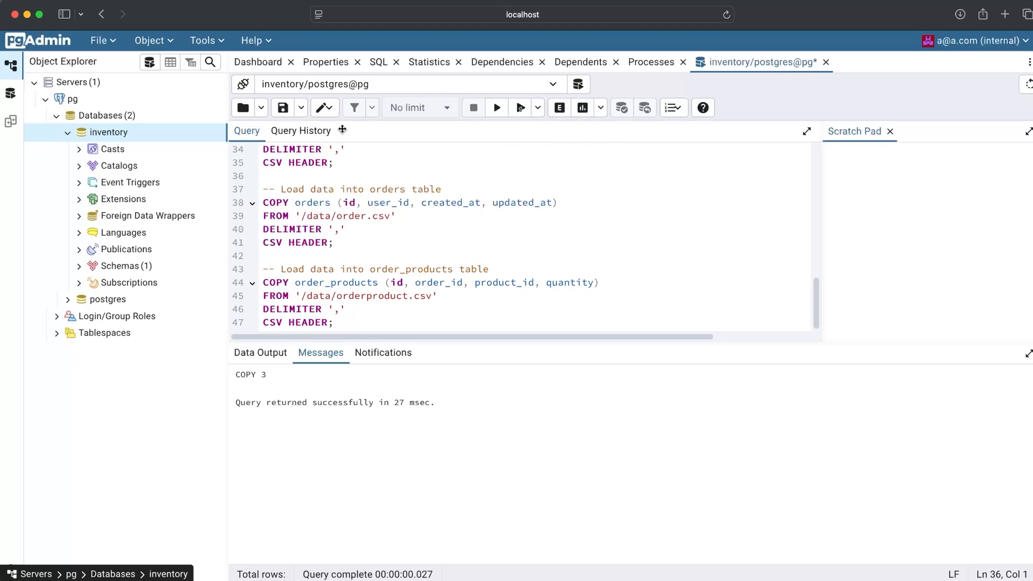
scroll(up, 3)
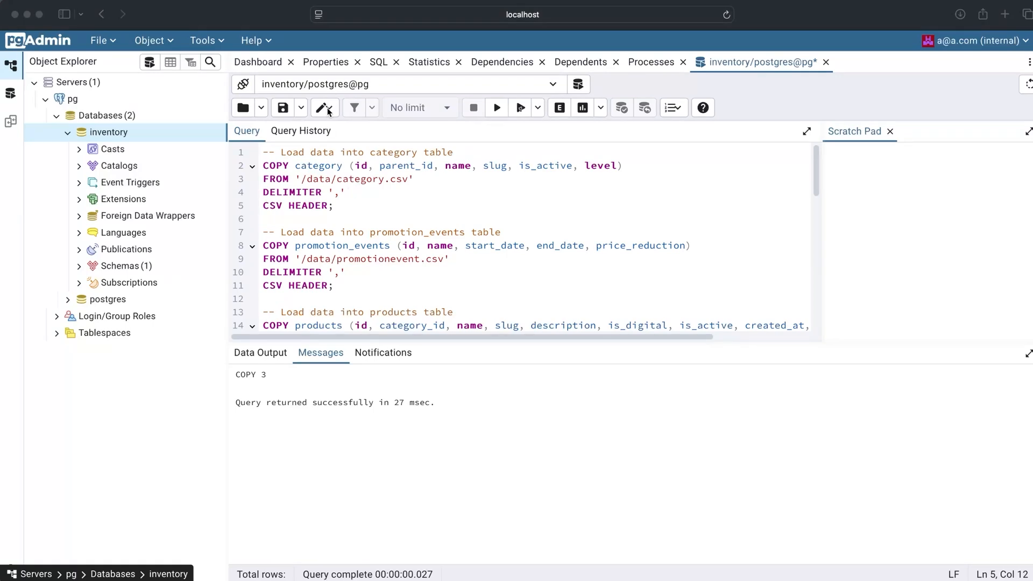
Step: Open the Query Tool's Edit dropdown to clear the query
click(321, 107)
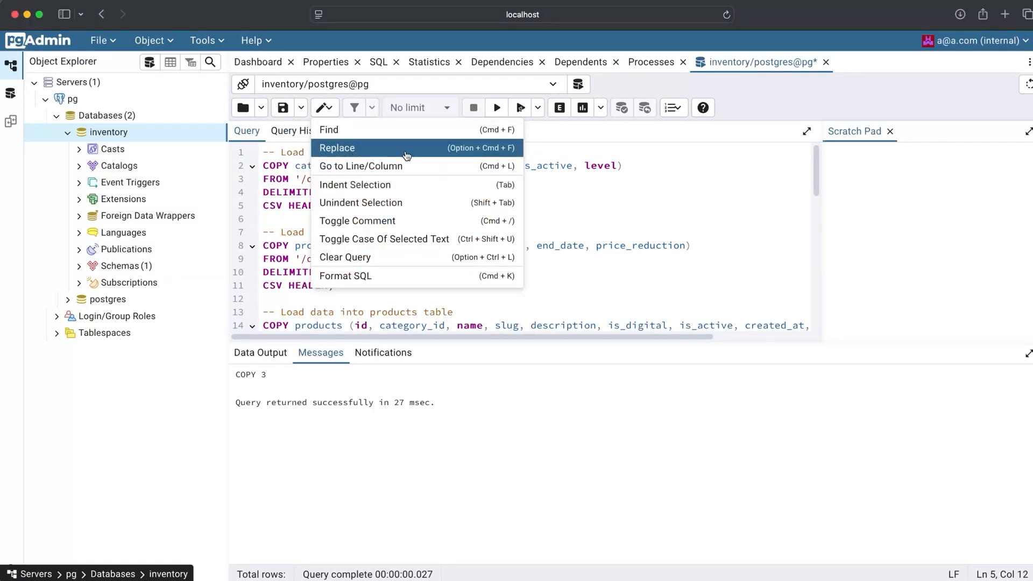
mouse_move(414, 185)
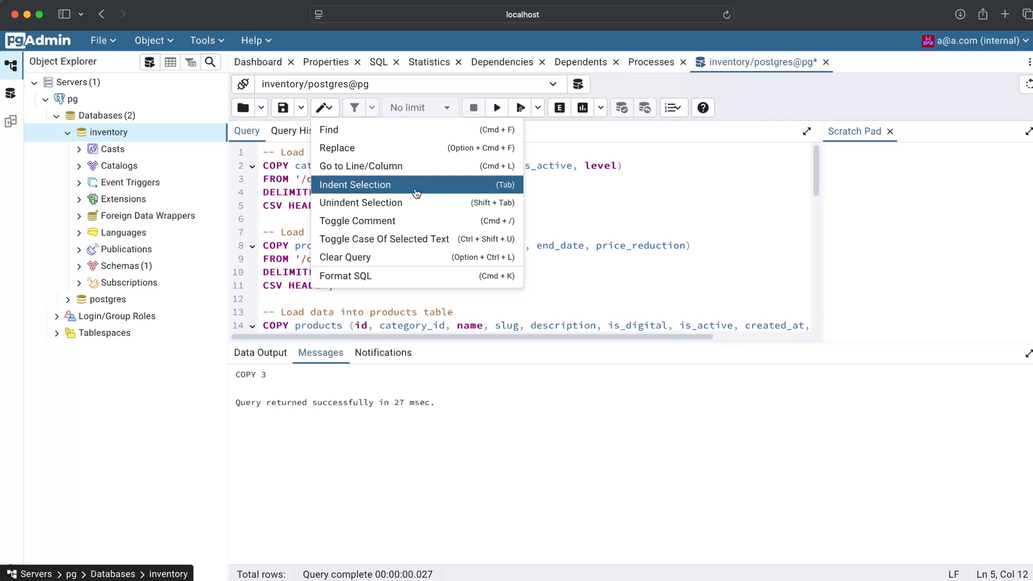
mouse_move(419, 257)
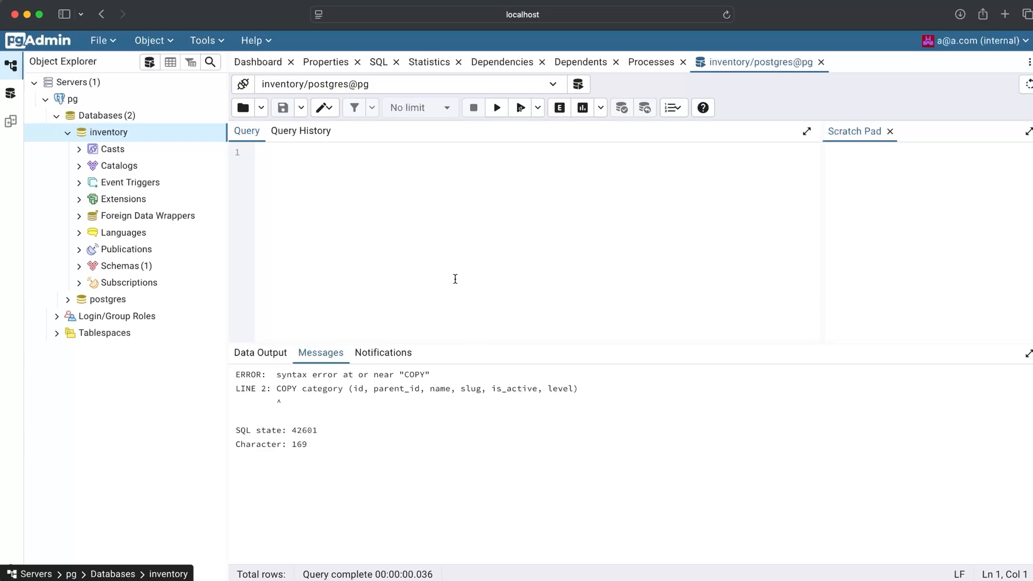
mouse_move(377, 187)
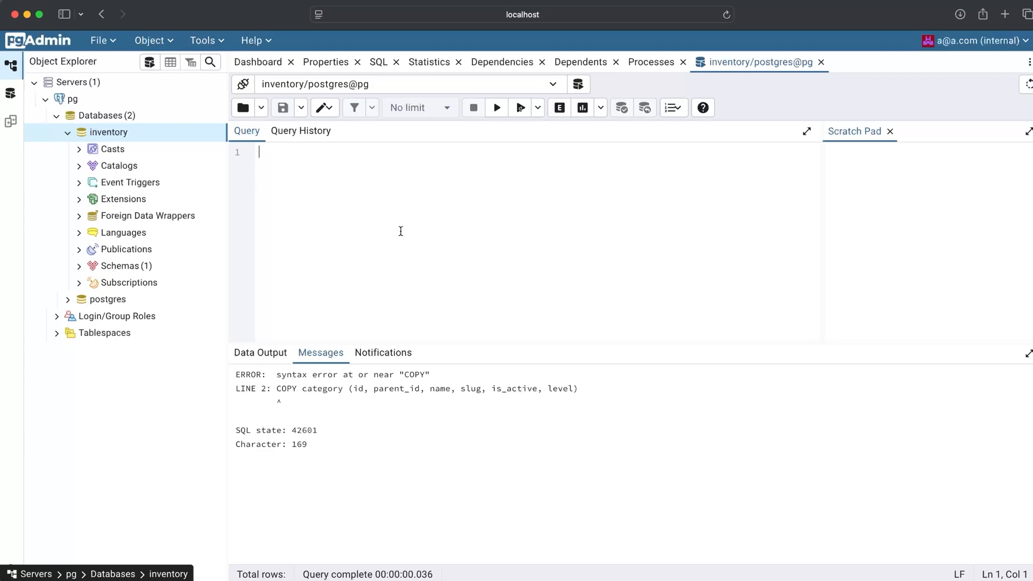
Step: Write and run select * from category;, returning the 11 category rows
text(sele)
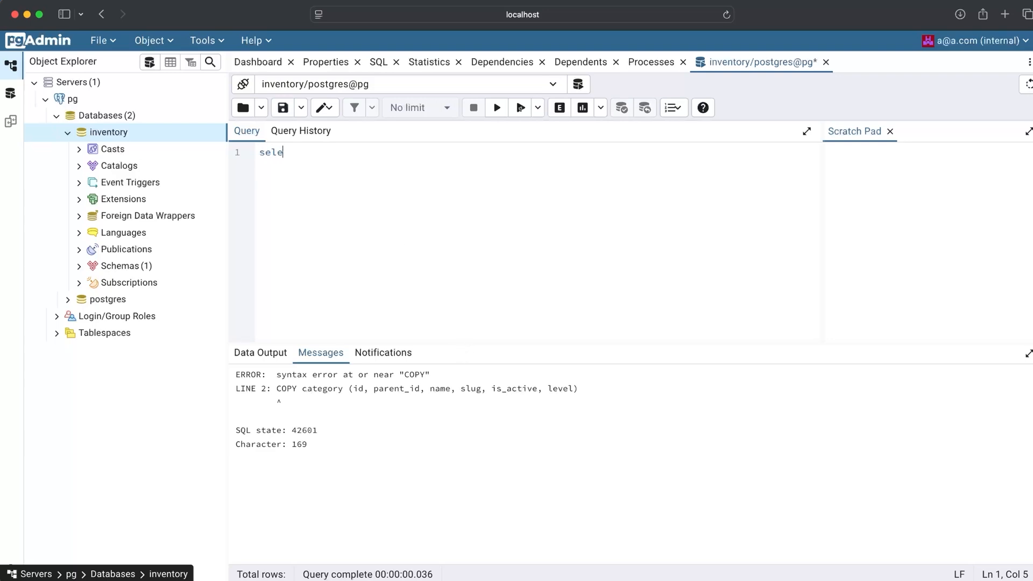
text(ct * f)
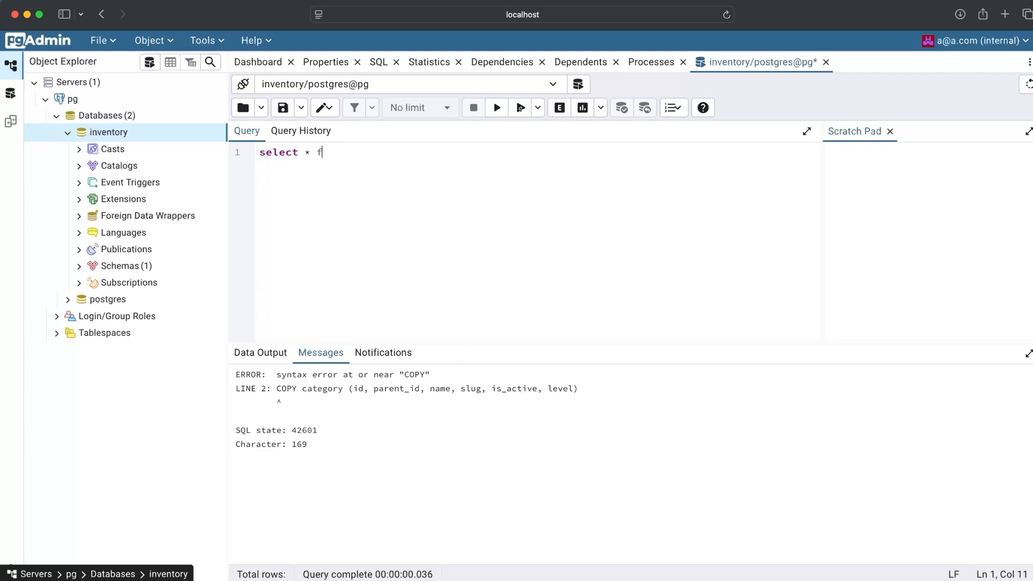
text(rom asdsa)
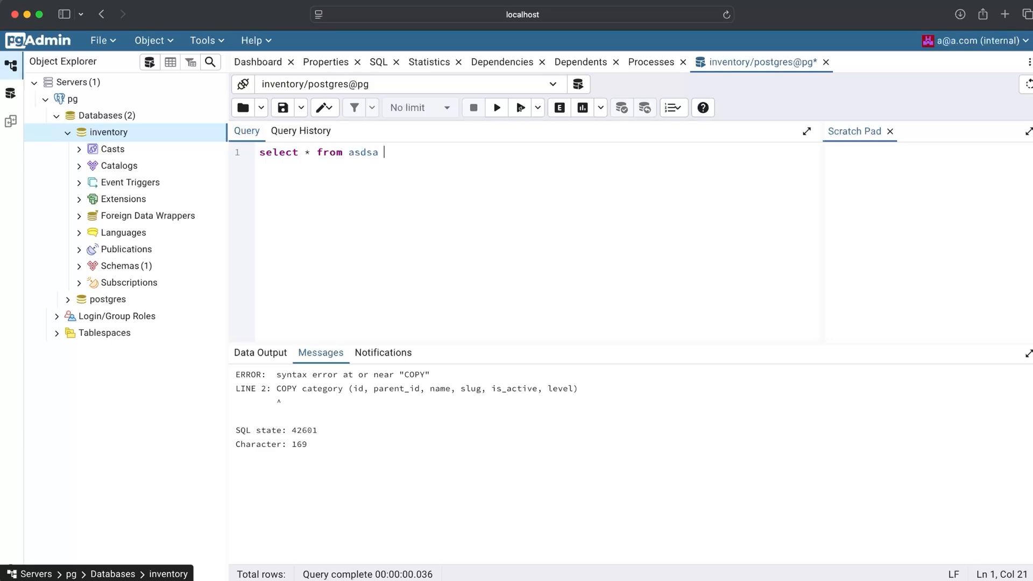
key(Backspace)
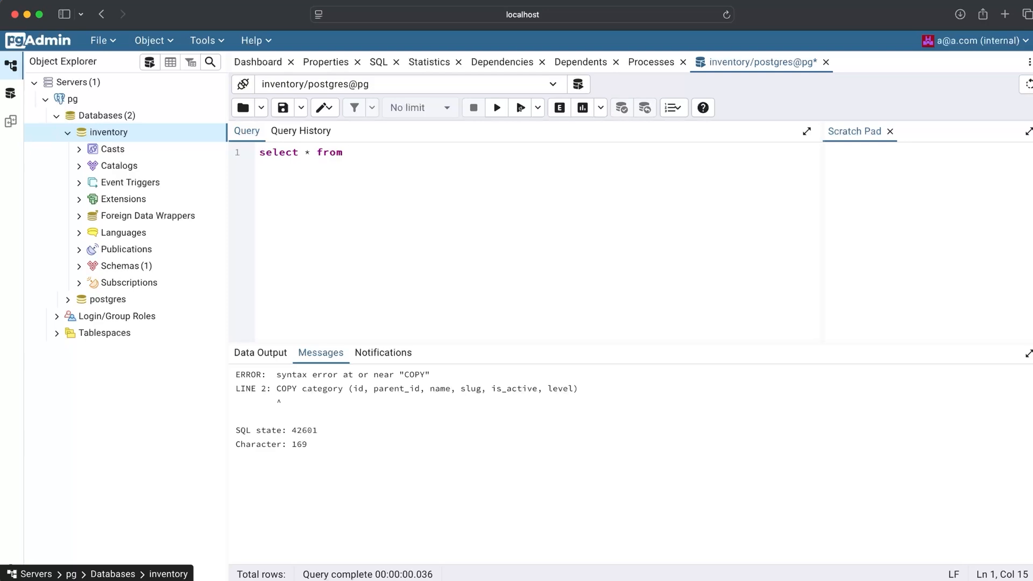
click(349, 152)
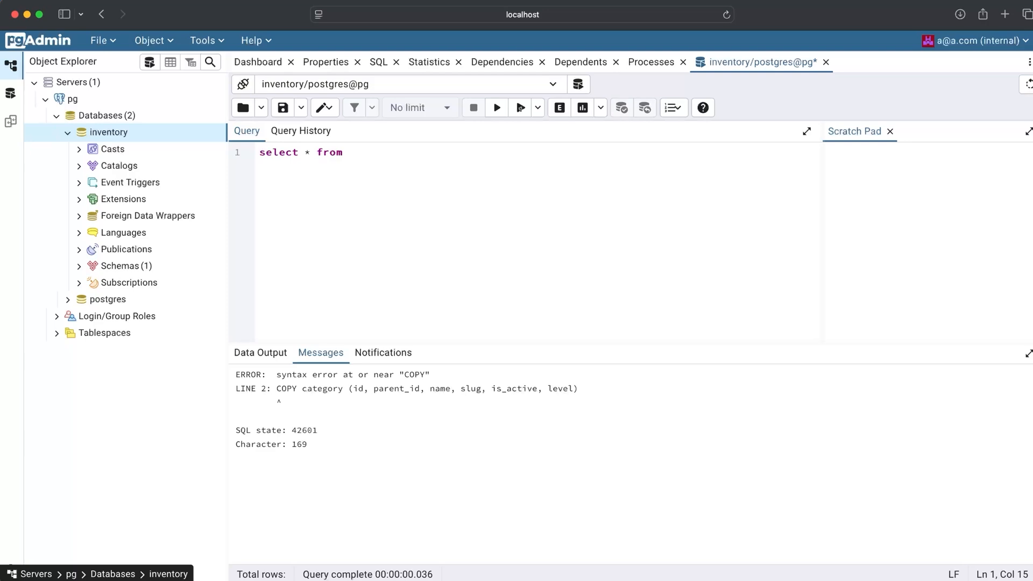
text(category;)
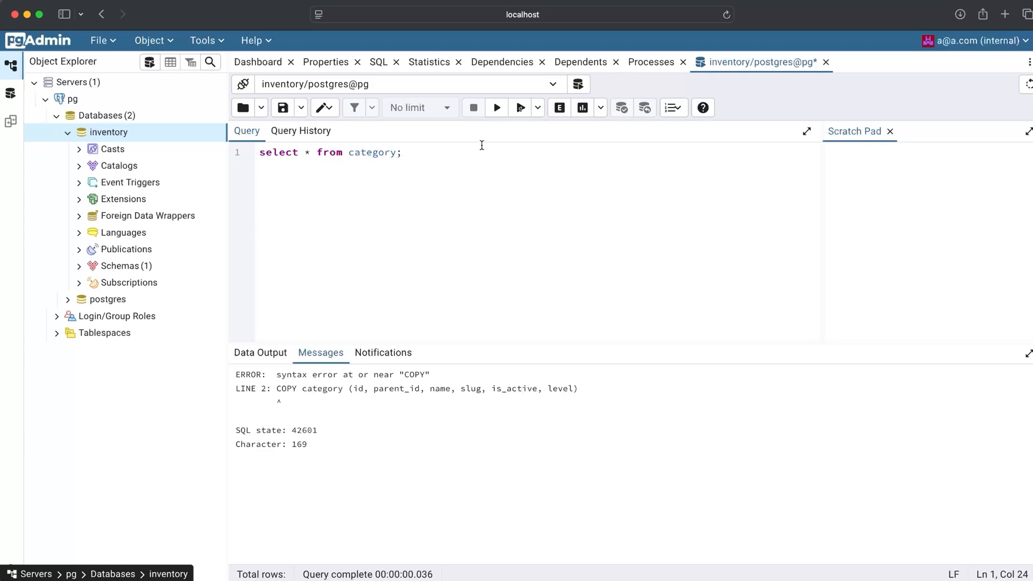
click(495, 108)
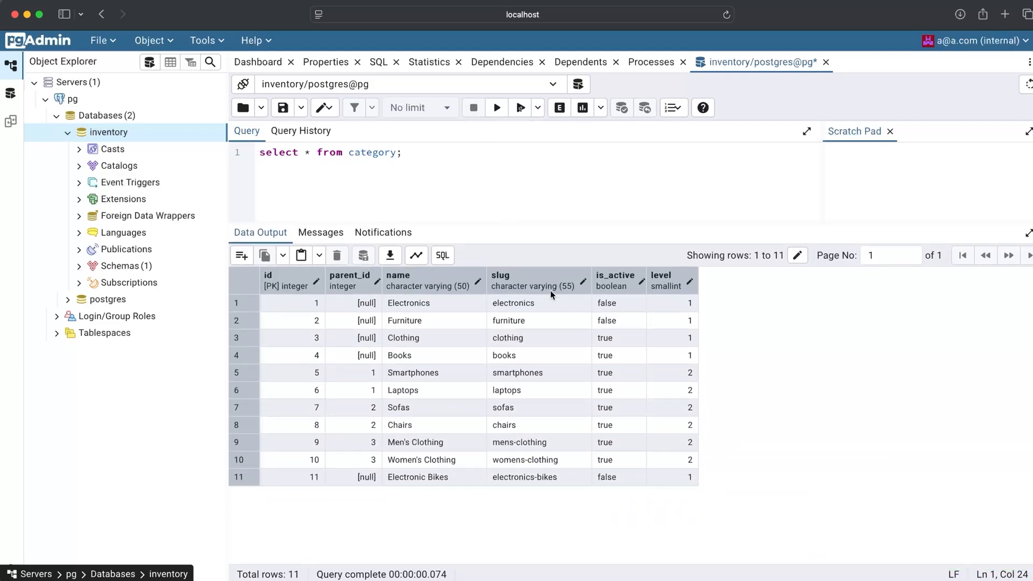
mouse_move(697, 255)
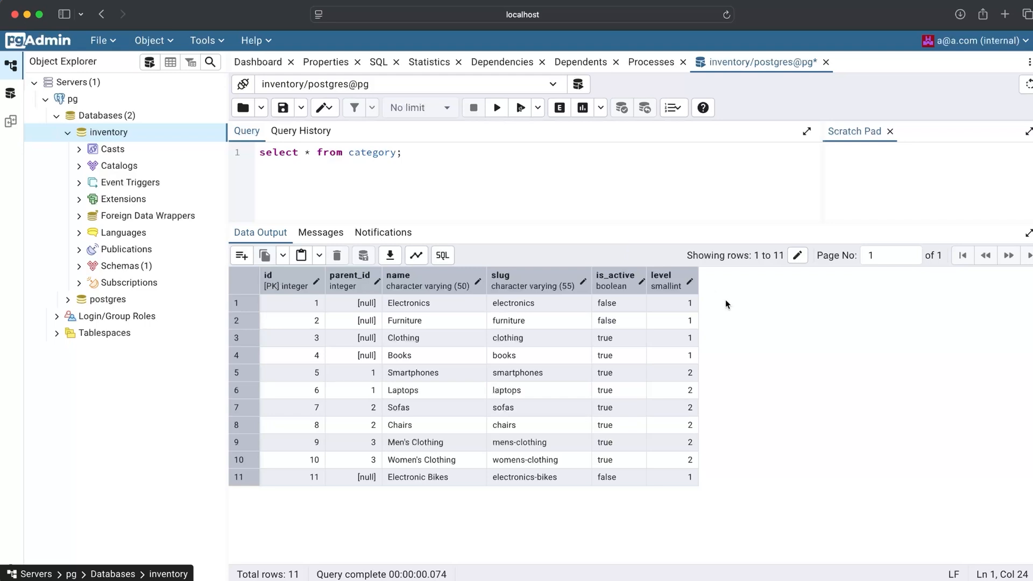
mouse_move(457, 422)
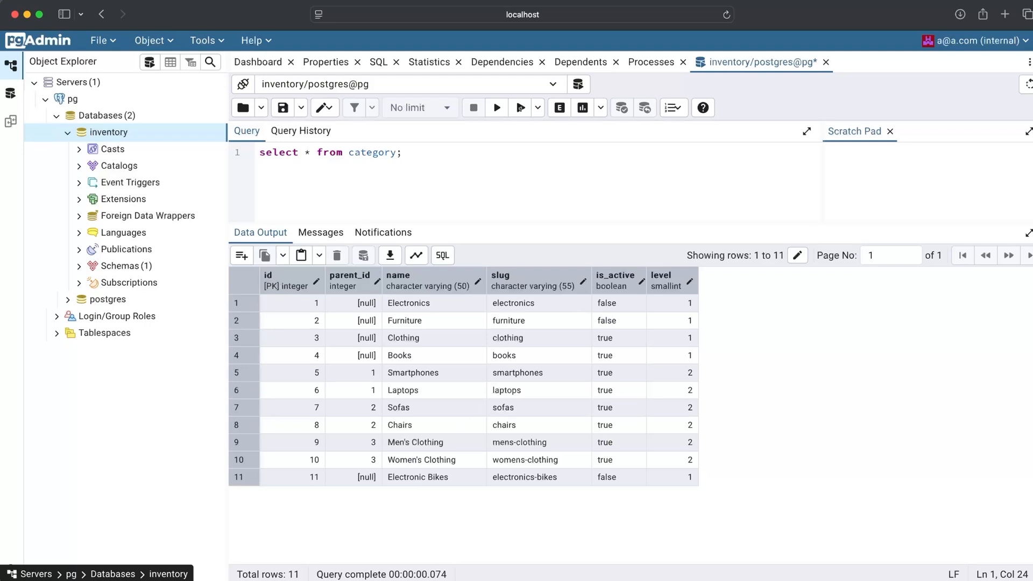
mouse_move(543, 166)
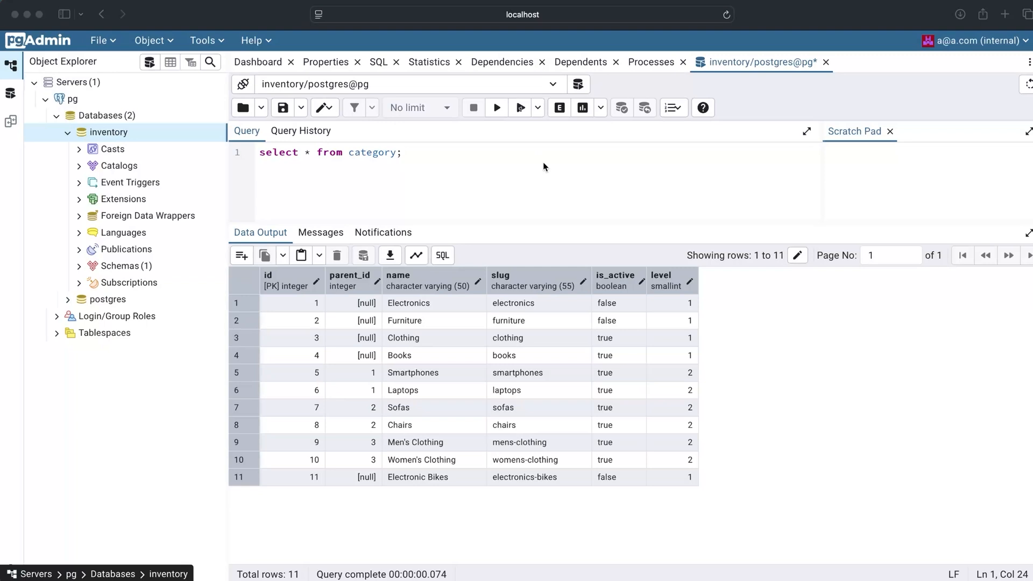
mouse_move(478, 200)
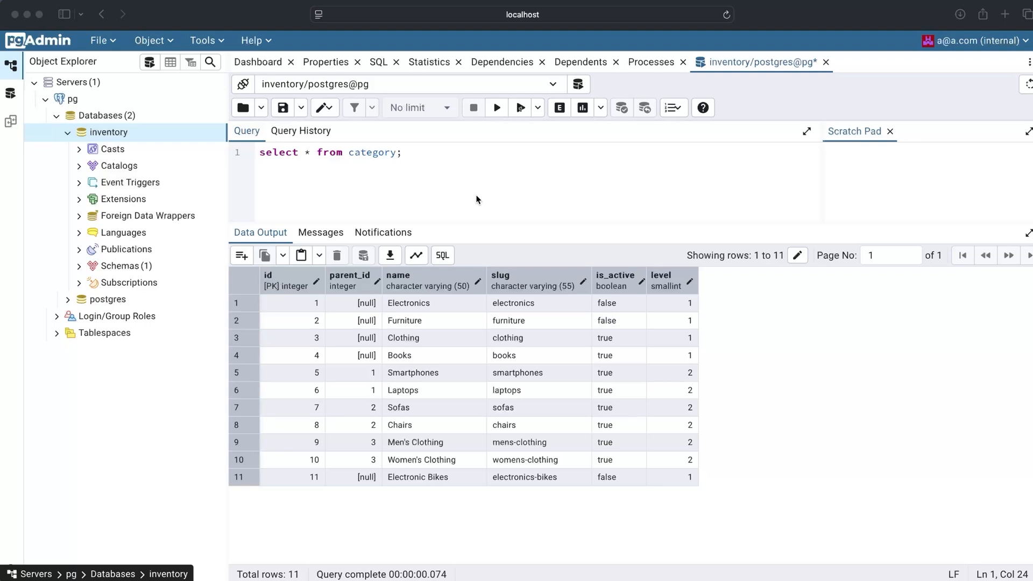
mouse_move(290, 395)
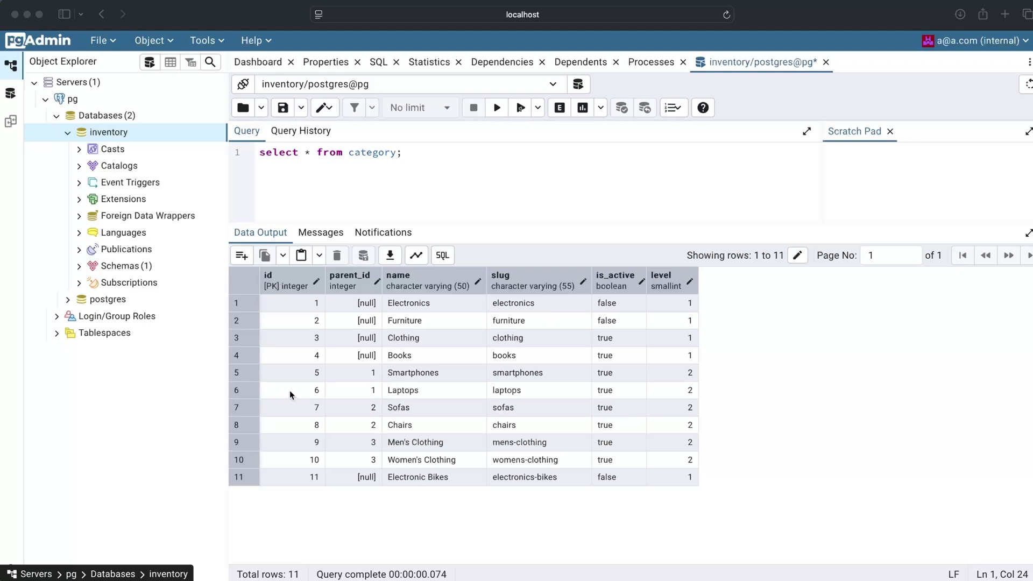
mouse_move(329, 381)
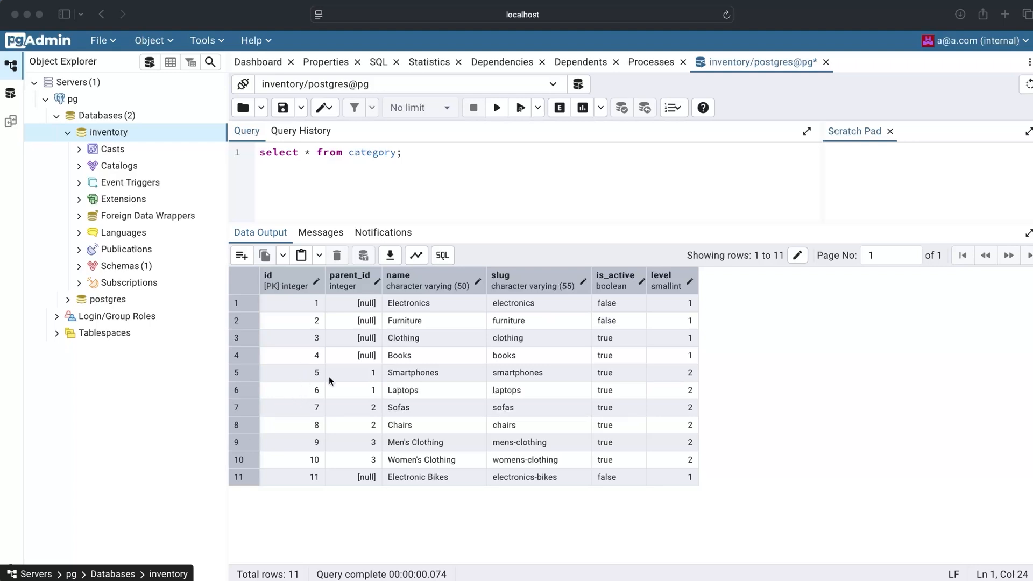
mouse_move(299, 361)
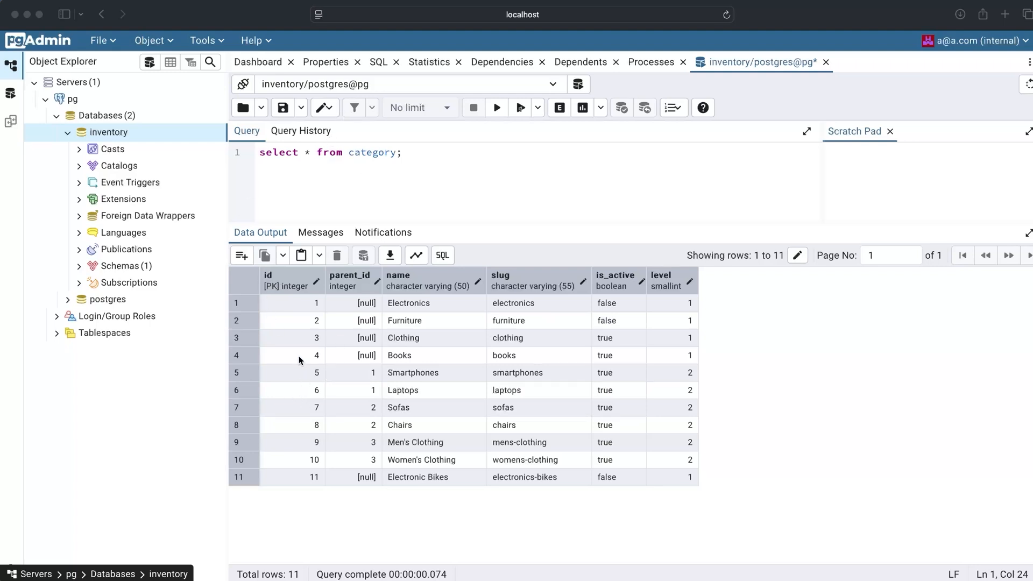
Step: Cancel the Clothing name edit and change the Books slug to bookss
click(354, 337)
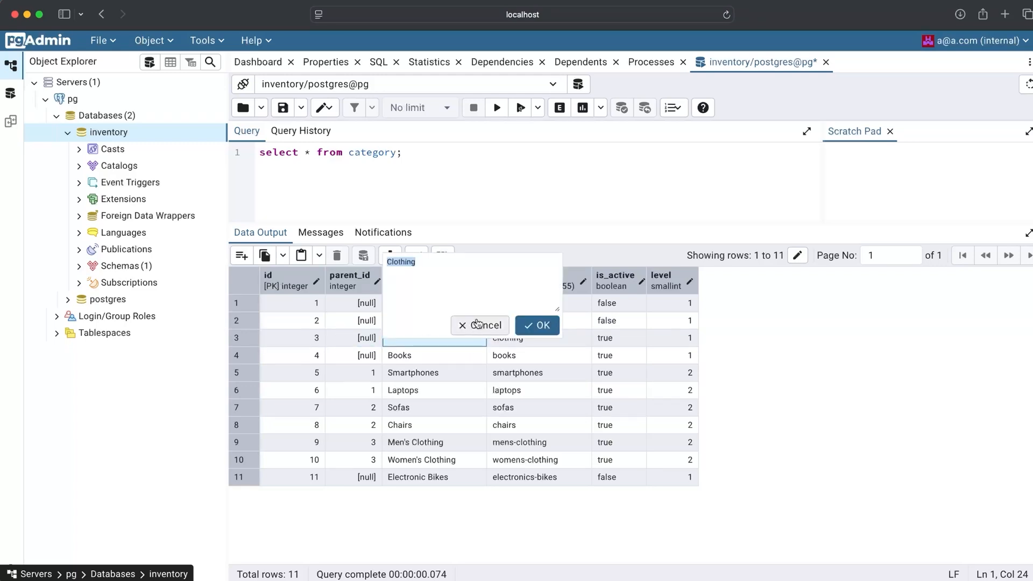
click(479, 325)
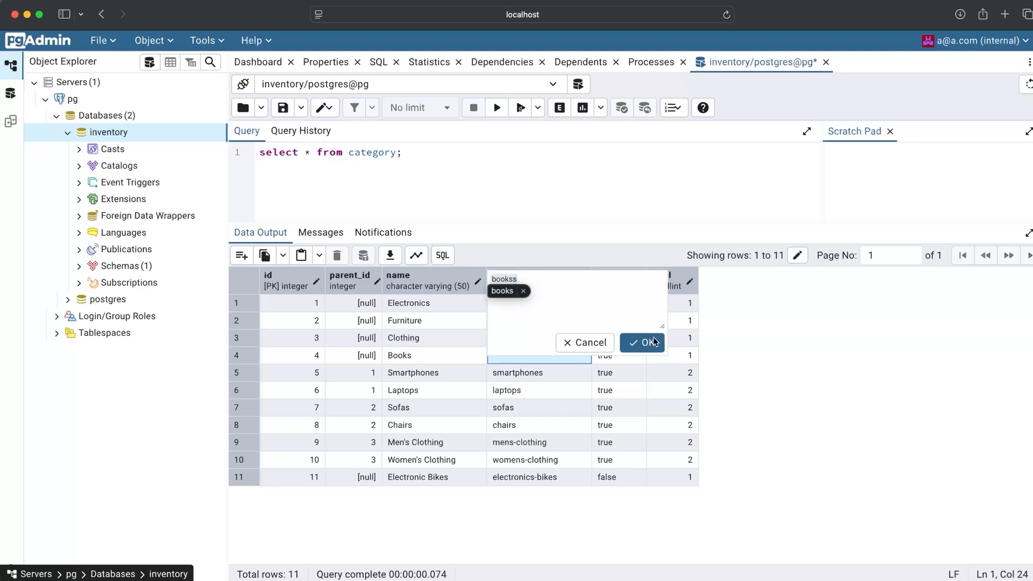
click(642, 342)
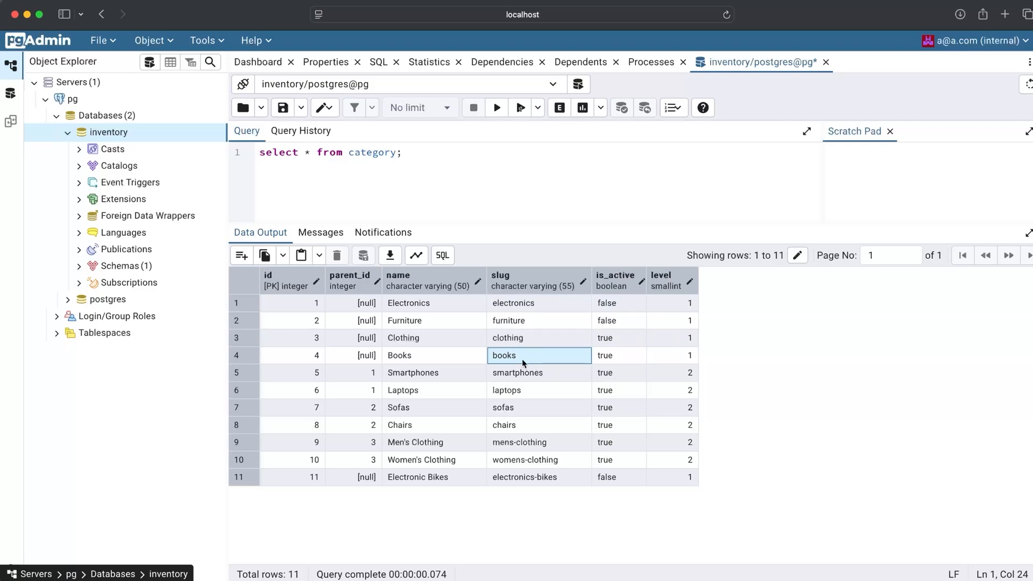
mouse_move(388, 255)
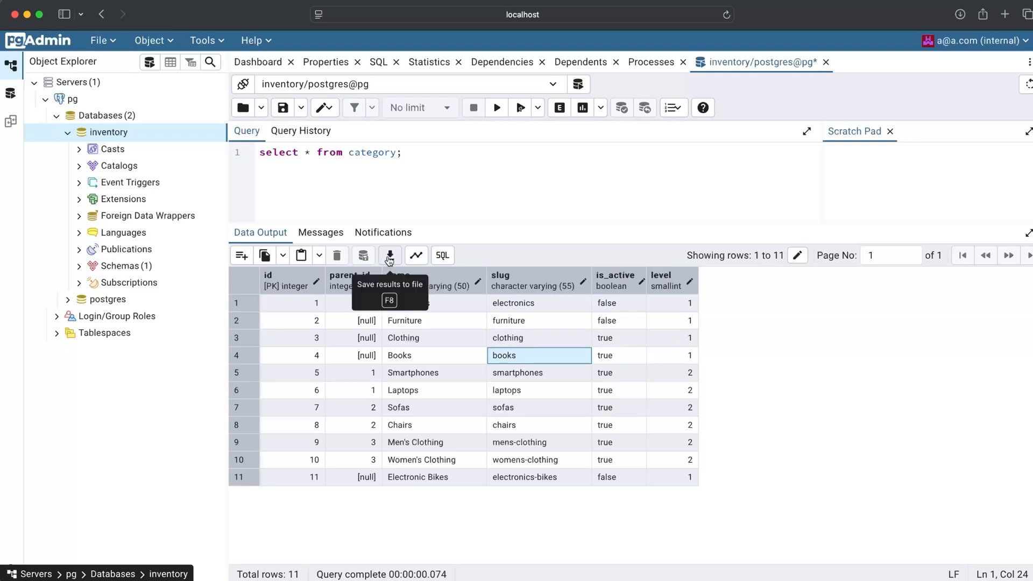
mouse_move(347, 262)
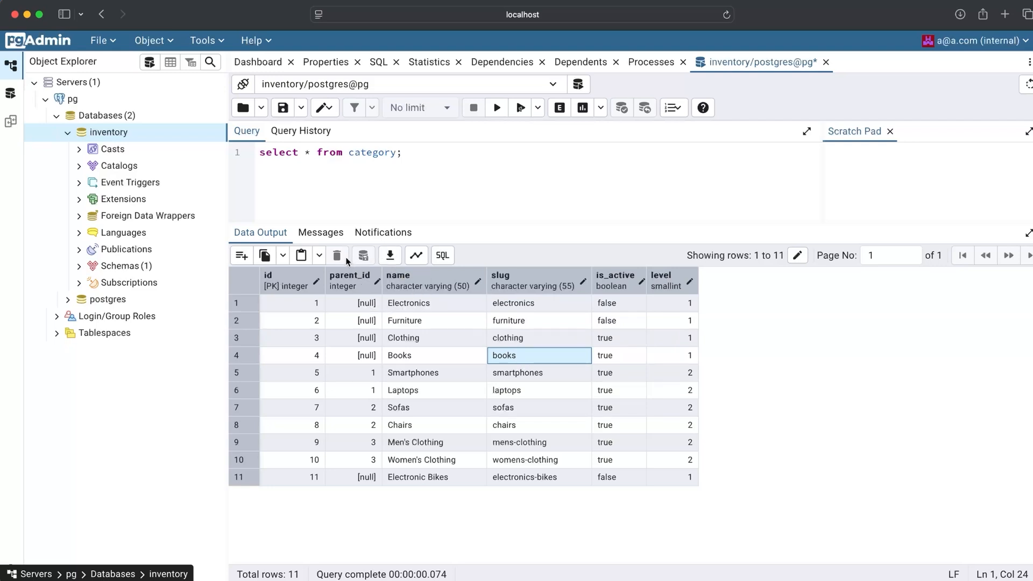
click(539, 372)
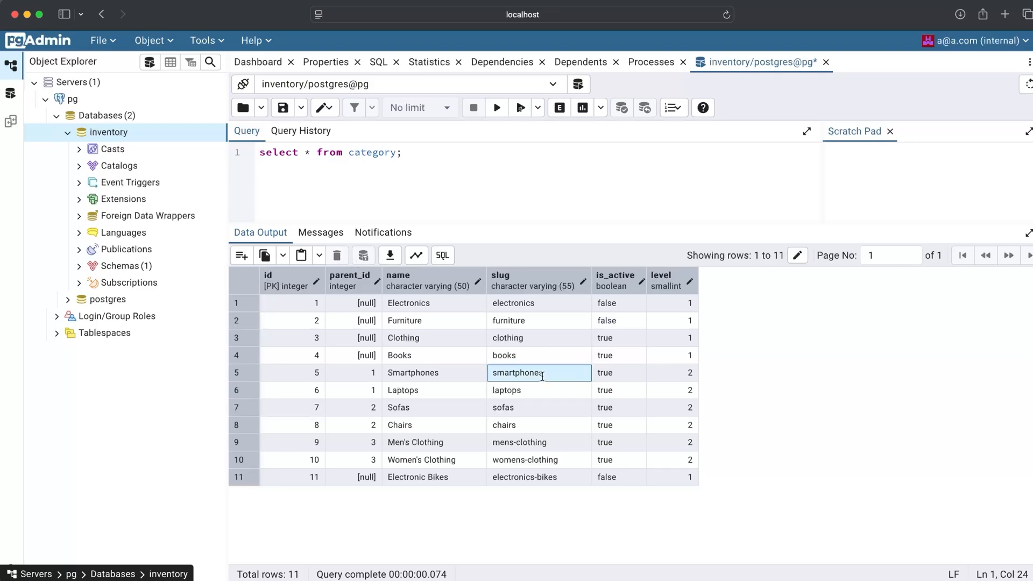
click(538, 355)
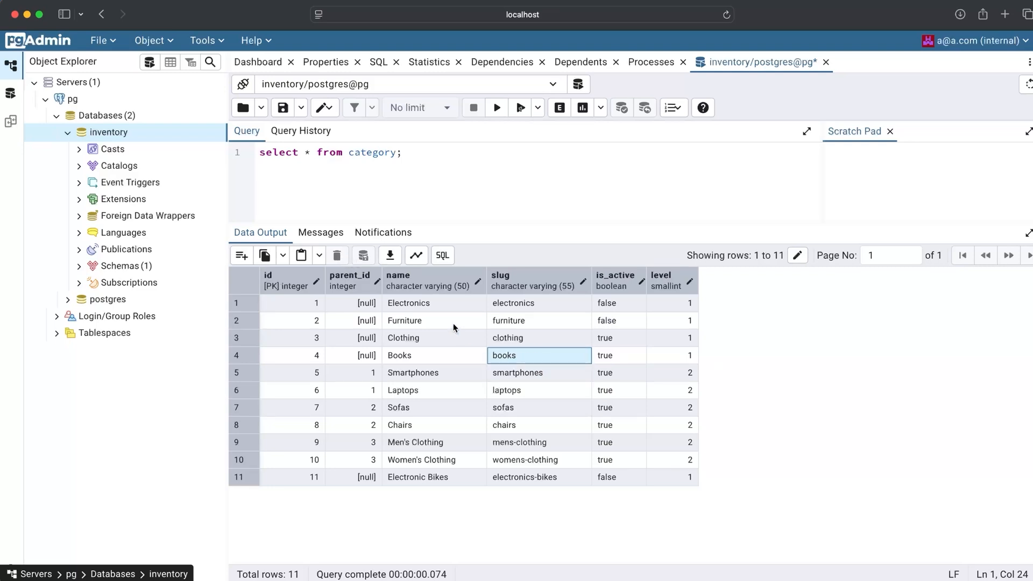
mouse_move(389, 255)
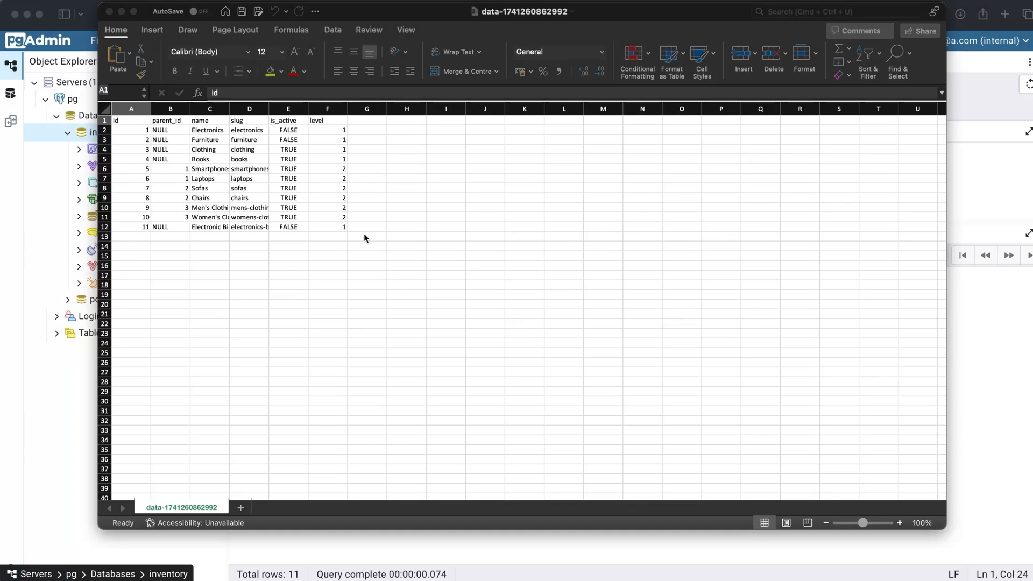
Step: Select the exported category data A1:F12 in Excel
click(366, 267)
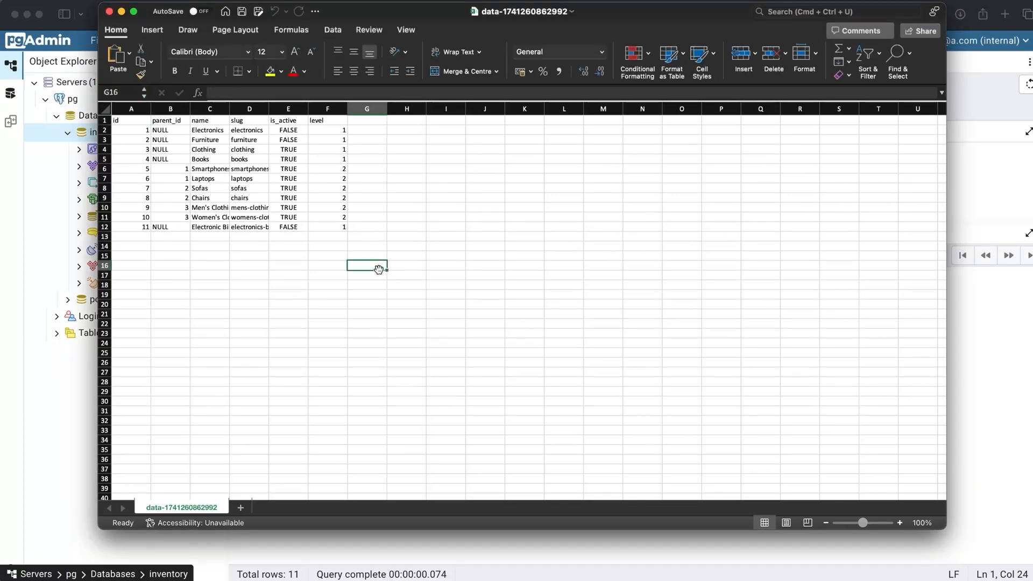
drag(130, 120, 327, 226)
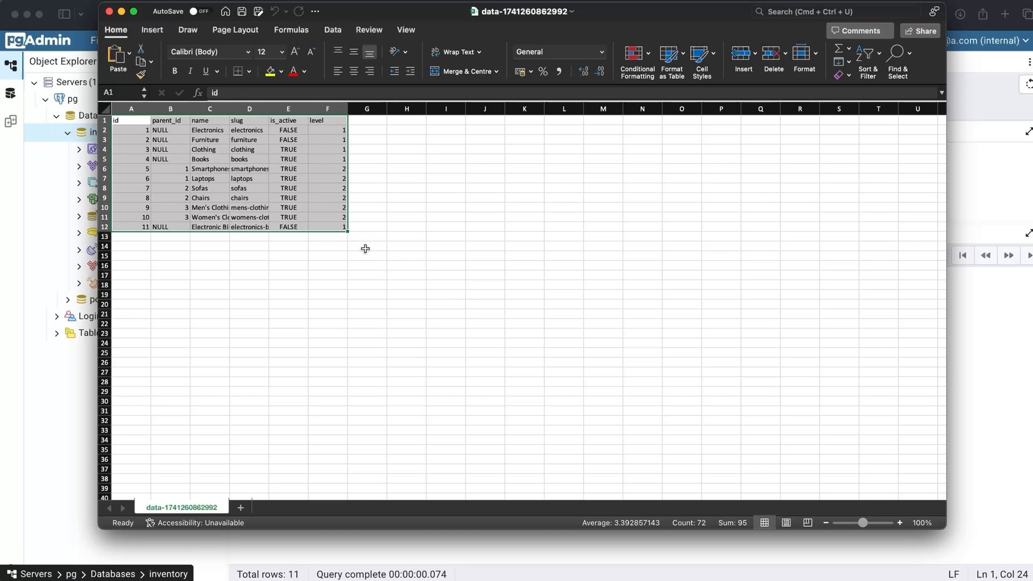
mouse_move(365, 249)
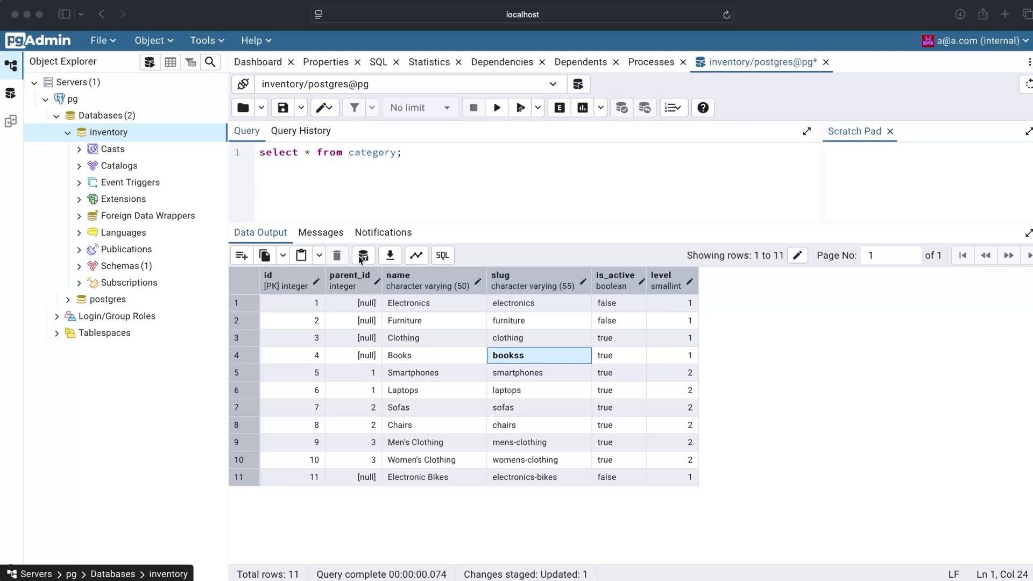
mouse_move(363, 256)
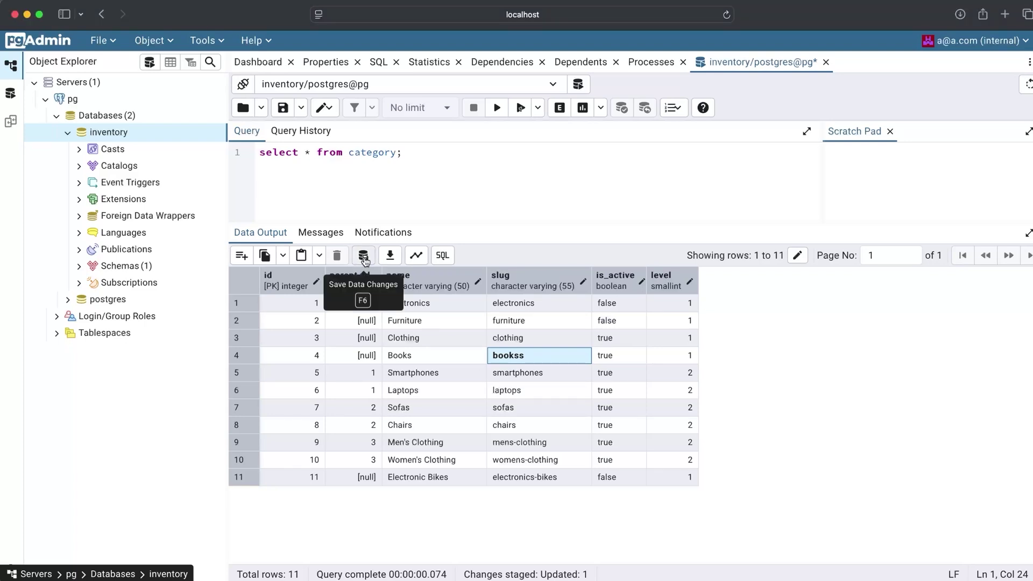
Step: Commit the staged Books slug change to bookss with Save Data Changes
click(363, 256)
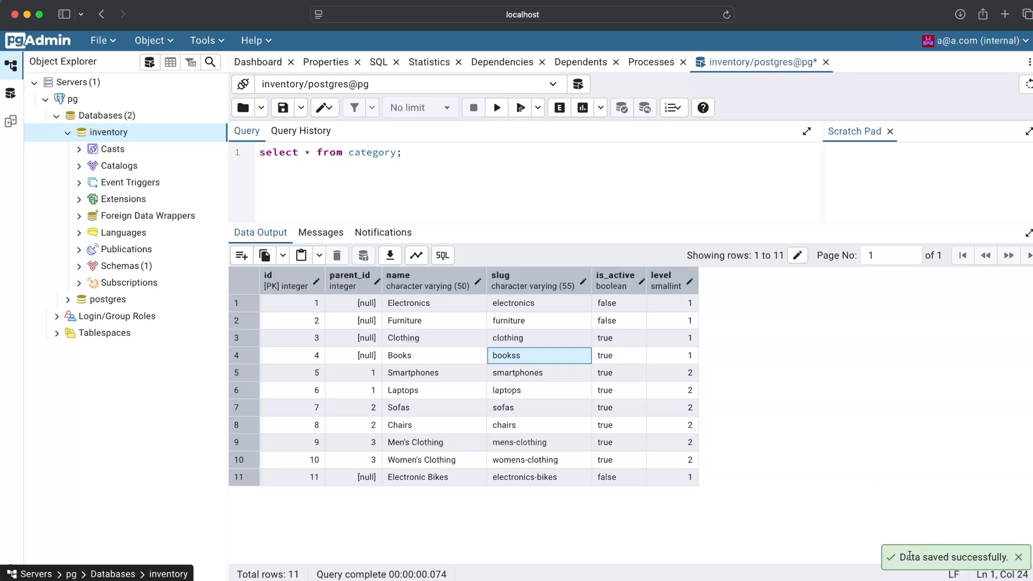
mouse_move(549, 388)
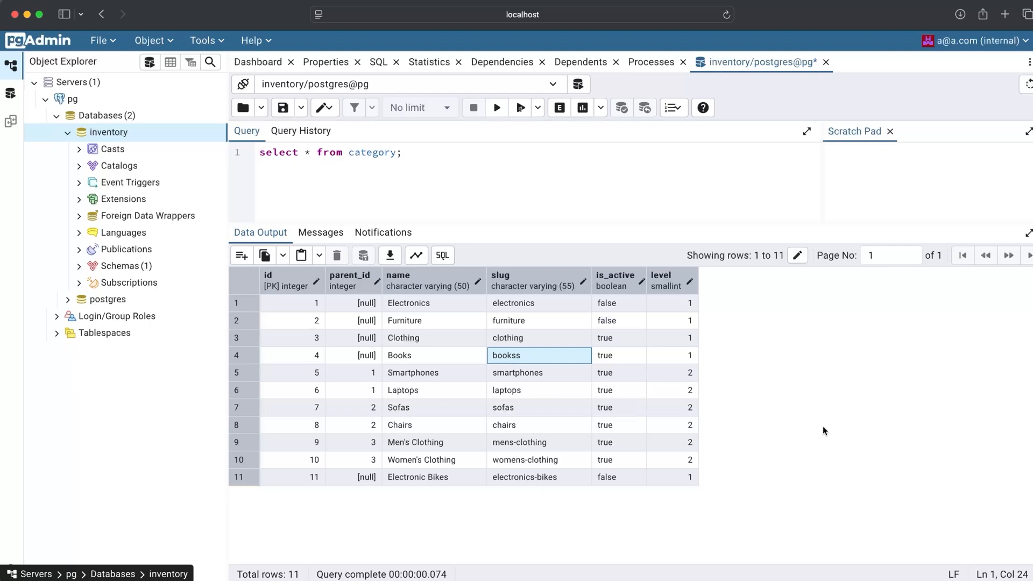
click(258, 153)
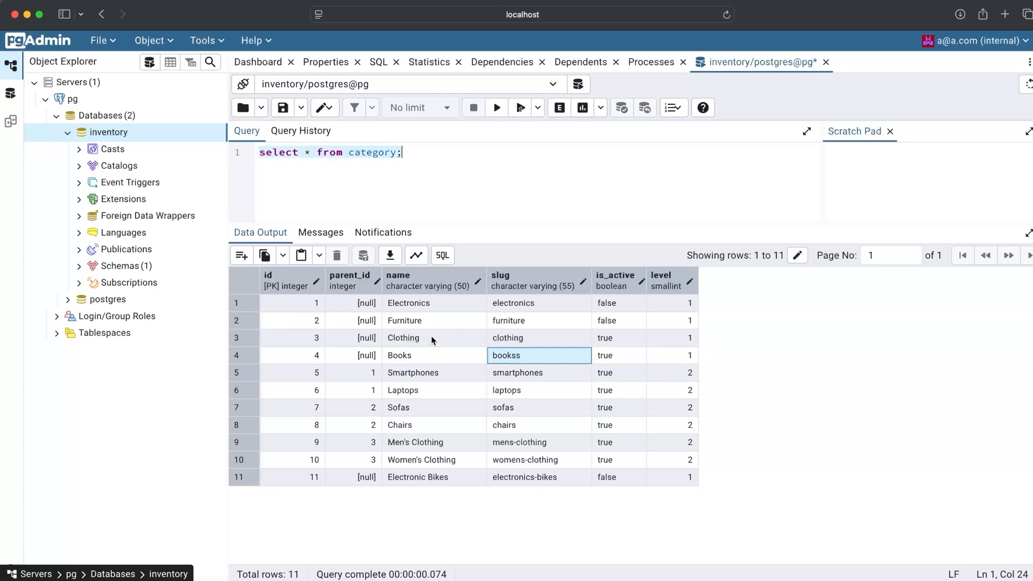
mouse_move(534, 394)
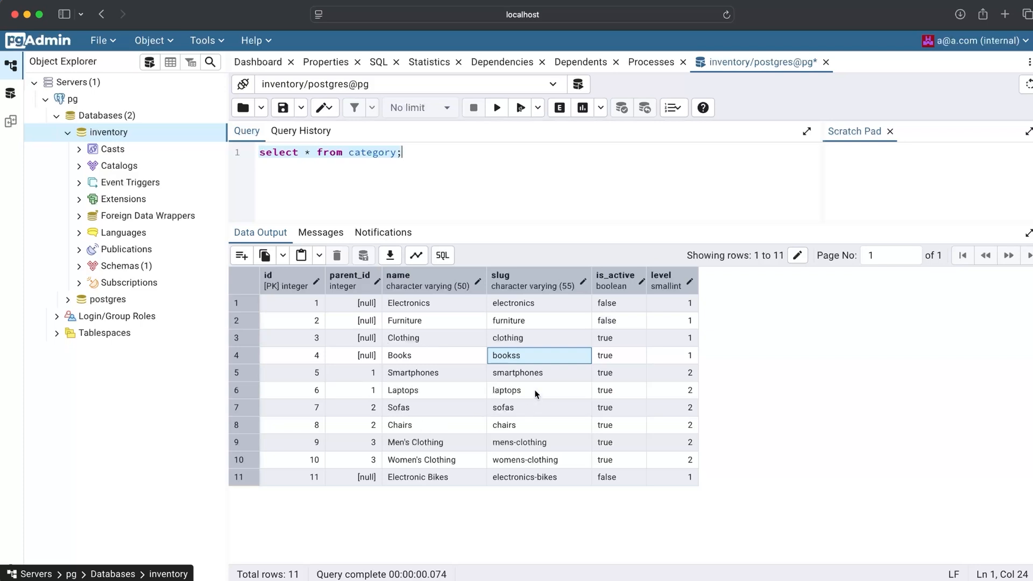
mouse_move(534, 374)
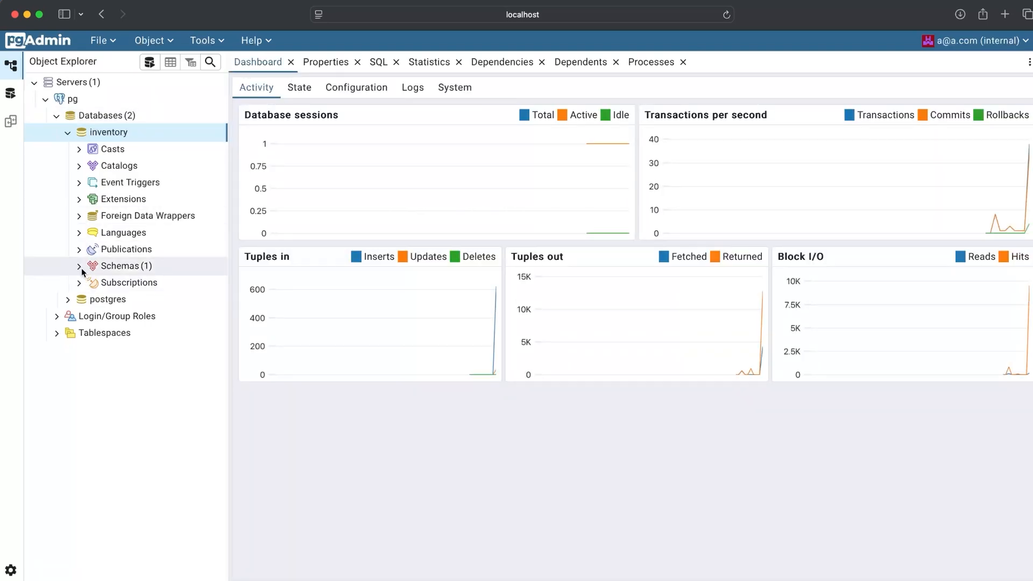
Step: Open the category table's View/Edit Data > First 100 Rows from Object Explorer
click(79, 265)
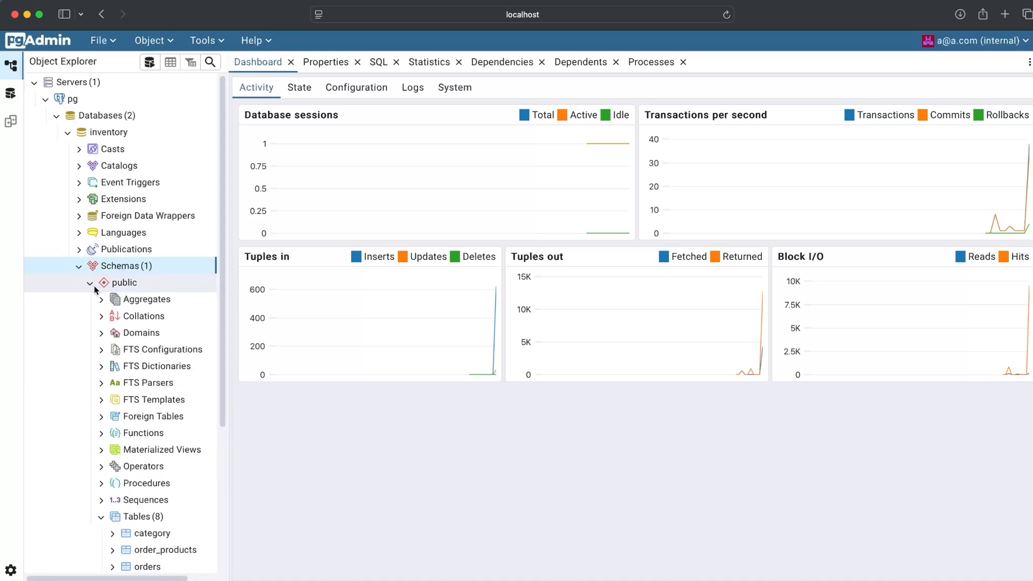
click(154, 329)
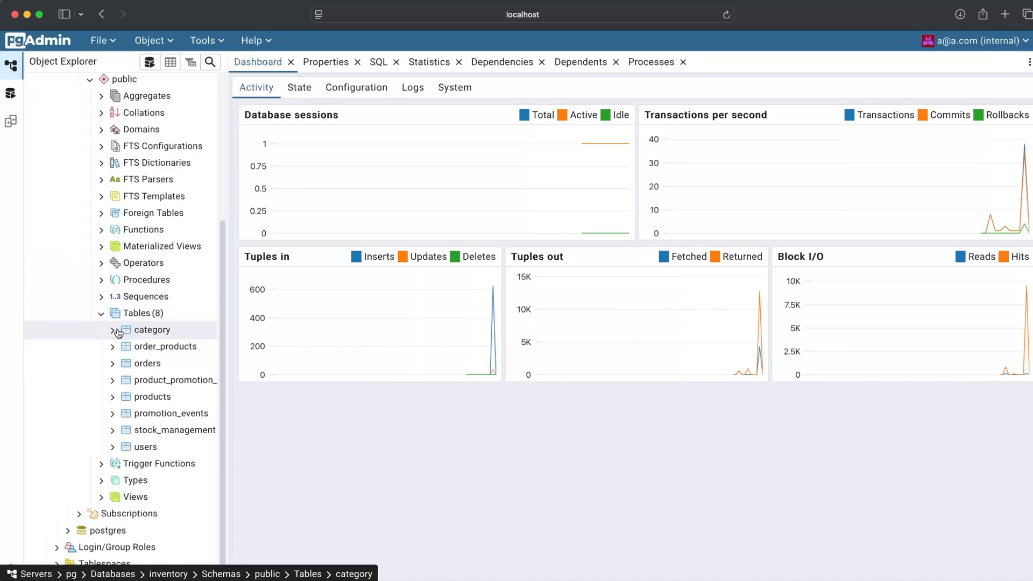
click(112, 330)
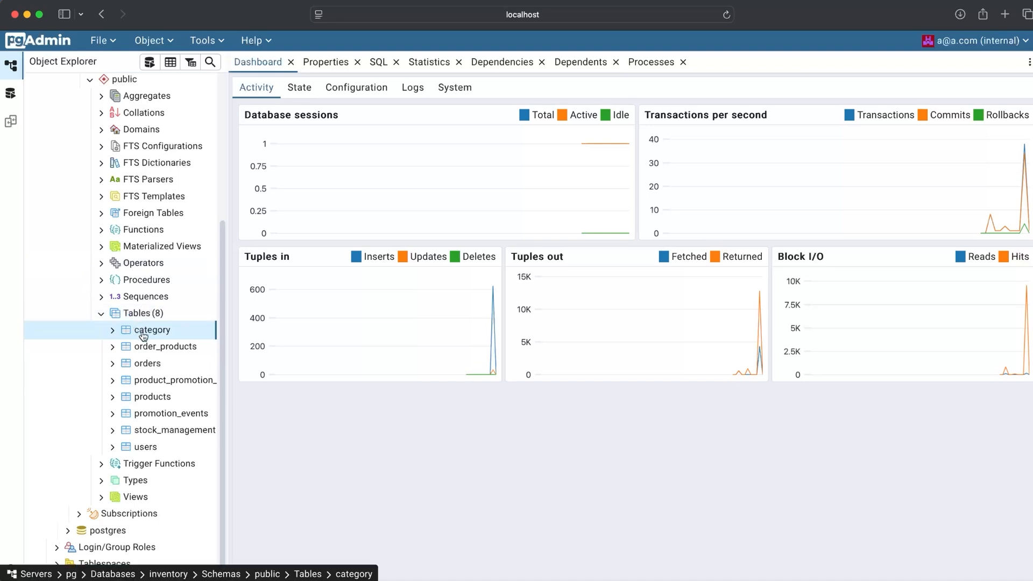
right_click(151, 329)
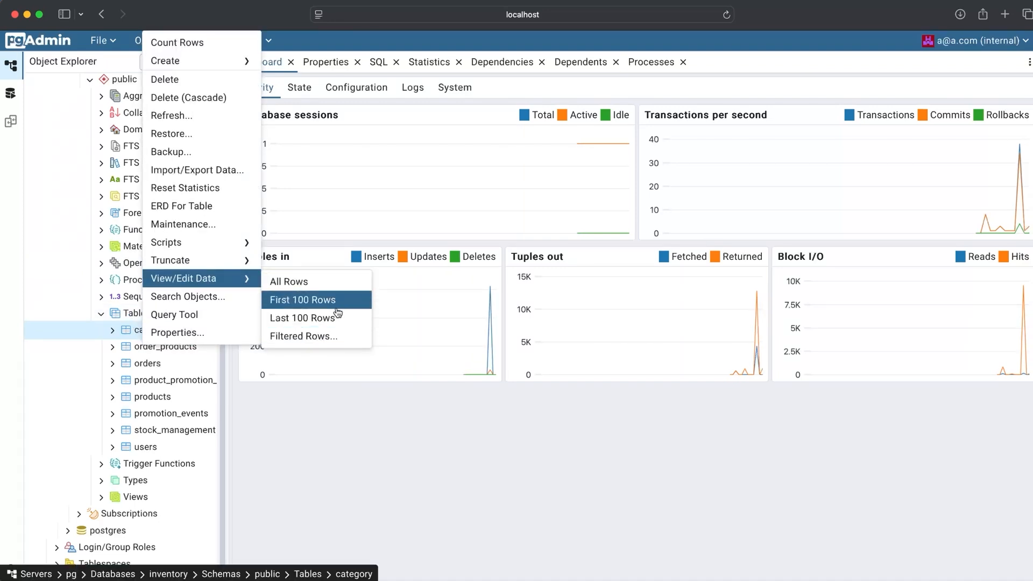
click(302, 299)
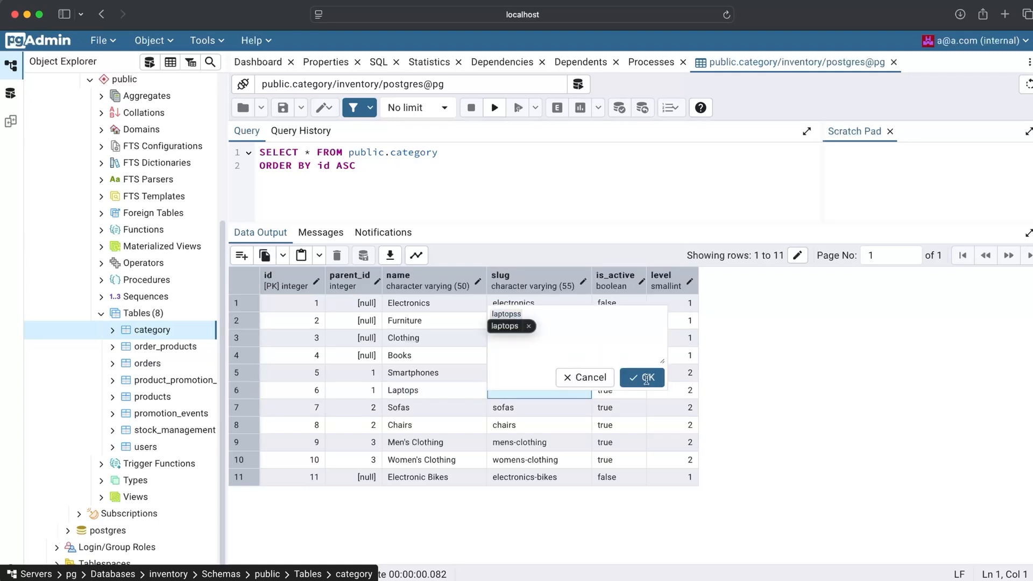
Step: Change the Laptops slug to laptopss and save it
click(641, 377)
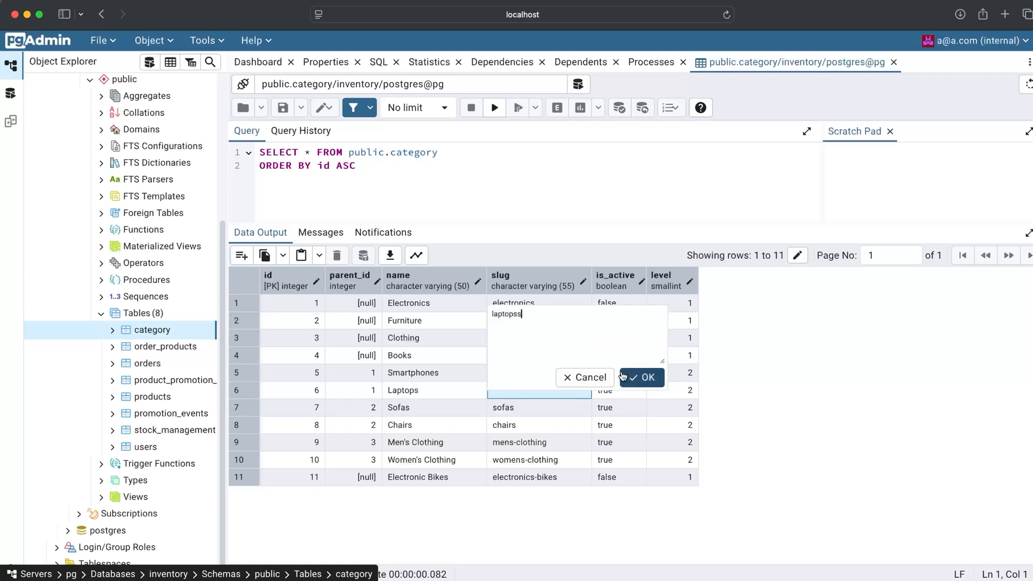
click(642, 376)
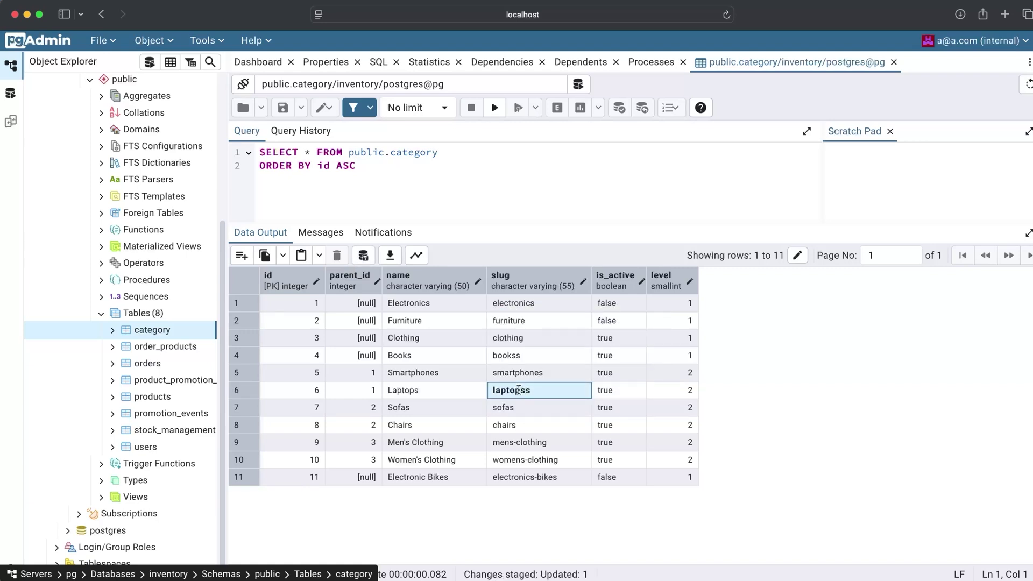
mouse_move(363, 255)
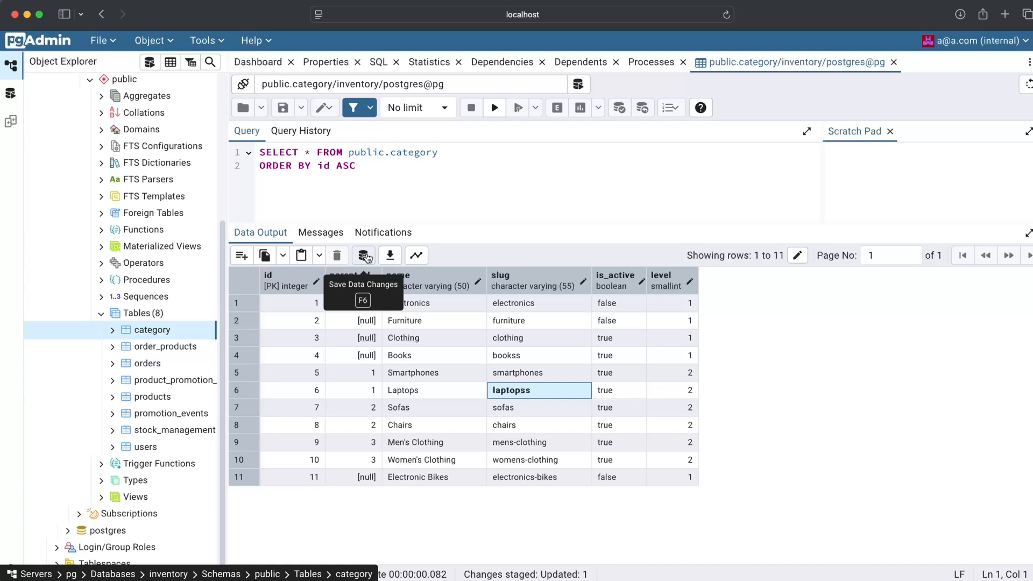
click(363, 255)
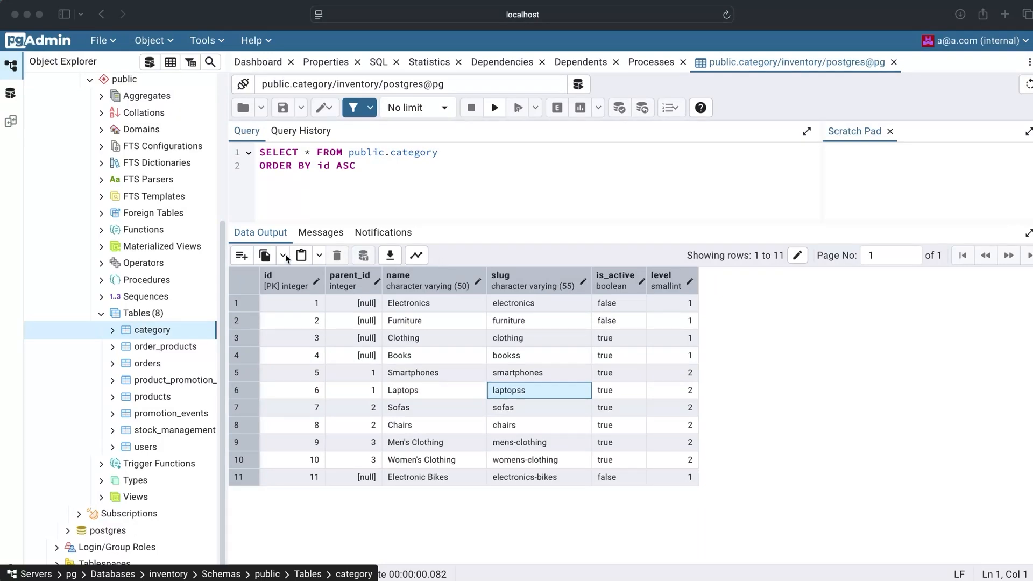
mouse_move(241, 256)
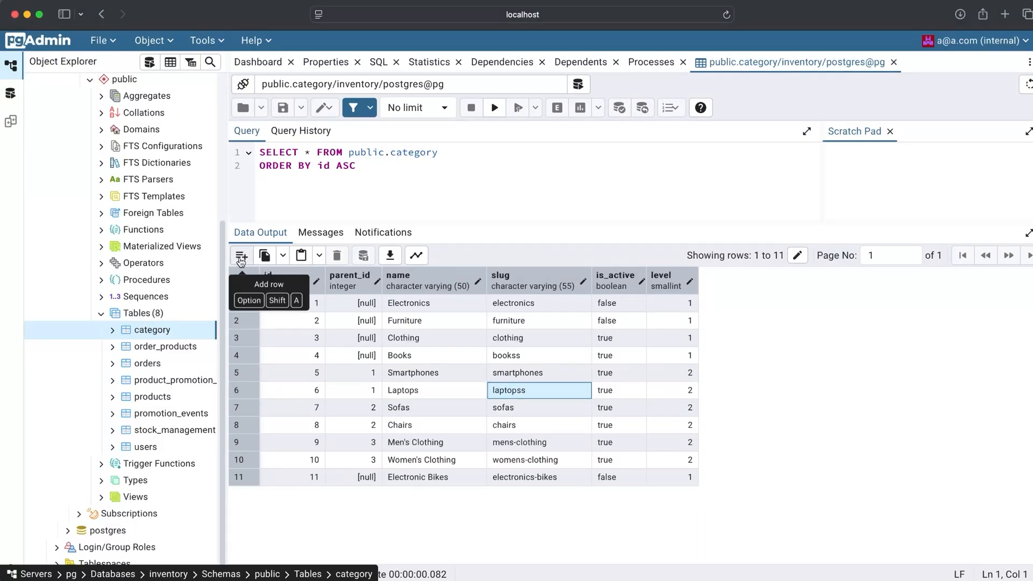
Step: Add a new category row at the top with parent_id set to 'ads'
click(241, 255)
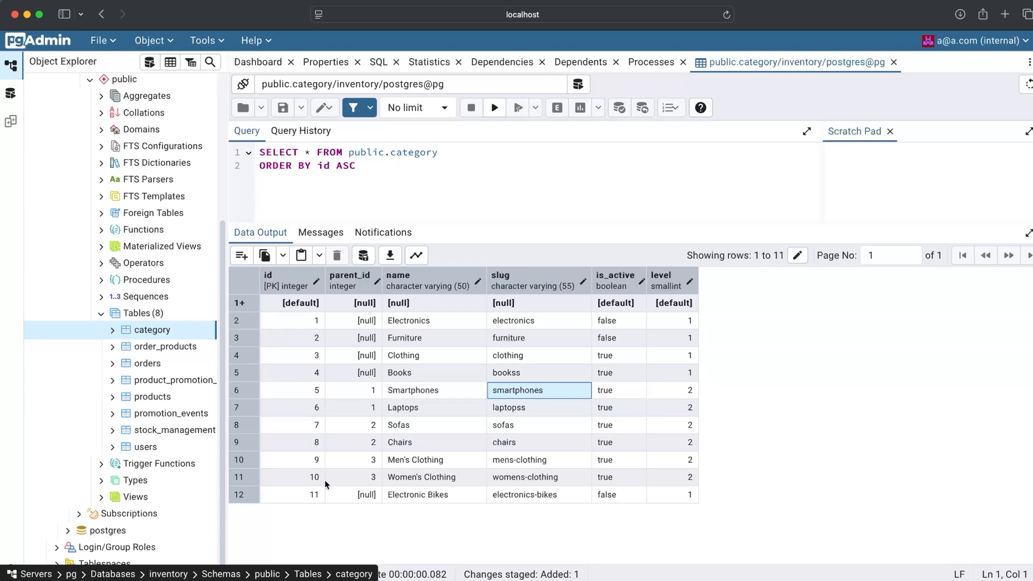
click(353, 303)
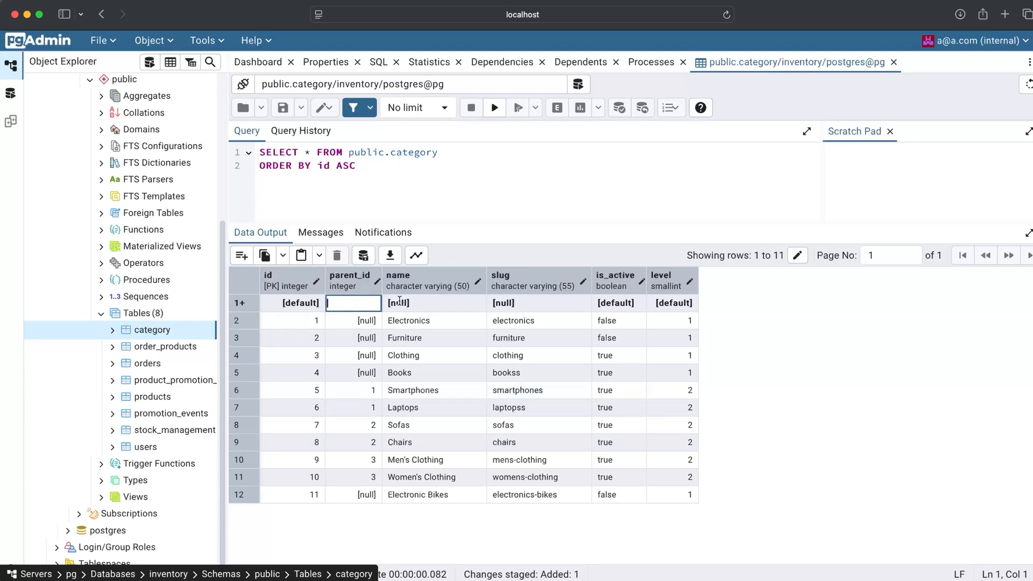
text(ads)
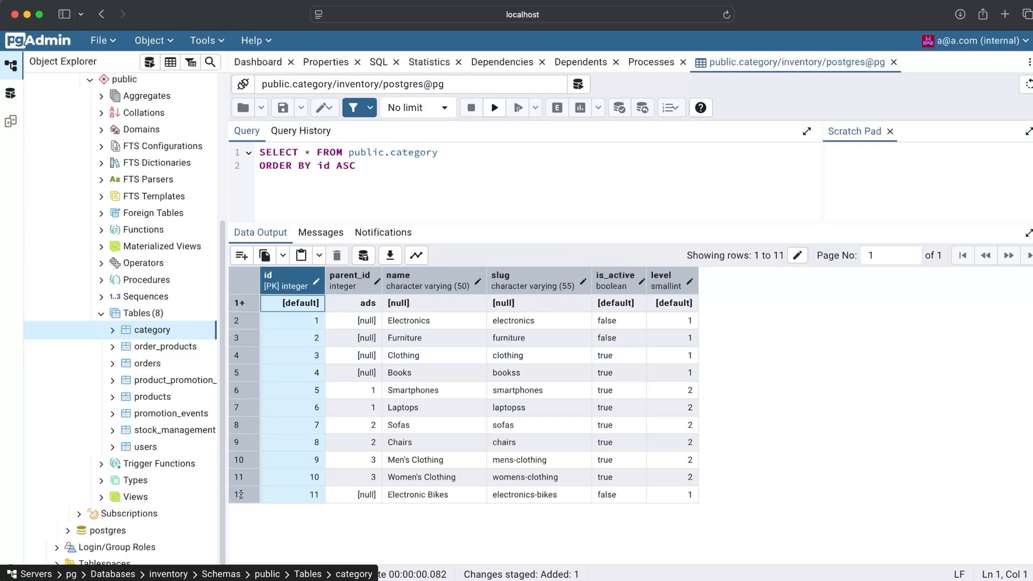
Step: Add a second new row after Electronic Bikes, cancelling its slug edit
click(242, 495)
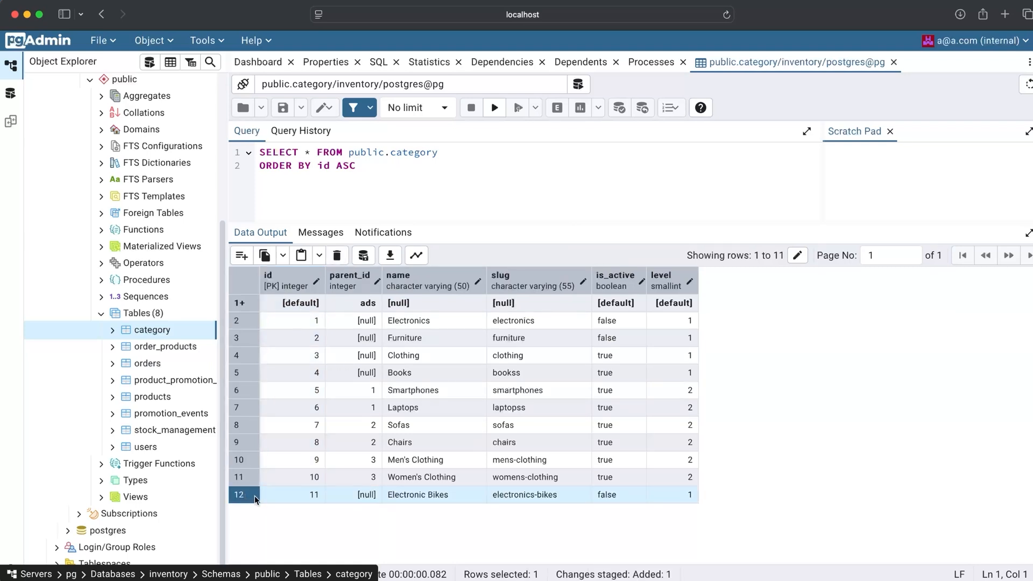
click(241, 256)
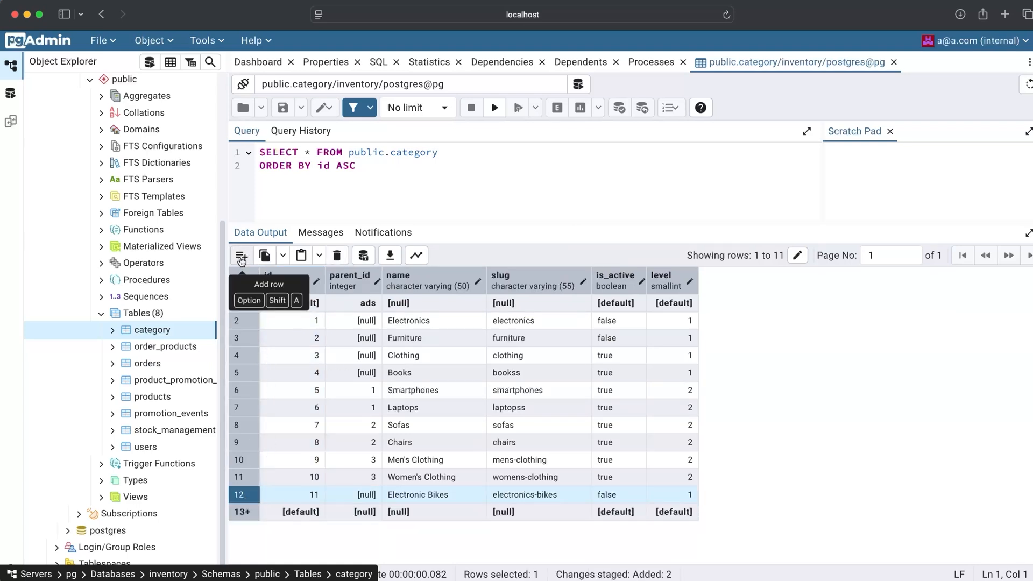
click(241, 255)
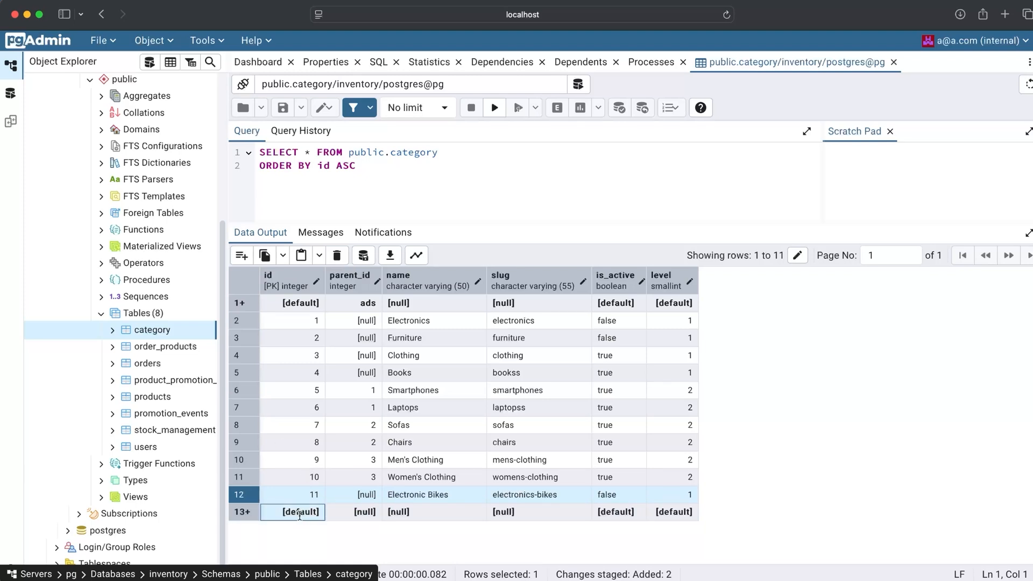
click(434, 512)
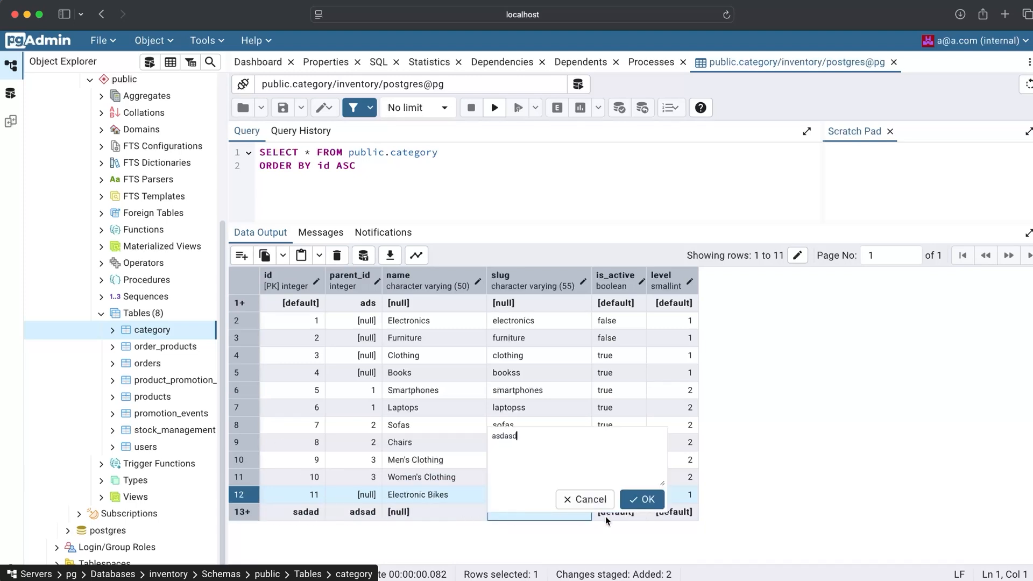
click(640, 498)
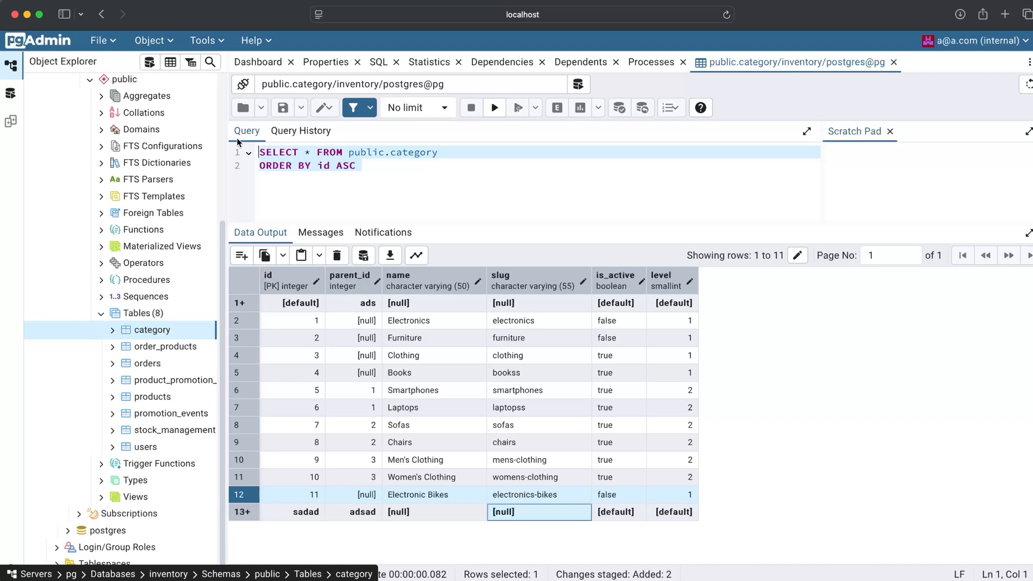
mouse_move(308, 390)
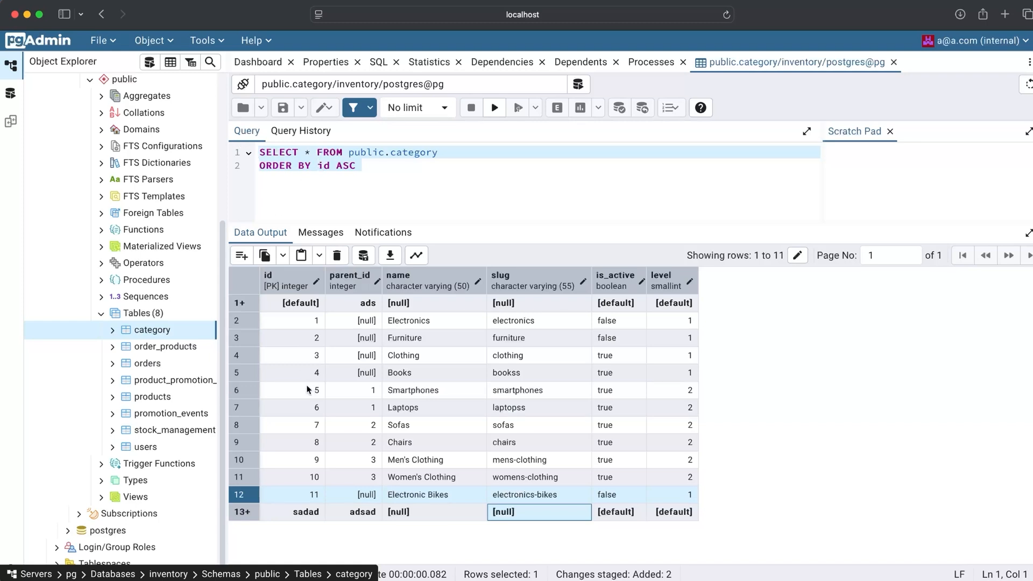
mouse_move(303, 313)
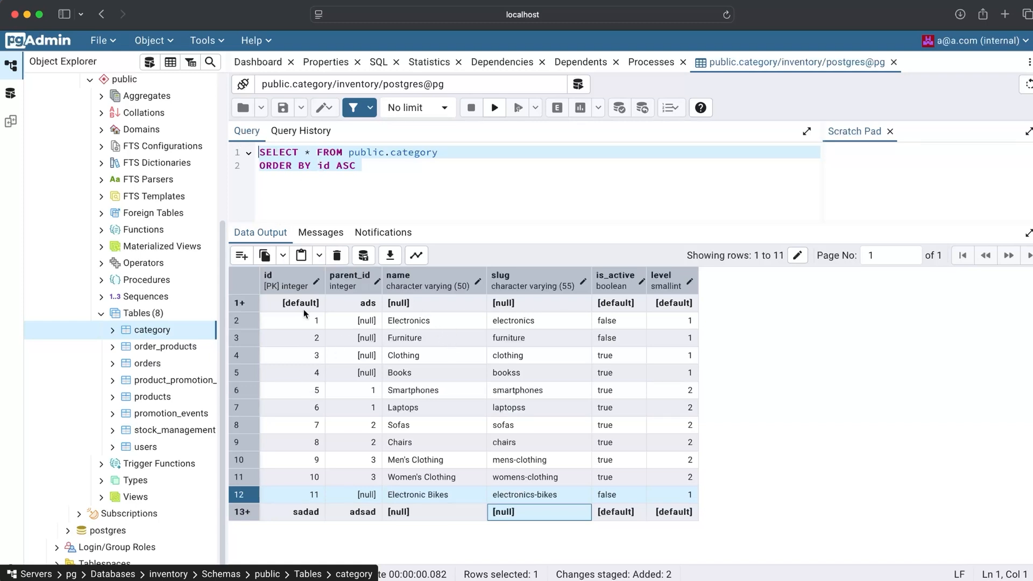
mouse_move(334, 357)
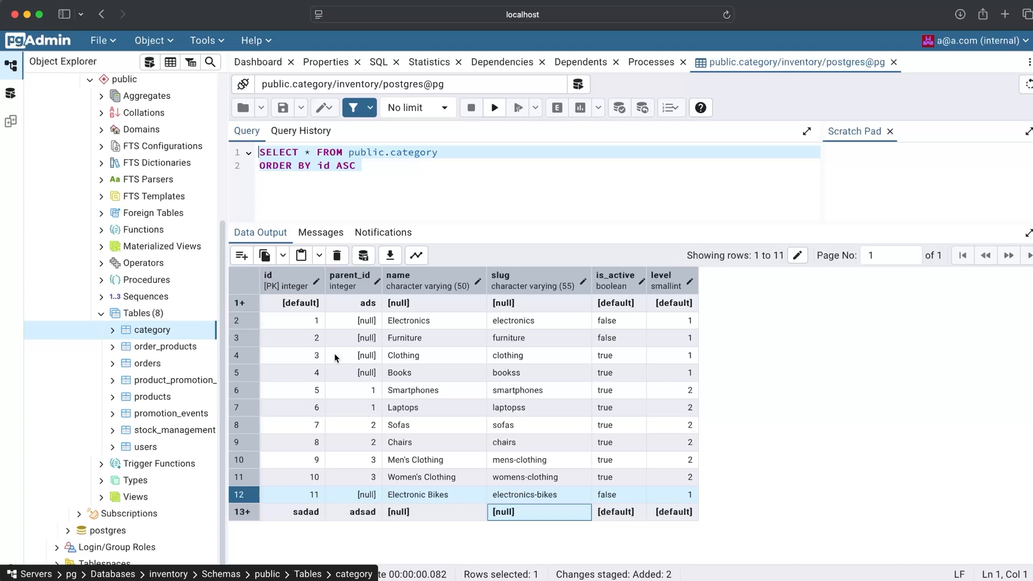
click(241, 512)
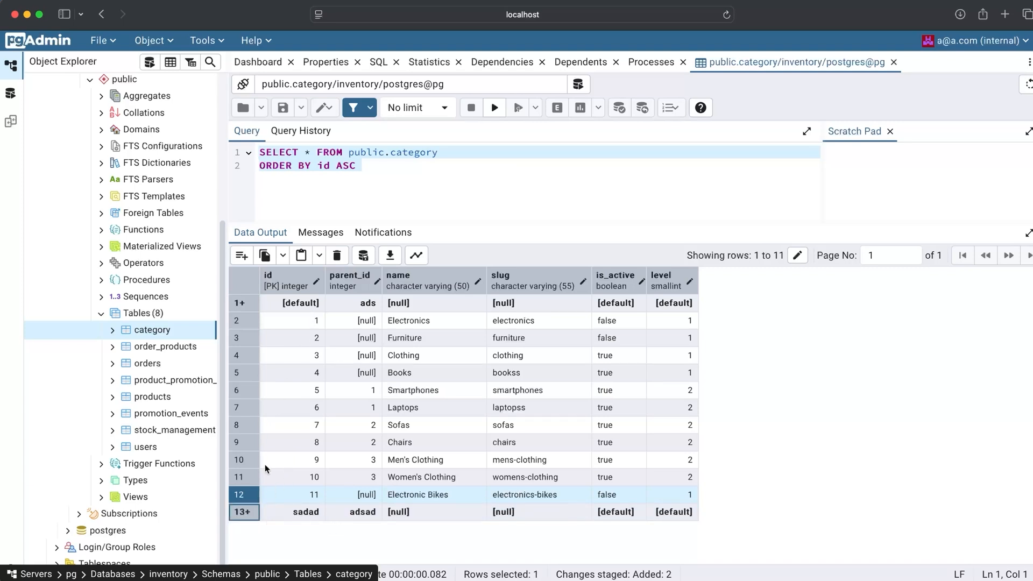
Step: Mark category rows from Electronic Bikes up through nearly all categories for deletion and save, hitting the 'ads' integer error
click(244, 494)
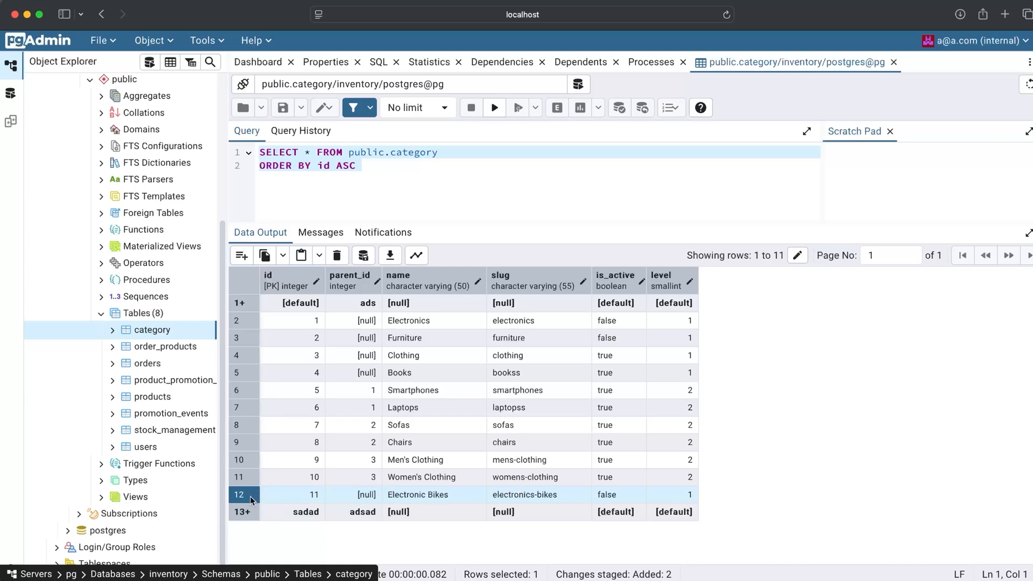
click(241, 512)
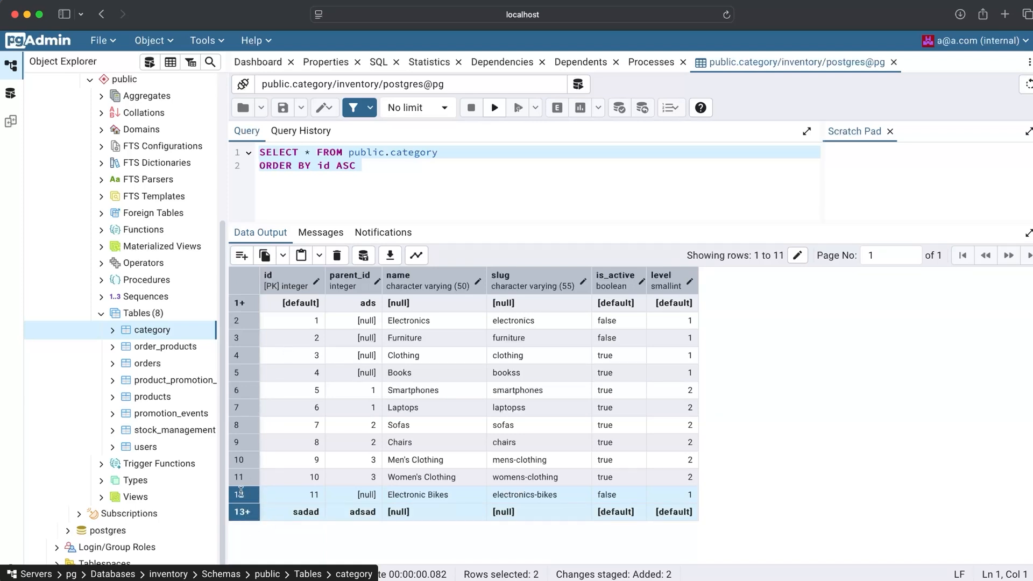
click(243, 425)
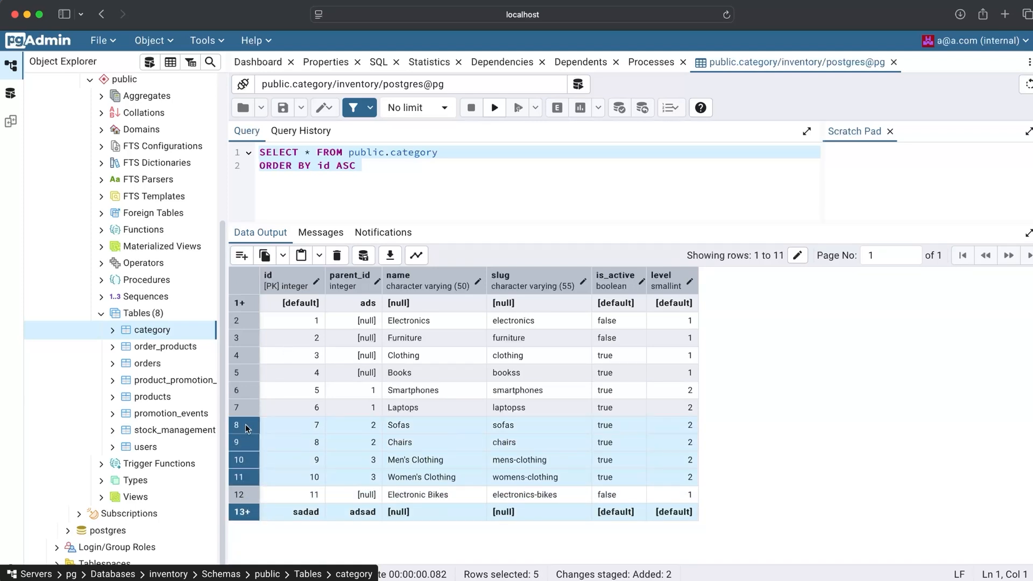
click(241, 355)
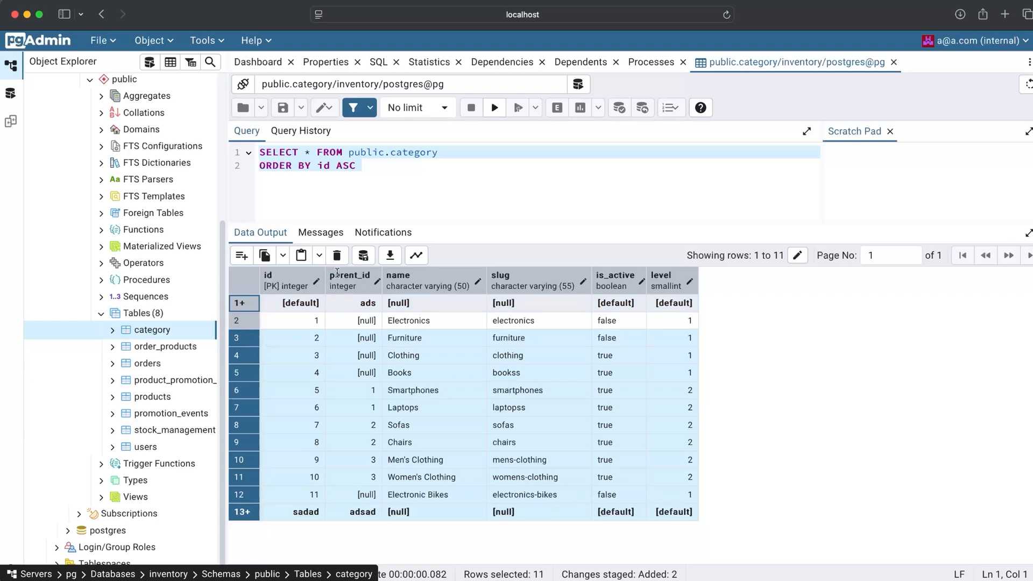
click(338, 255)
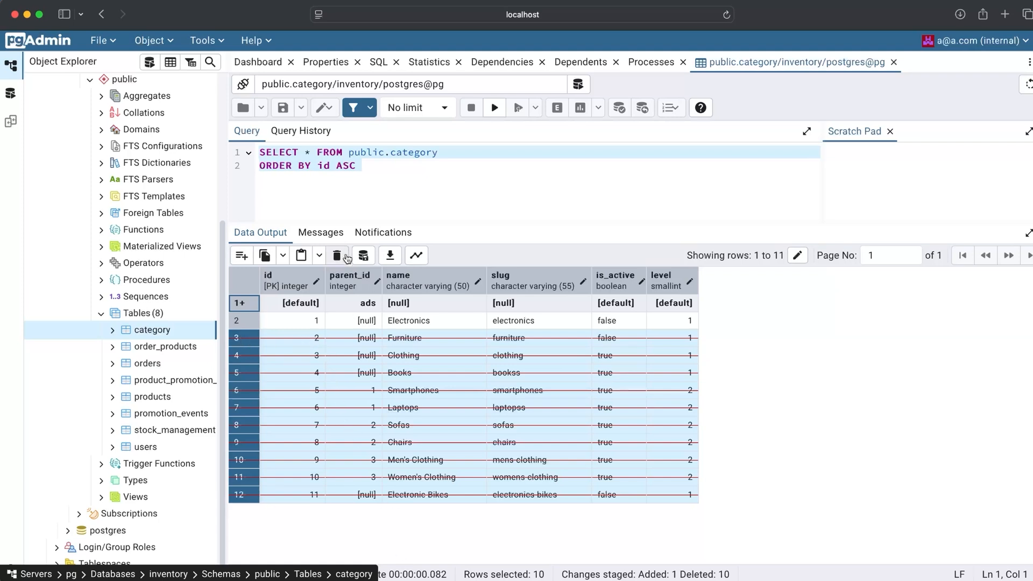
mouse_move(363, 255)
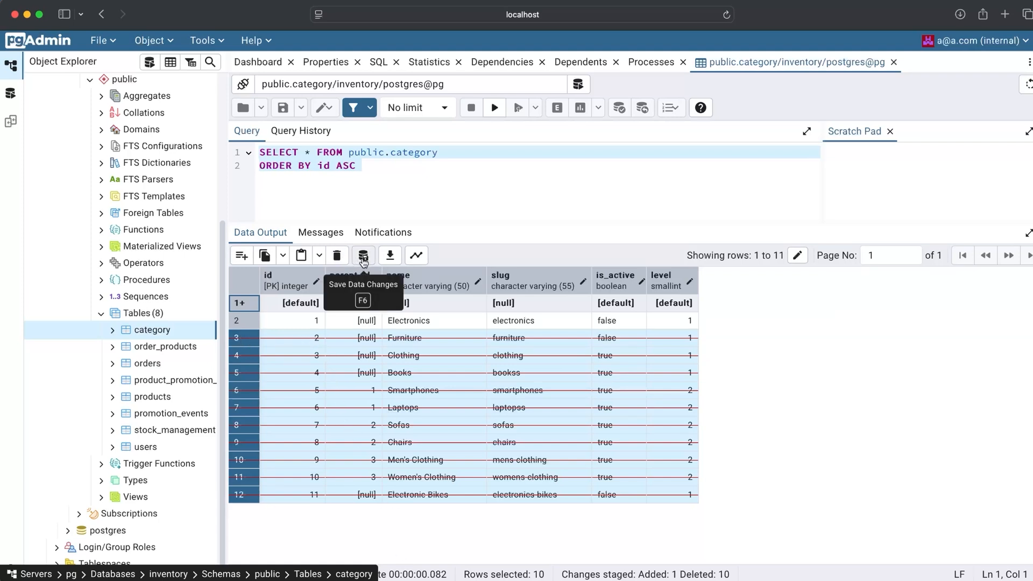
click(363, 256)
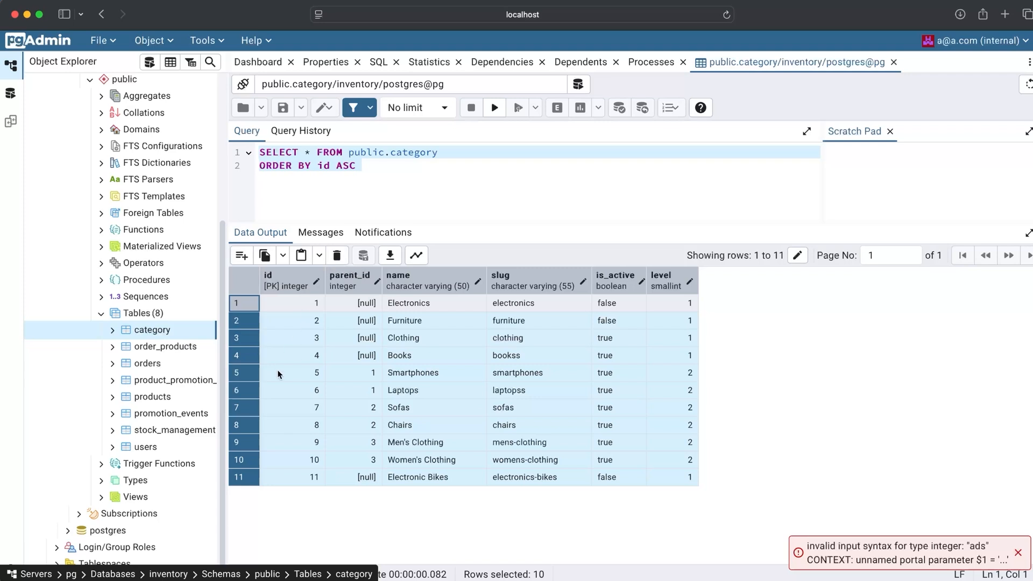
Step: Delete category rows 2–9, Furniture through Men's Clothing, and dismiss the category_parent_id_fkey error
click(243, 460)
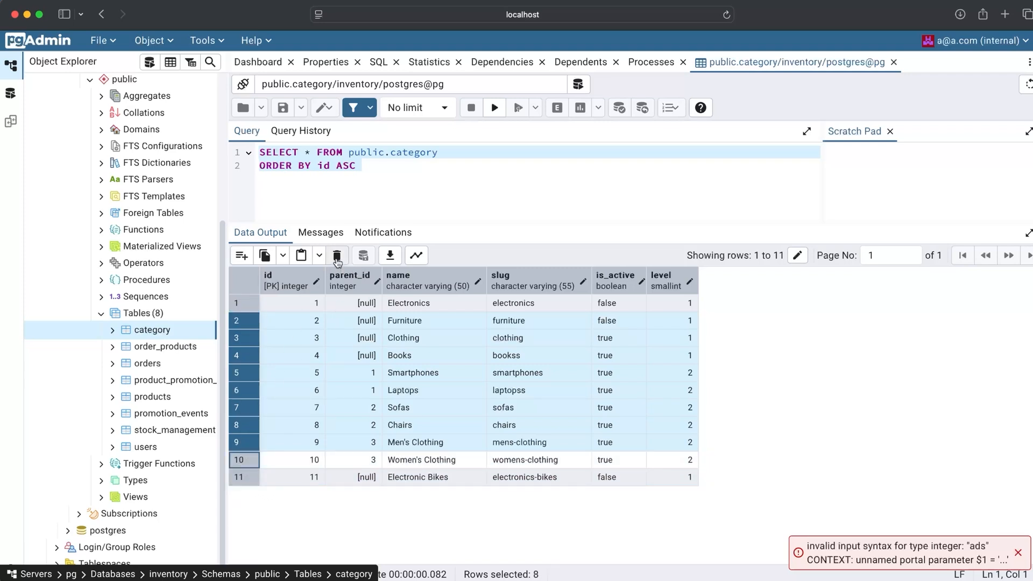
click(335, 255)
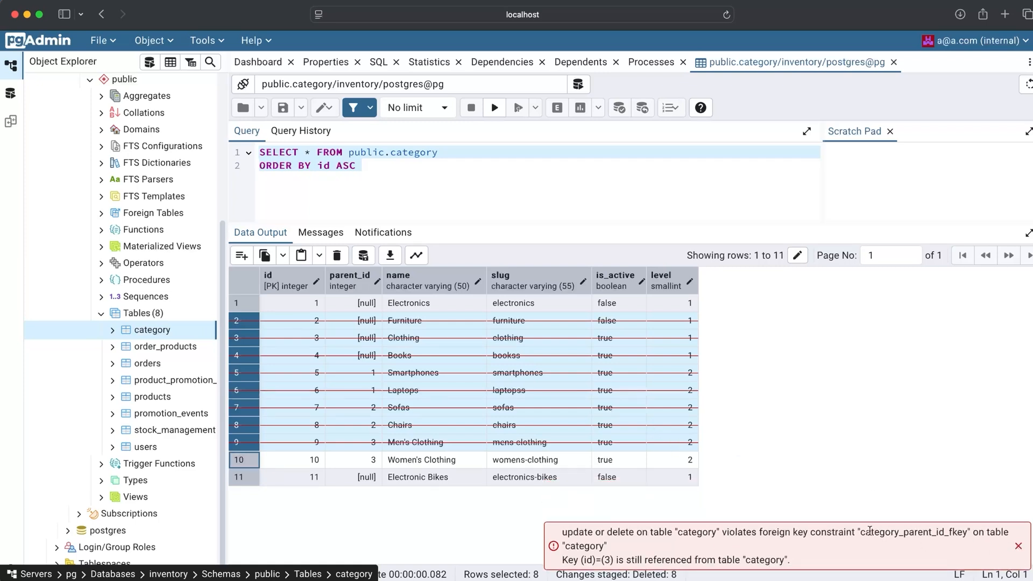
mouse_move(834, 521)
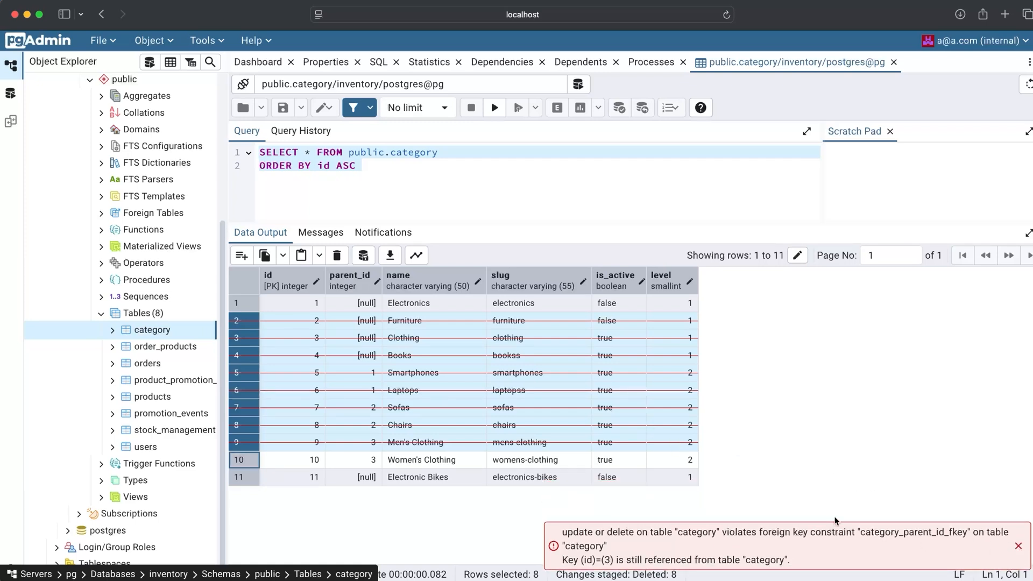
mouse_move(334, 324)
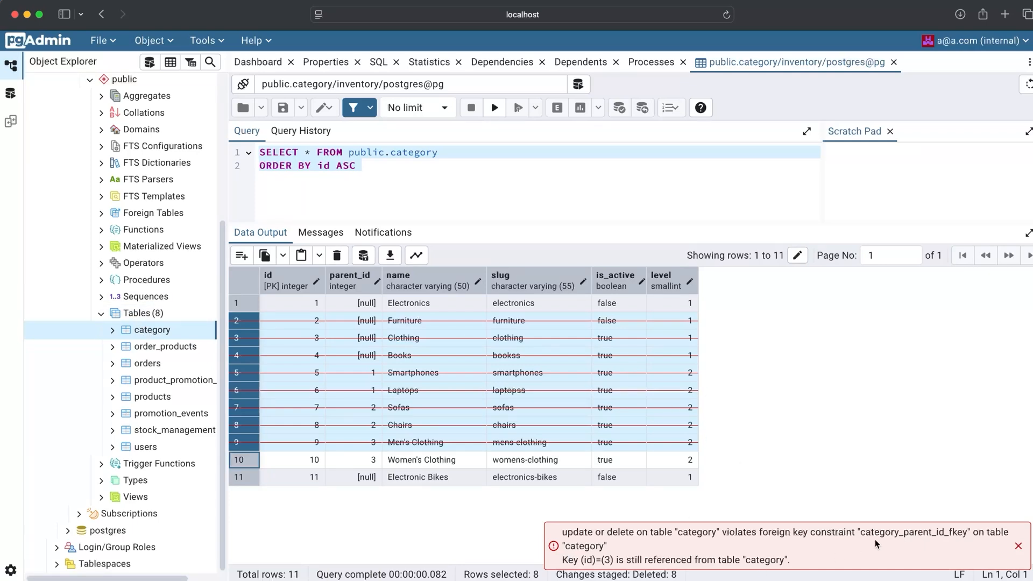
mouse_move(592, 552)
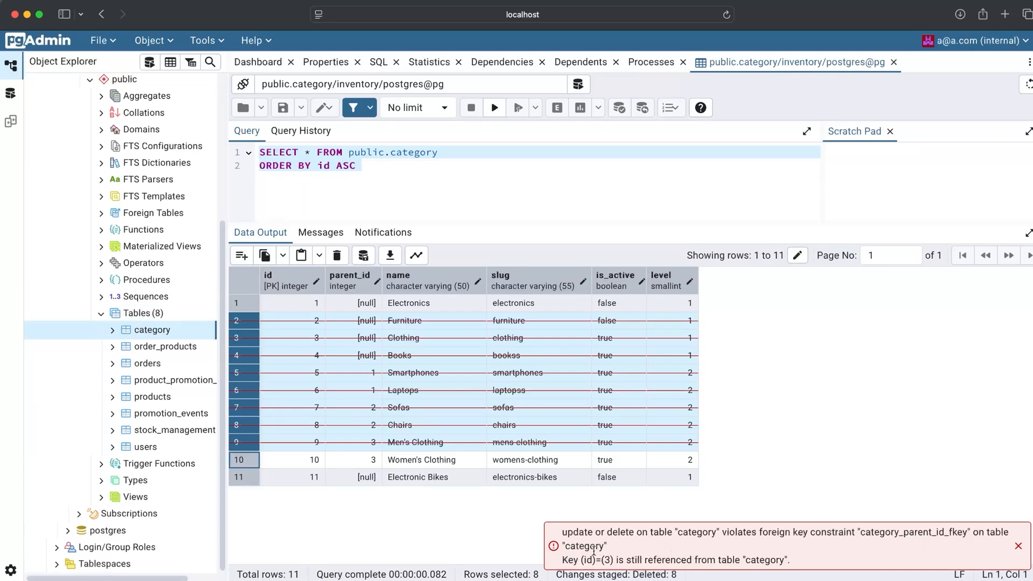
click(292, 476)
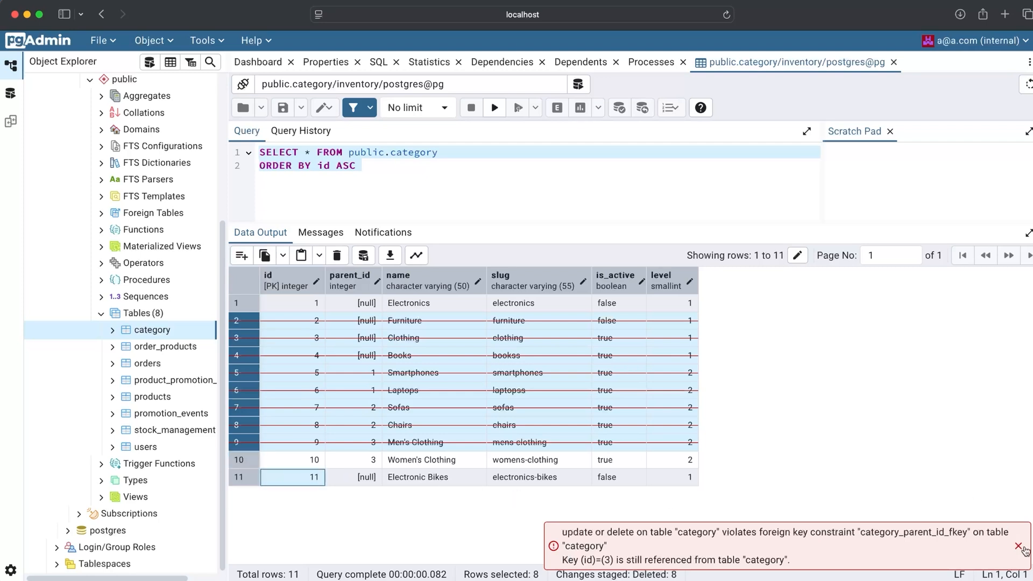
Step: Open all rows of the products table and mark Science Fiction Book-3 for deletion
right_click(151, 396)
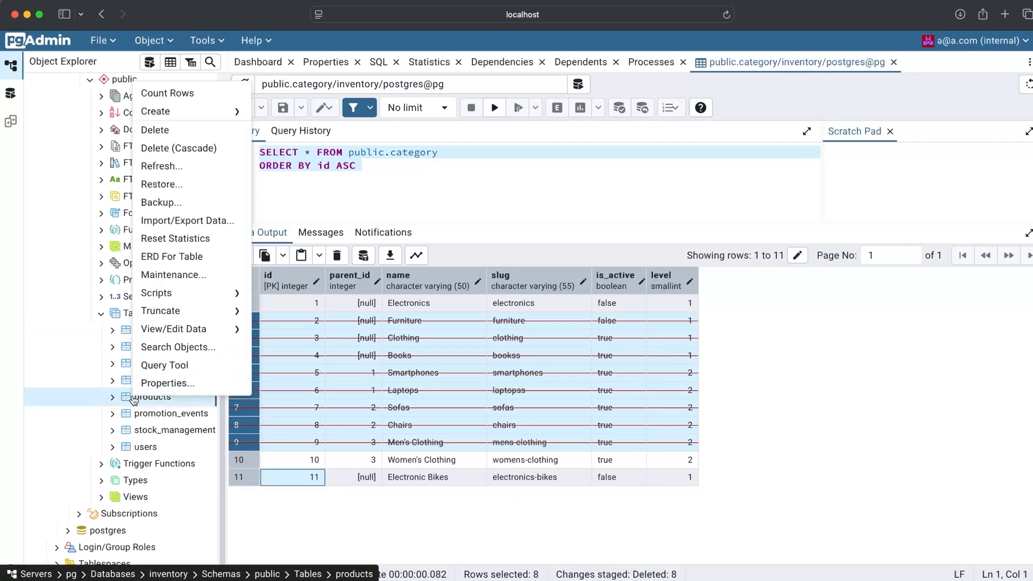
mouse_move(173, 329)
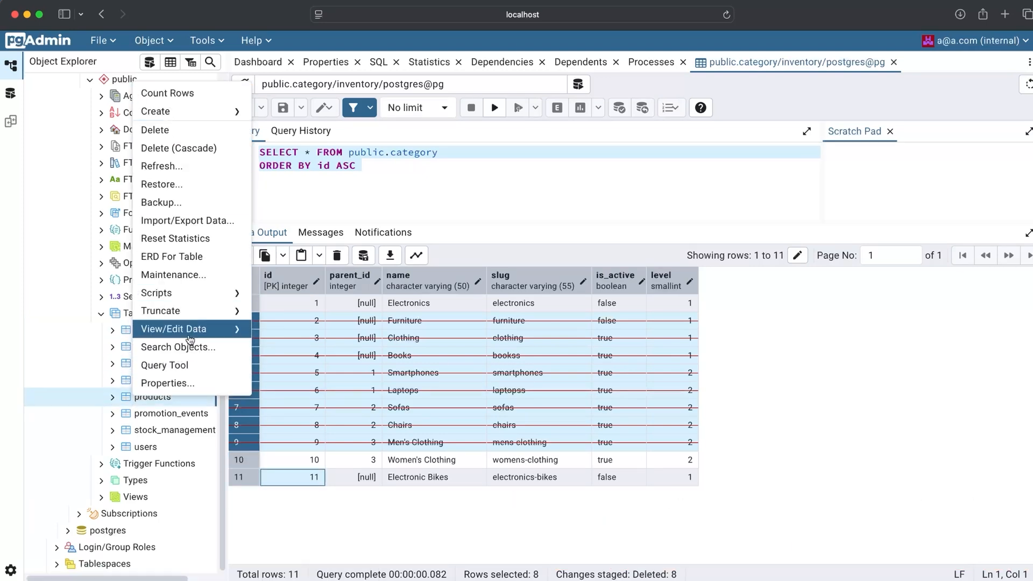
click(173, 329)
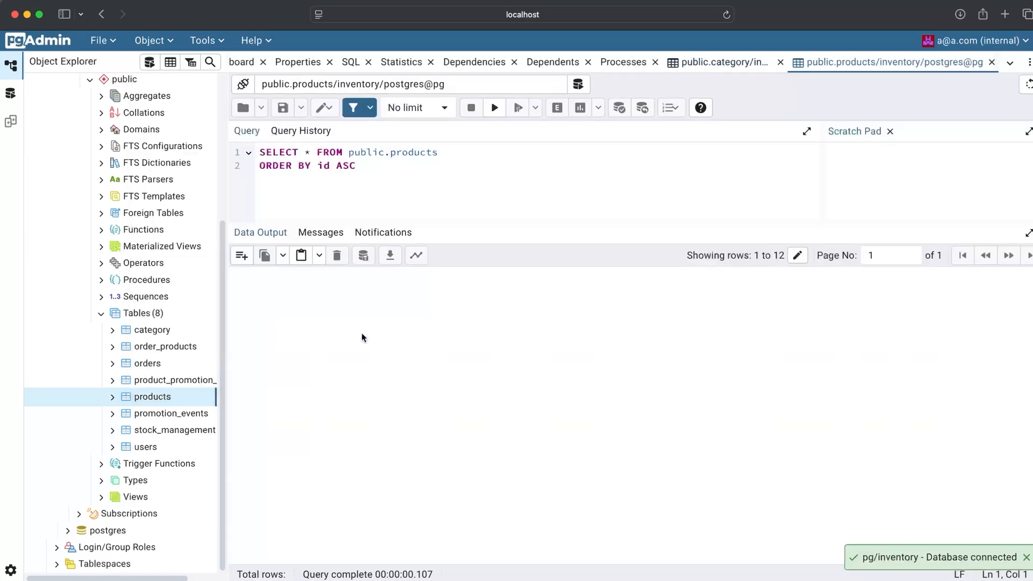
click(493, 108)
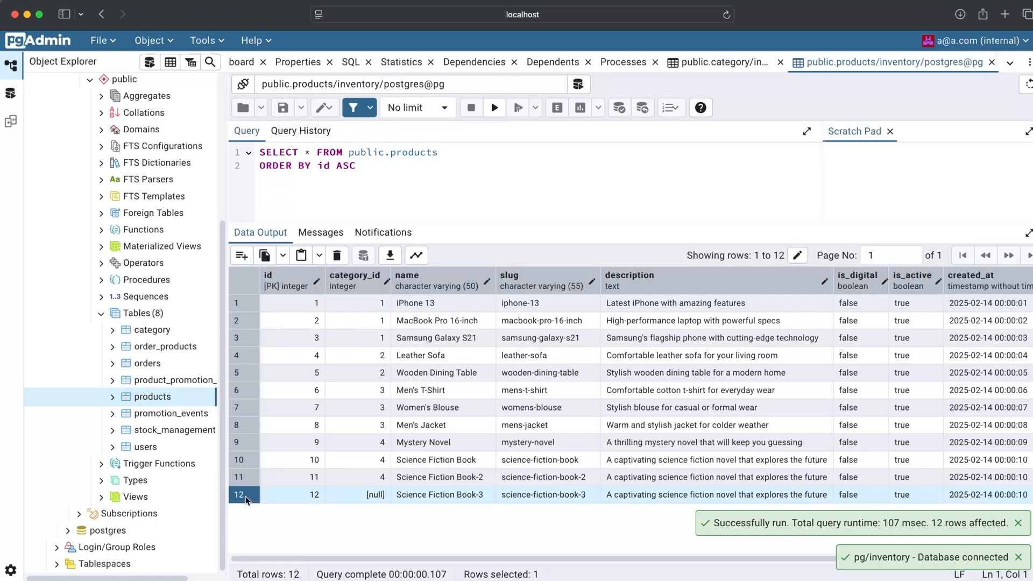
click(337, 255)
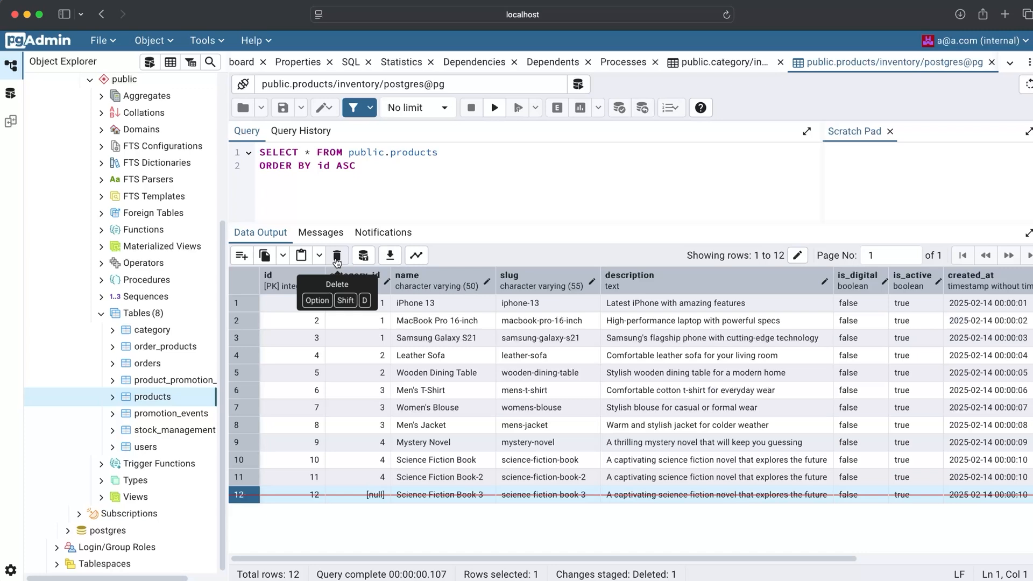
mouse_move(527, 421)
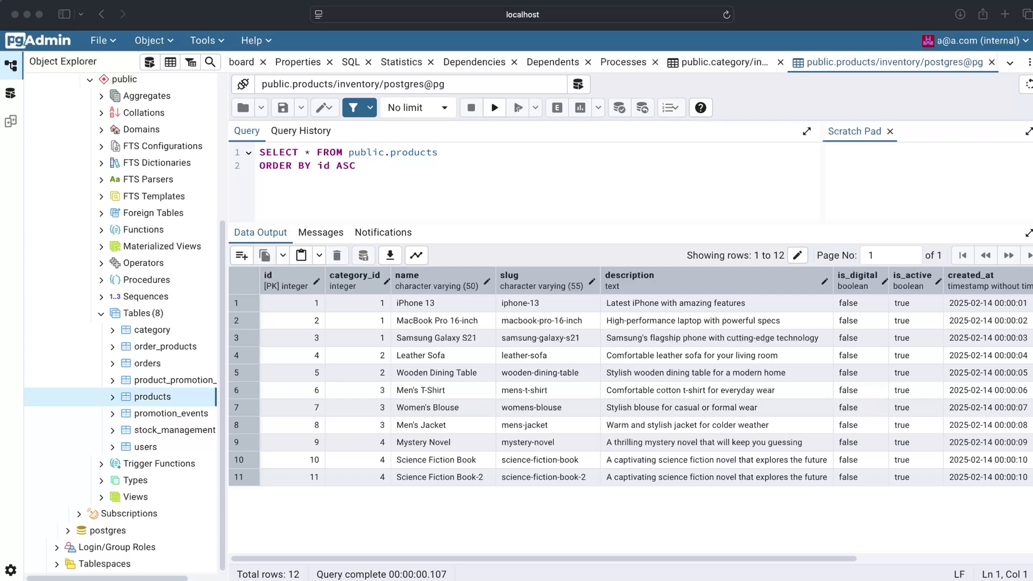
mouse_move(461, 191)
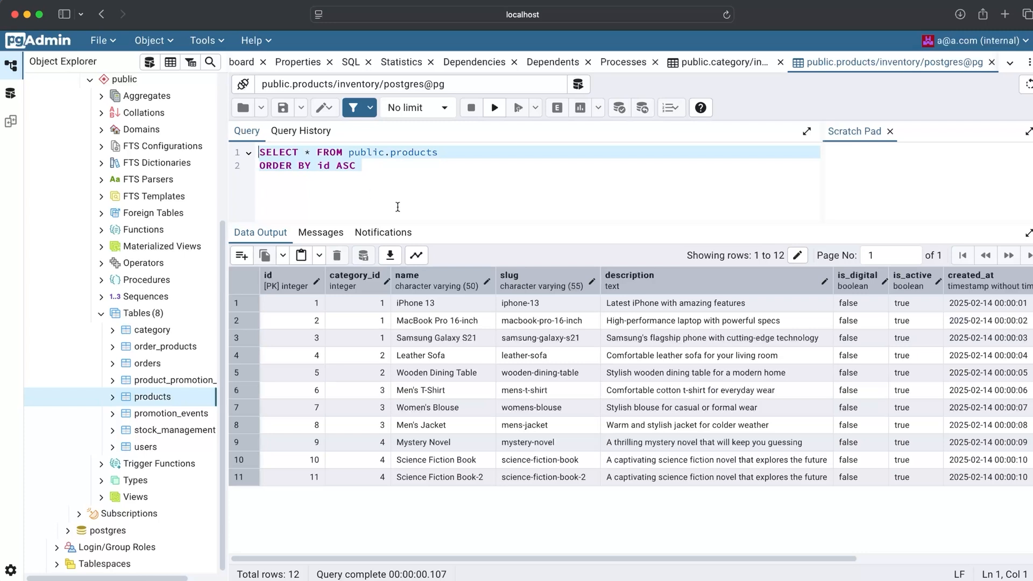
mouse_move(338, 232)
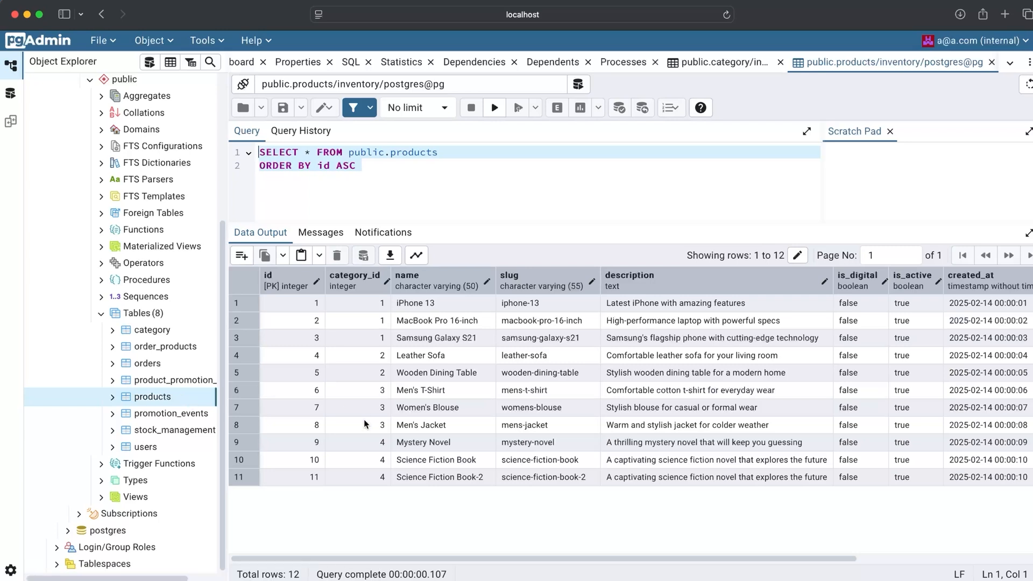
click(152, 396)
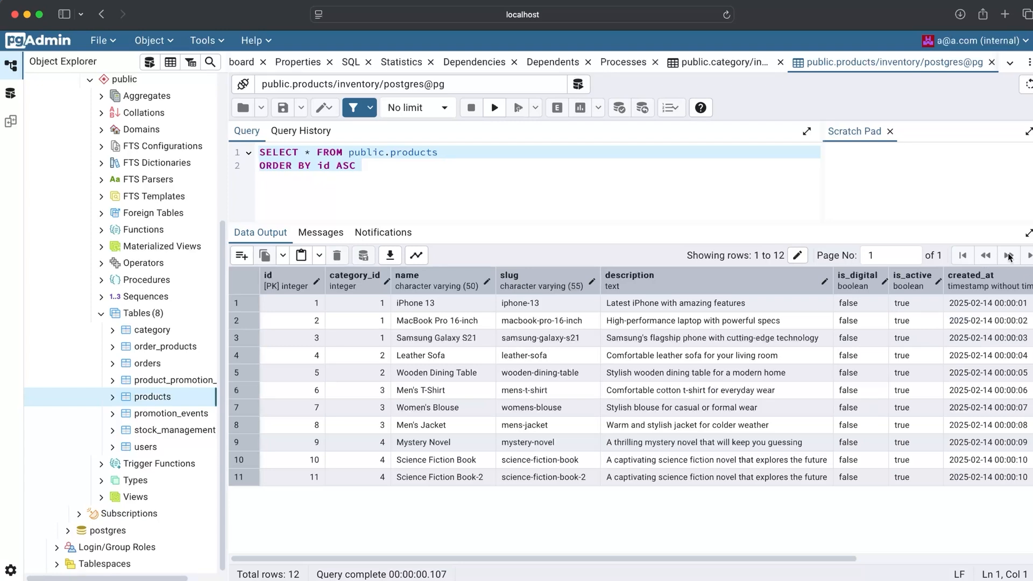
mouse_move(491, 369)
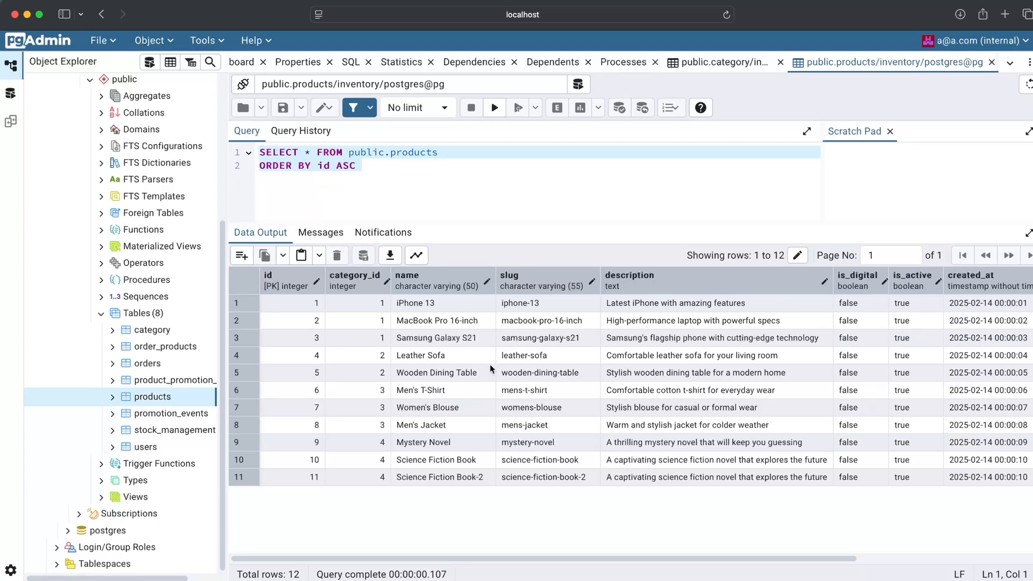
mouse_move(389, 255)
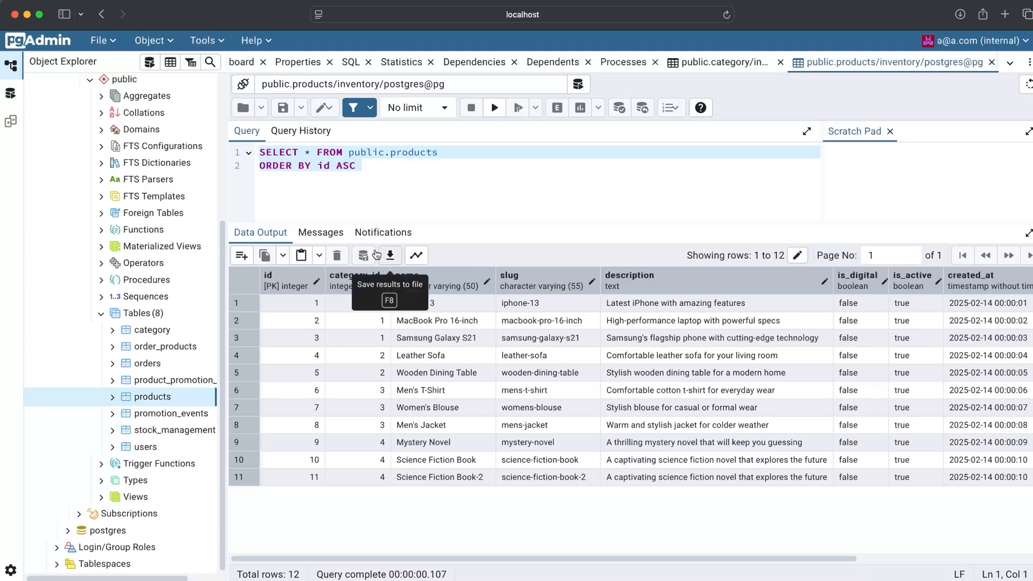
mouse_move(424, 236)
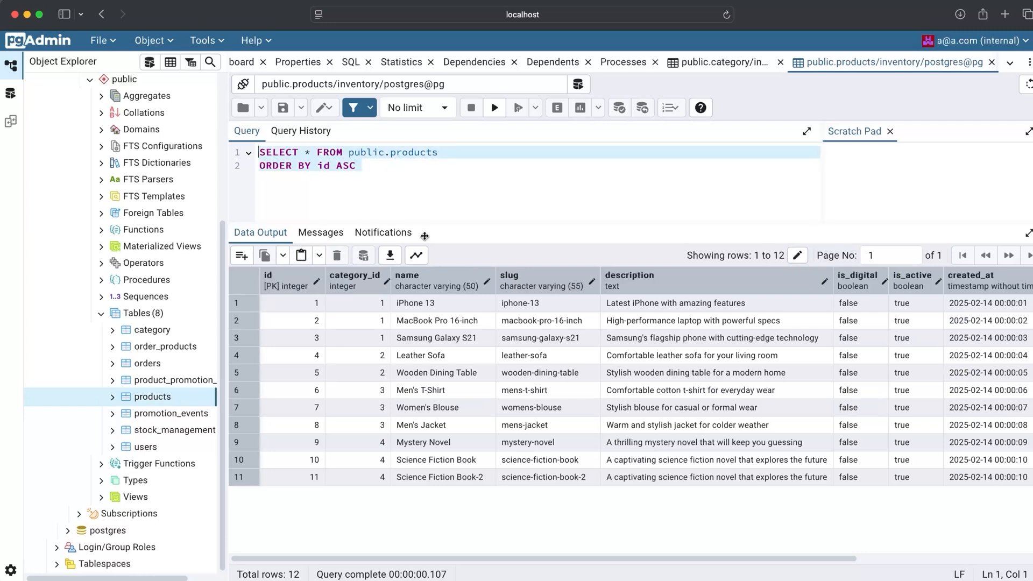
mouse_move(455, 231)
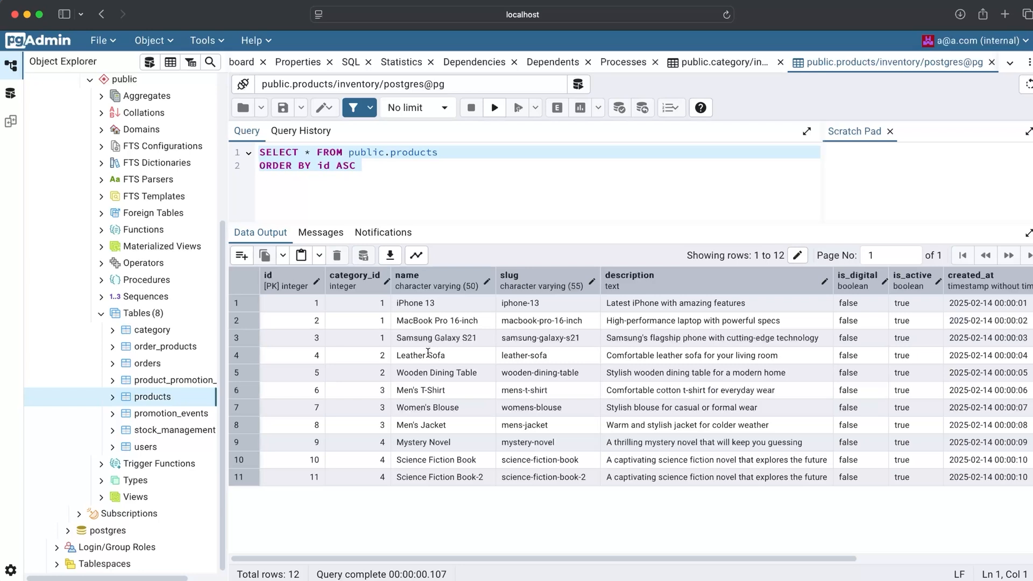
click(292, 390)
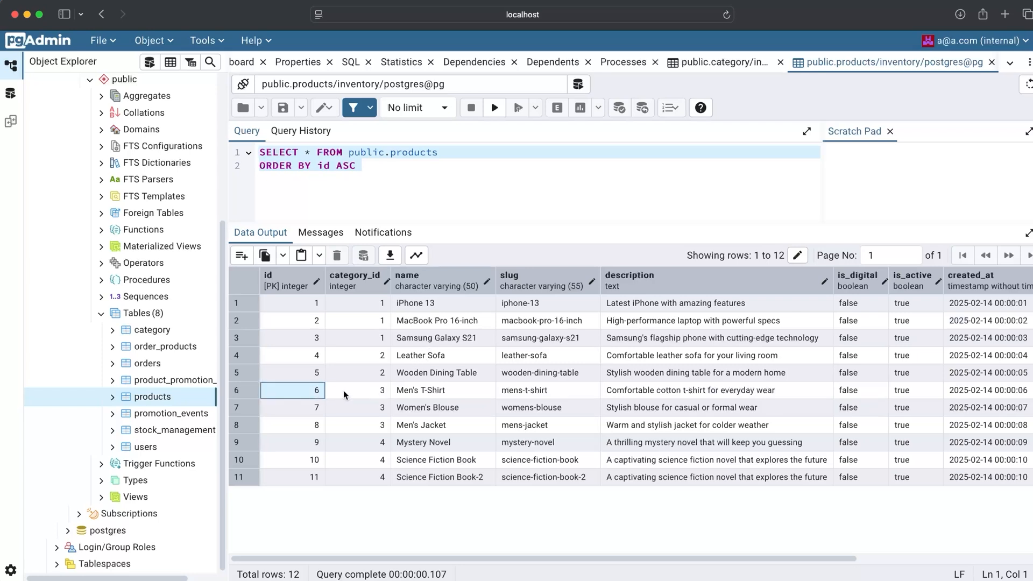
click(547, 390)
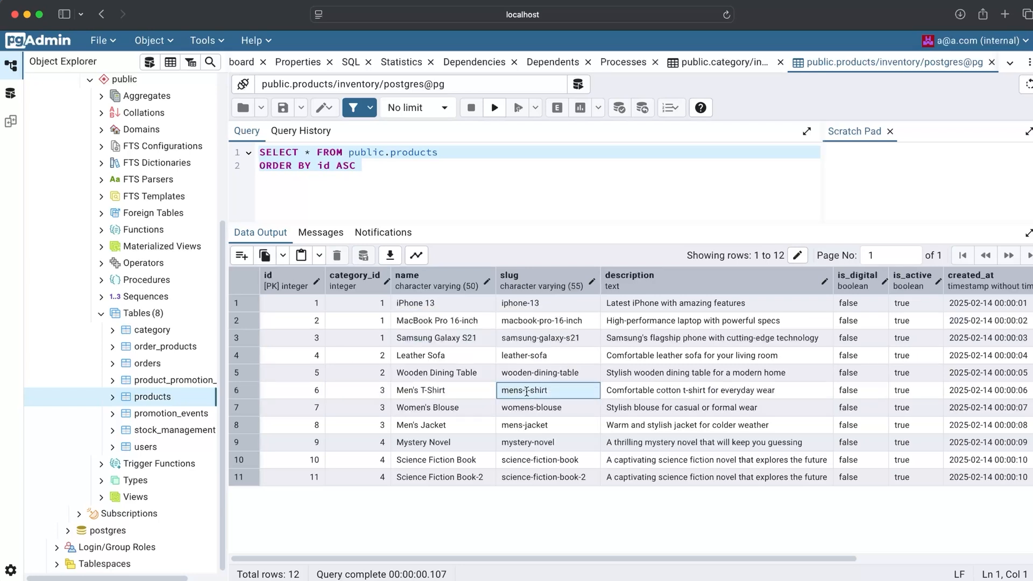